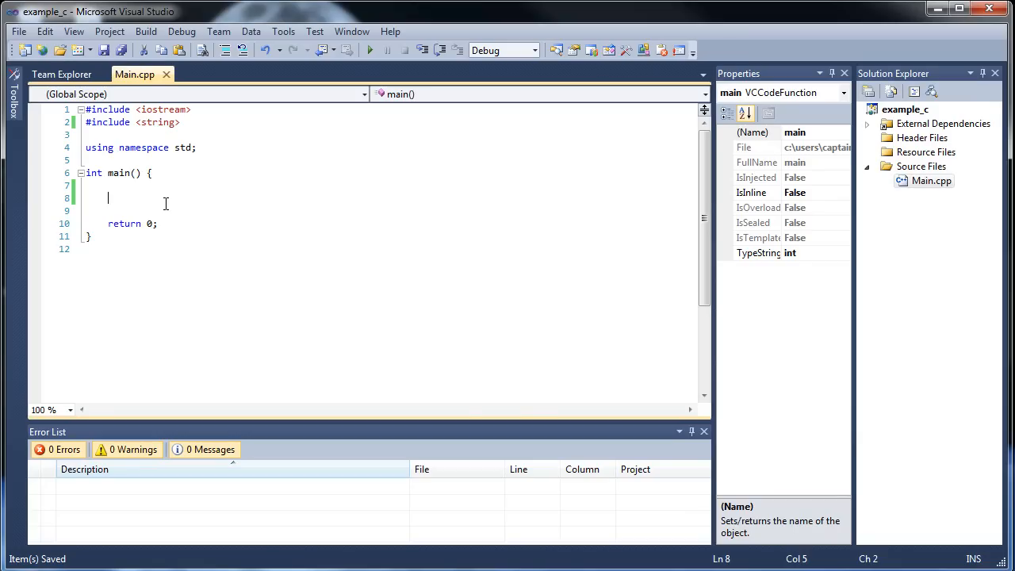
pyautogui.moveTo(415, 199)
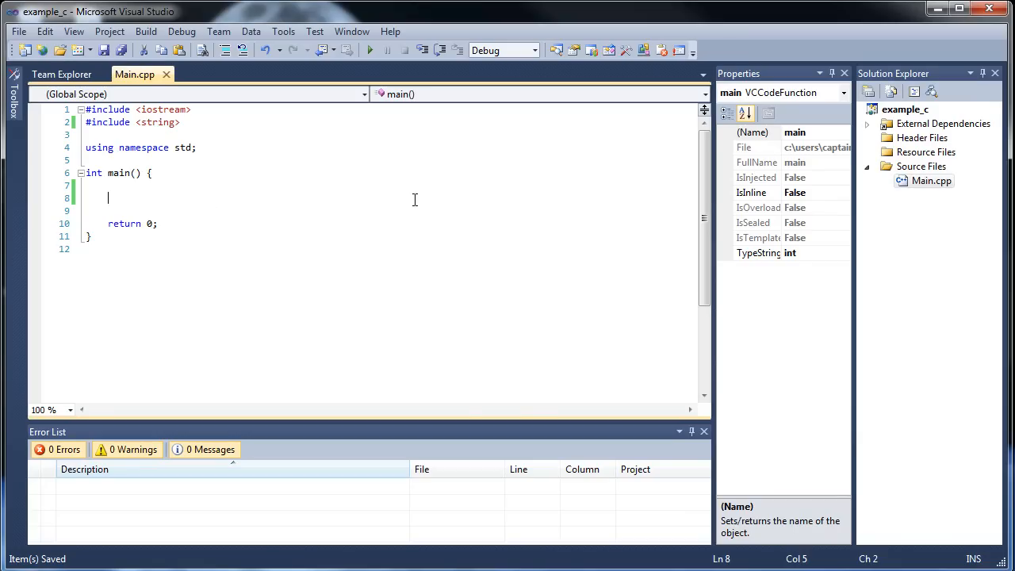
# Declare string input, prompt 'Please type in a string:', and read it with cin
pyautogui.write('stri')
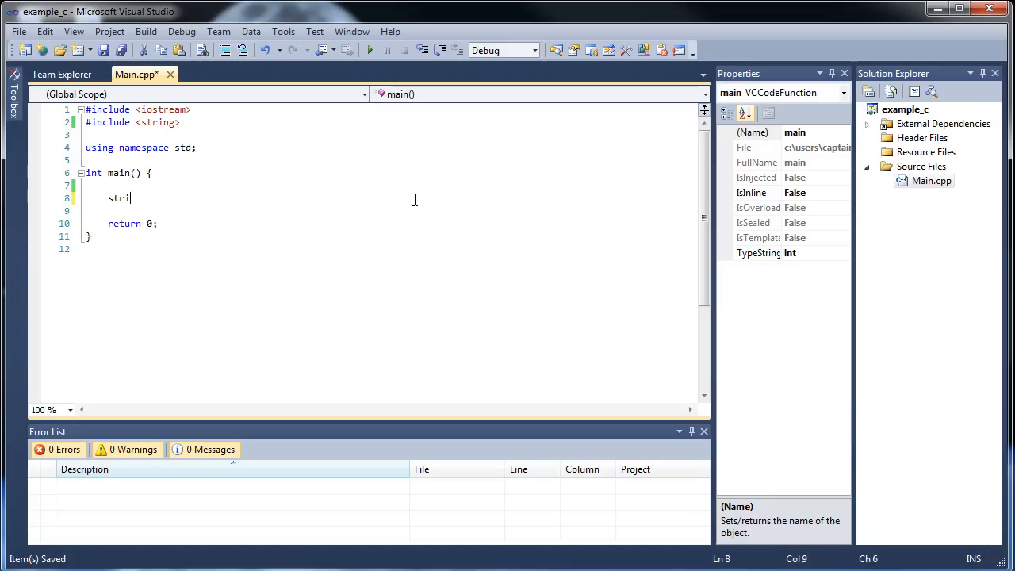
pyautogui.write('ng input')
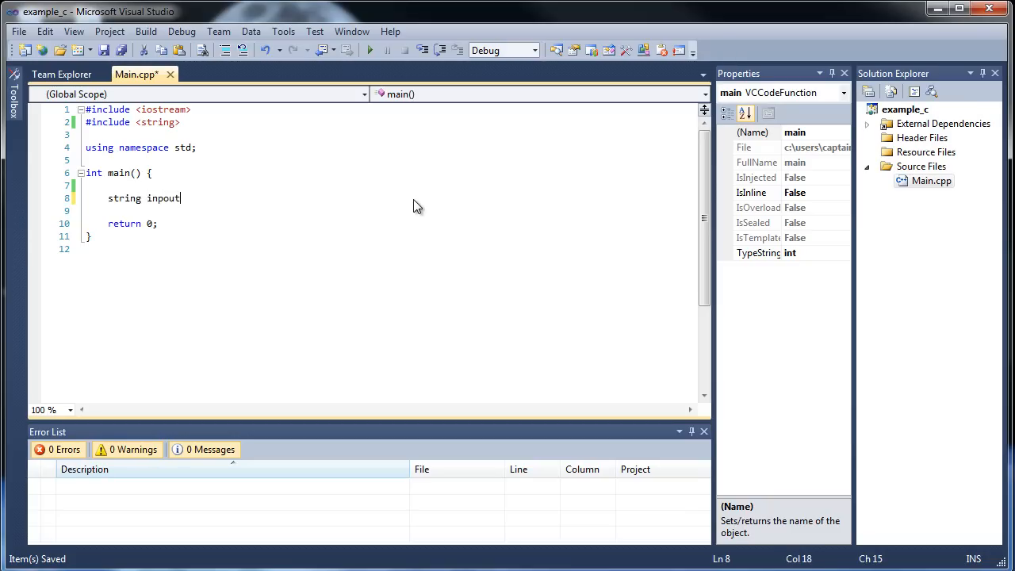
pyautogui.press('Backspace')
pyautogui.write(';')
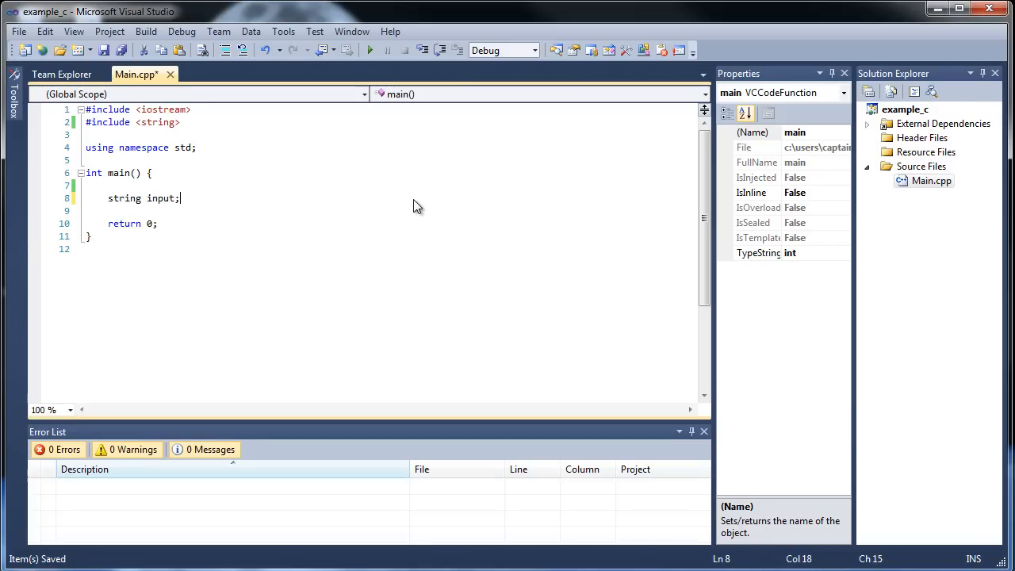
pyautogui.write('cout <<')
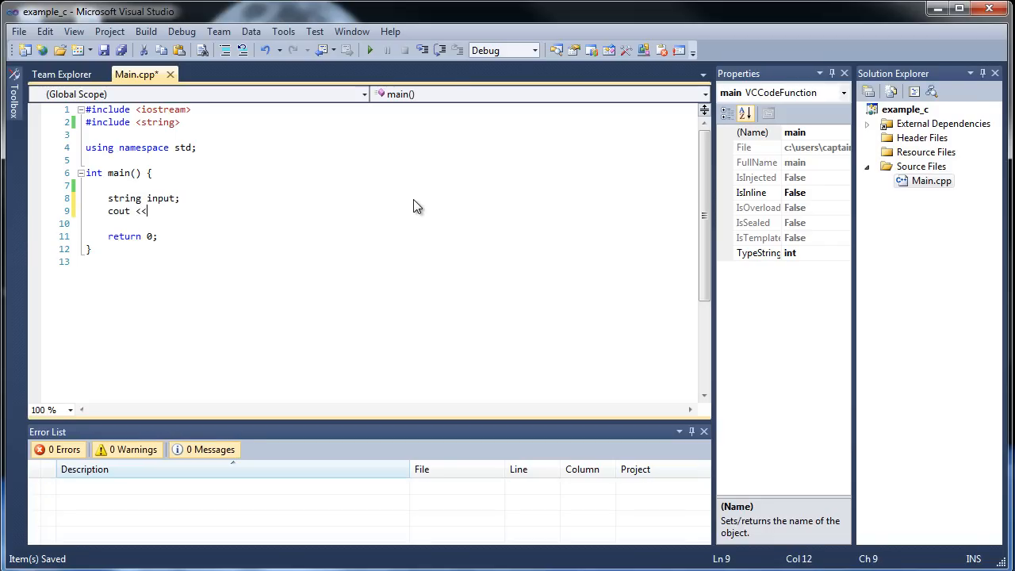
pyautogui.write('"Ple"')
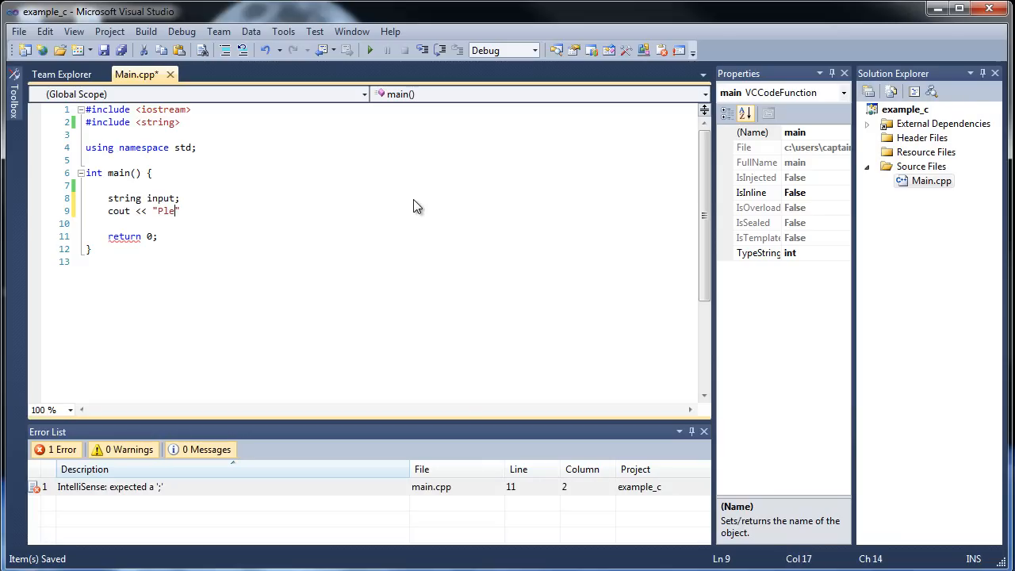
pyautogui.write('ase typ')
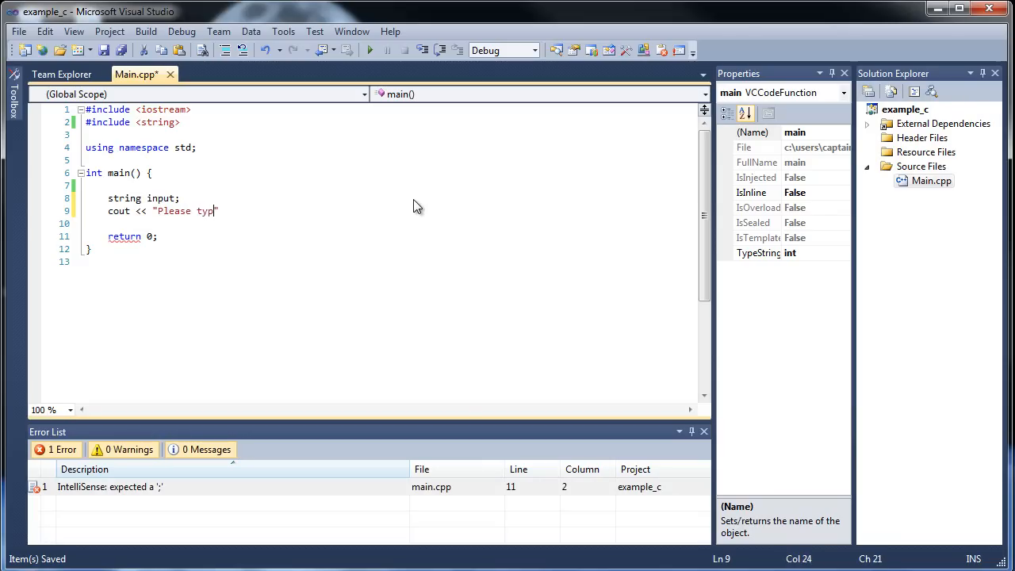
pyautogui.write('e in a string:')
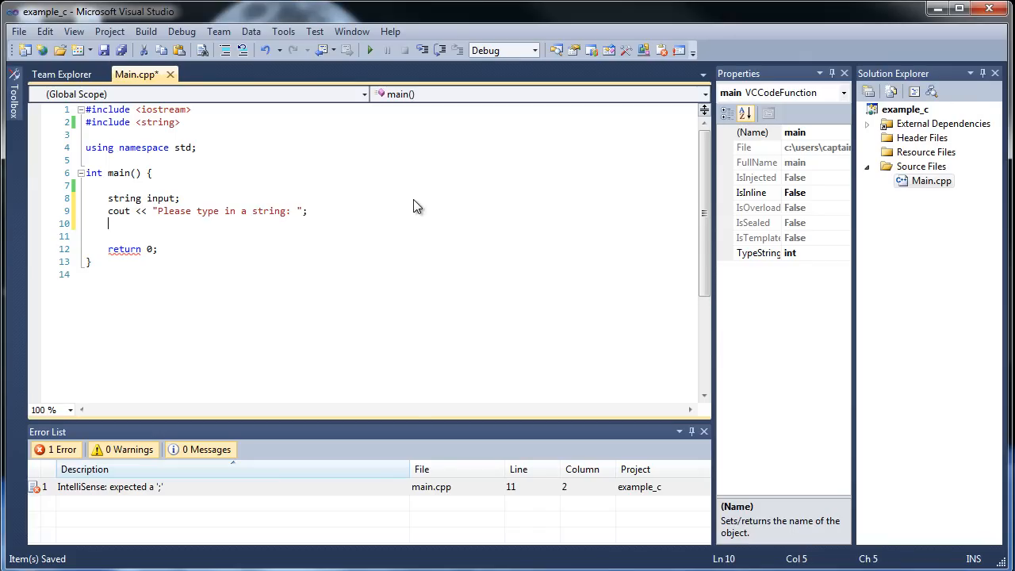
pyautogui.write('cin >> input;')
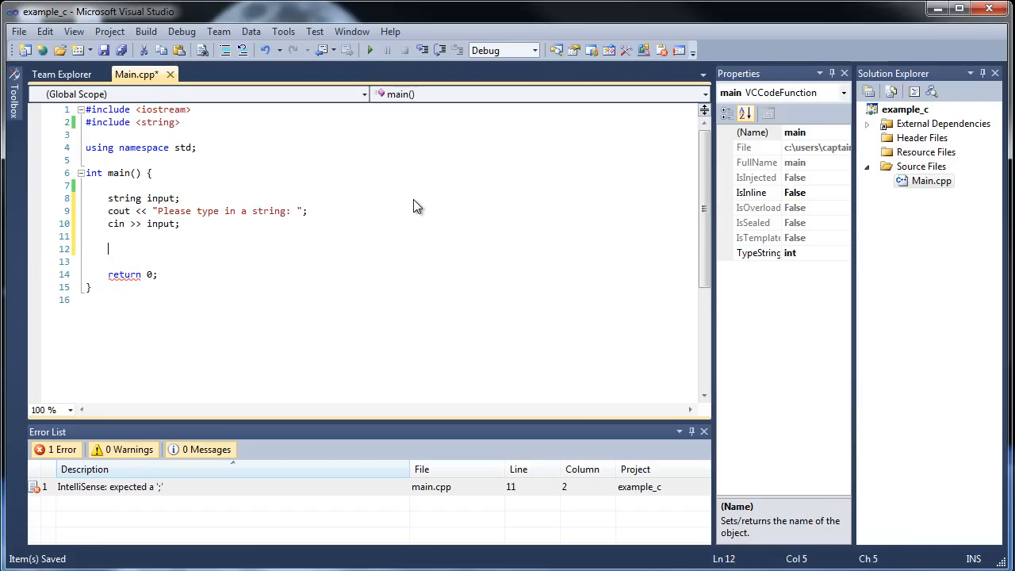
# Print 'Number of characters' followed by input.length() and endl
pyautogui.write('cout')
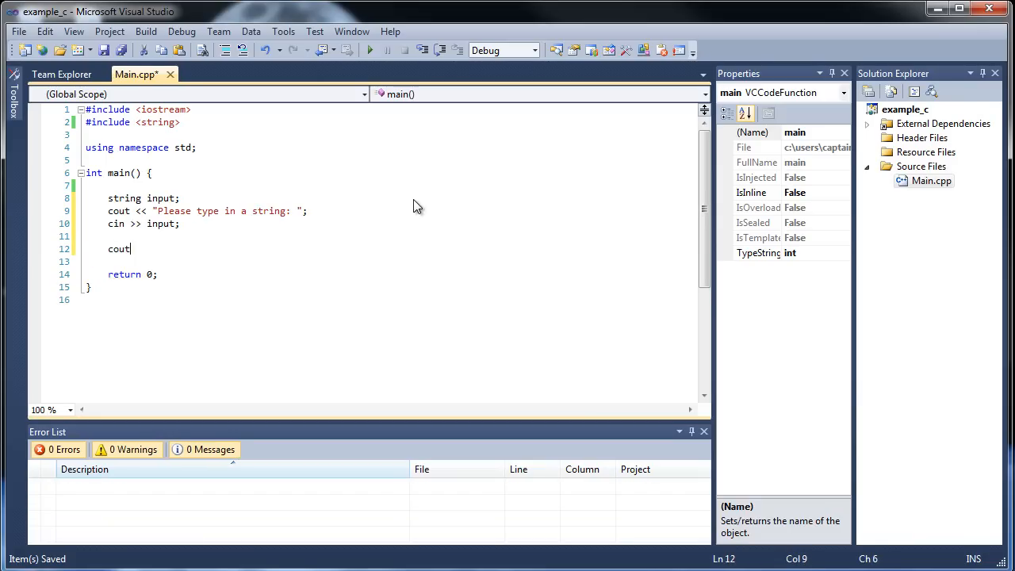
pyautogui.write('<< "N"')
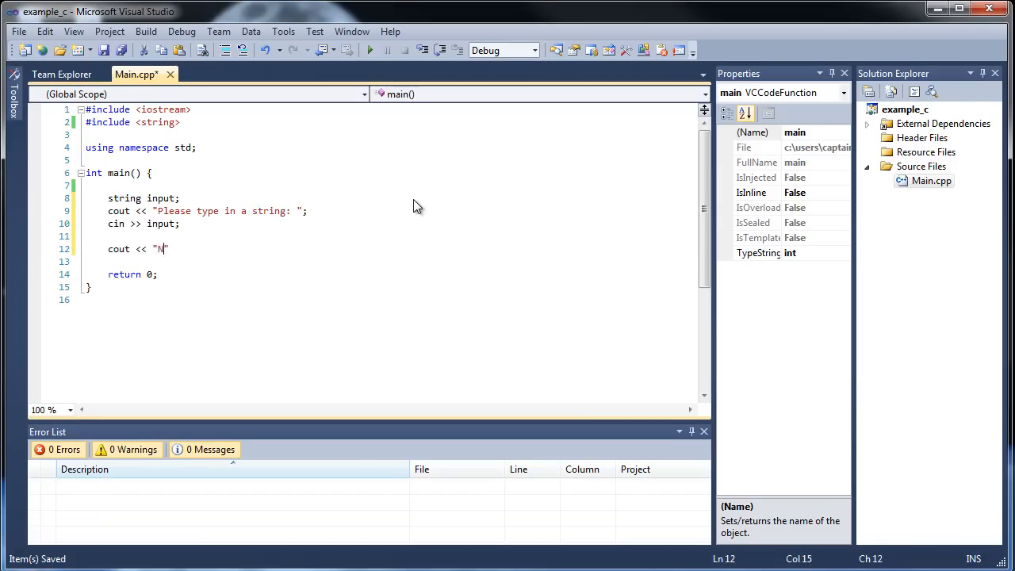
pyautogui.write('umber of cha')
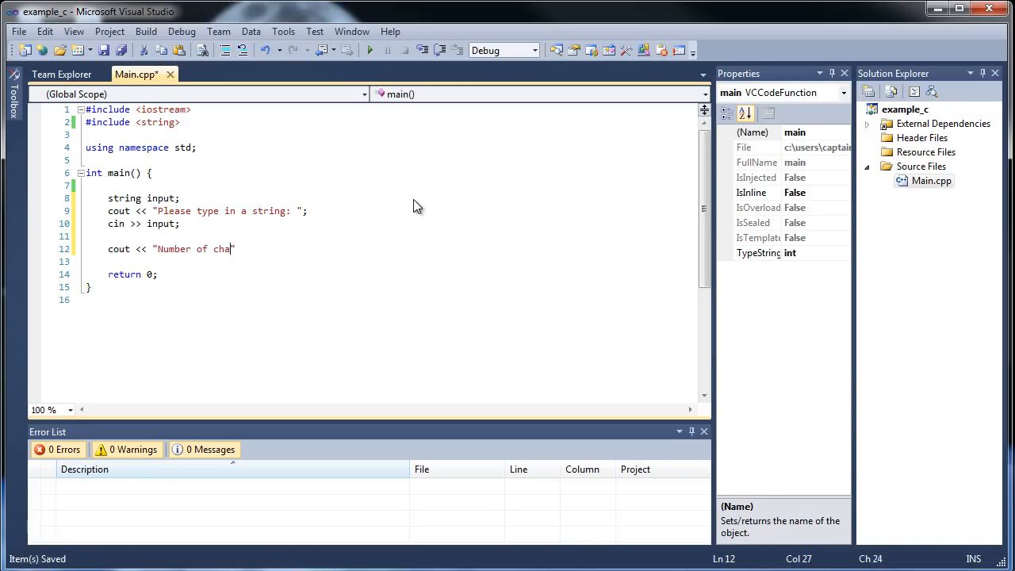
pyautogui.write('racters:')
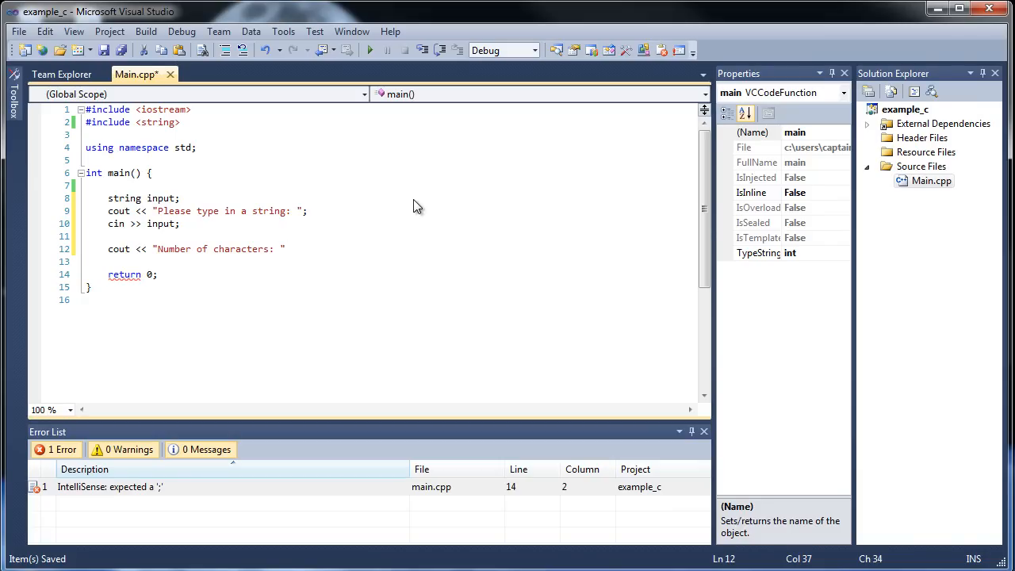
pyautogui.write('<<')
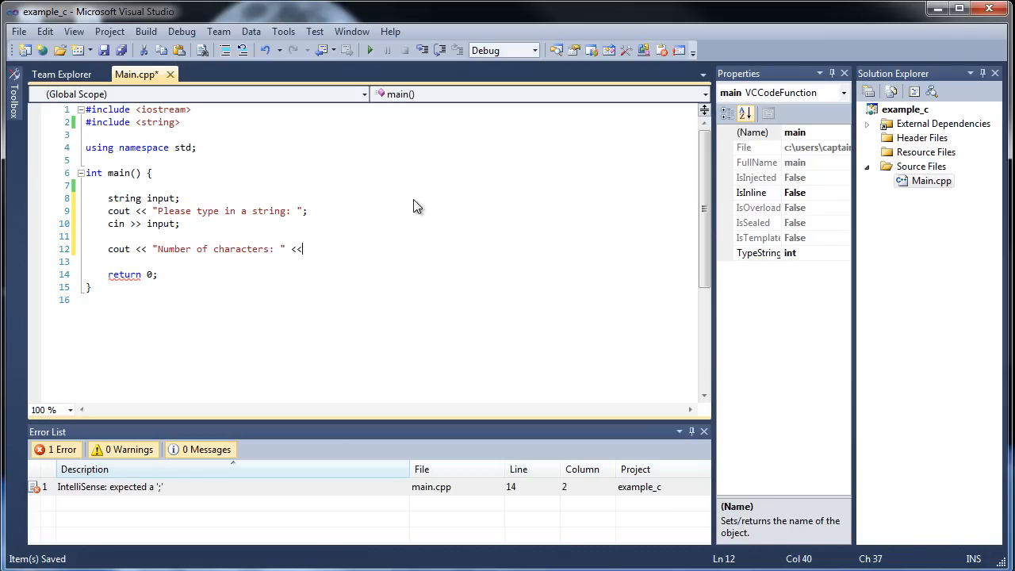
pyautogui.write('input')
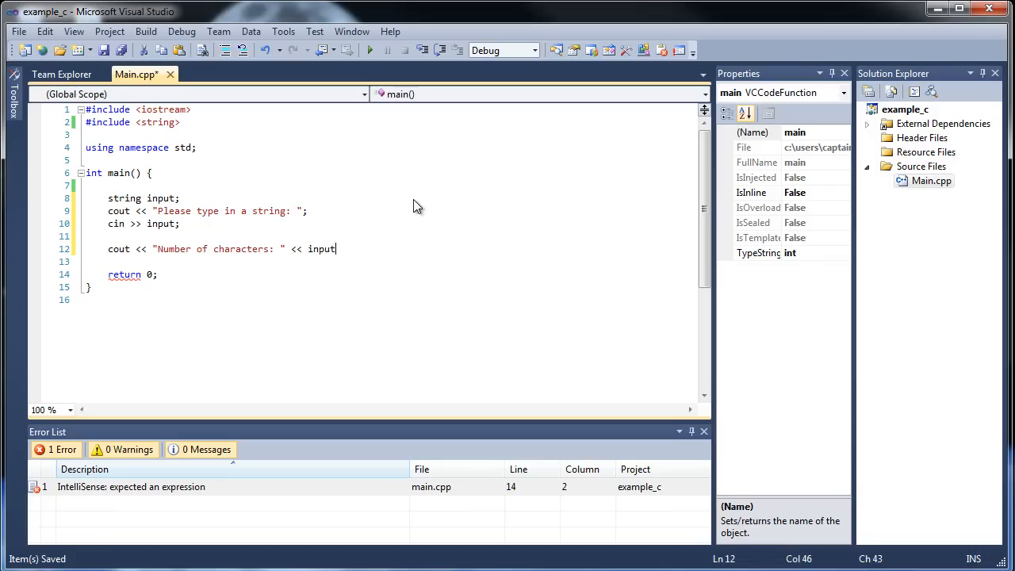
pyautogui.write('.length')
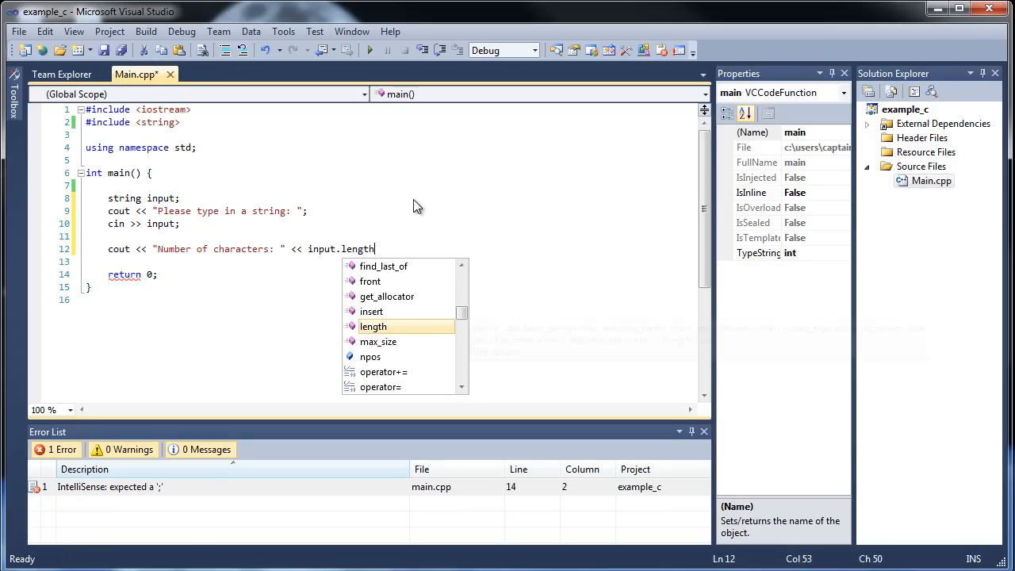
pyautogui.write('() <<')
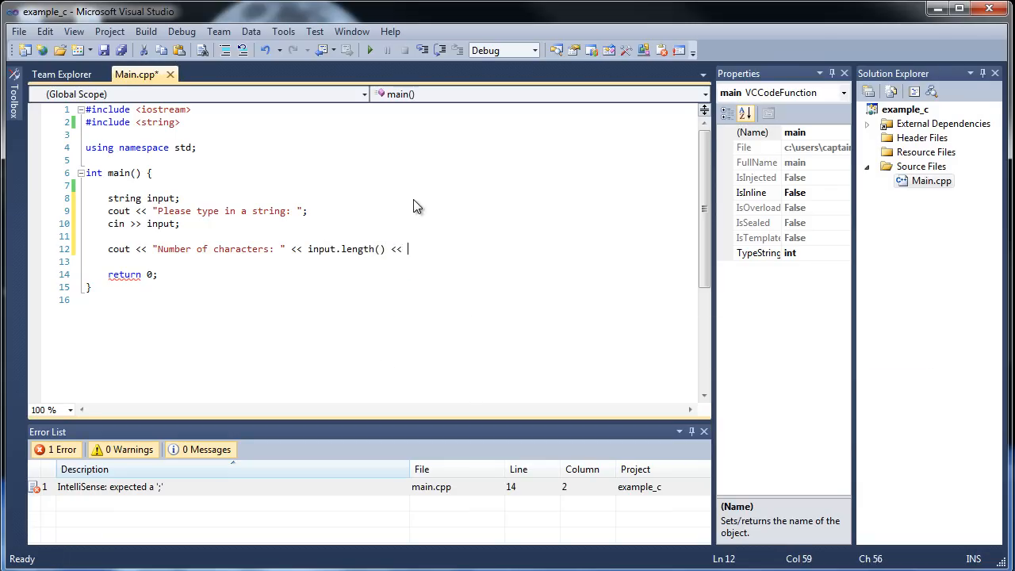
pyautogui.write('endl;')
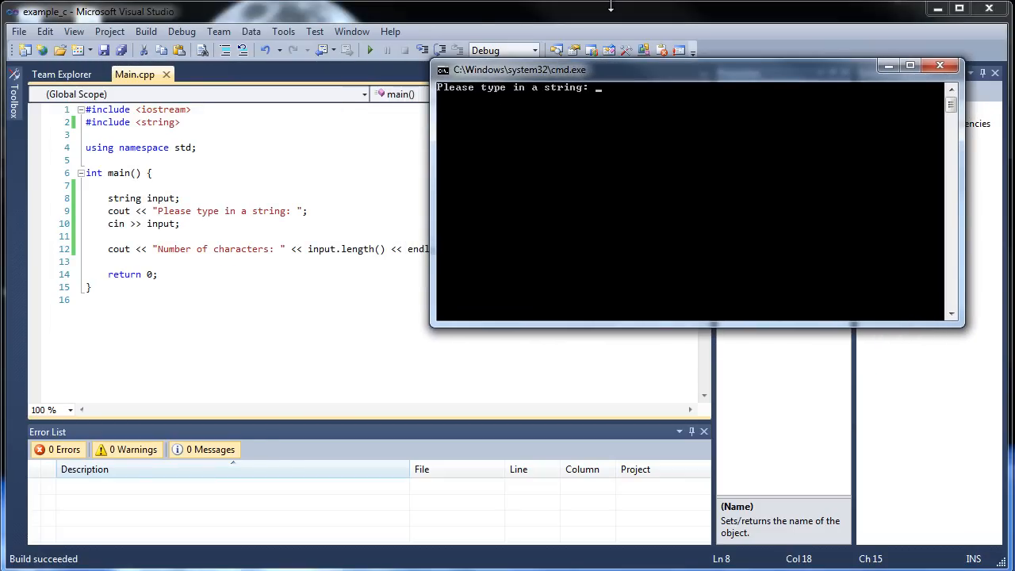
# Enter 'Hello World' in the console and see only 5 characters reported
pyautogui.write('Hello World')
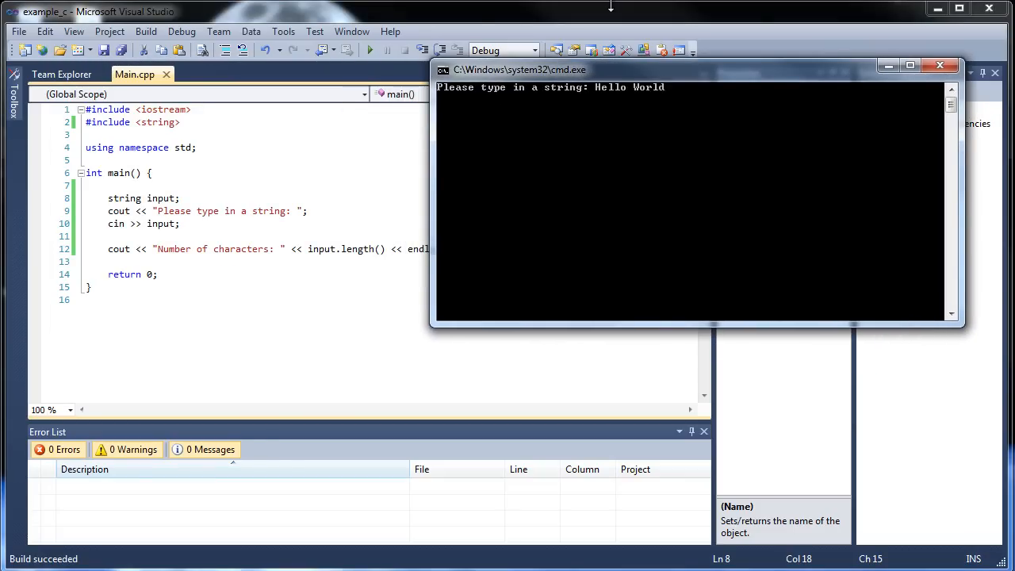
pyautogui.press('enter')
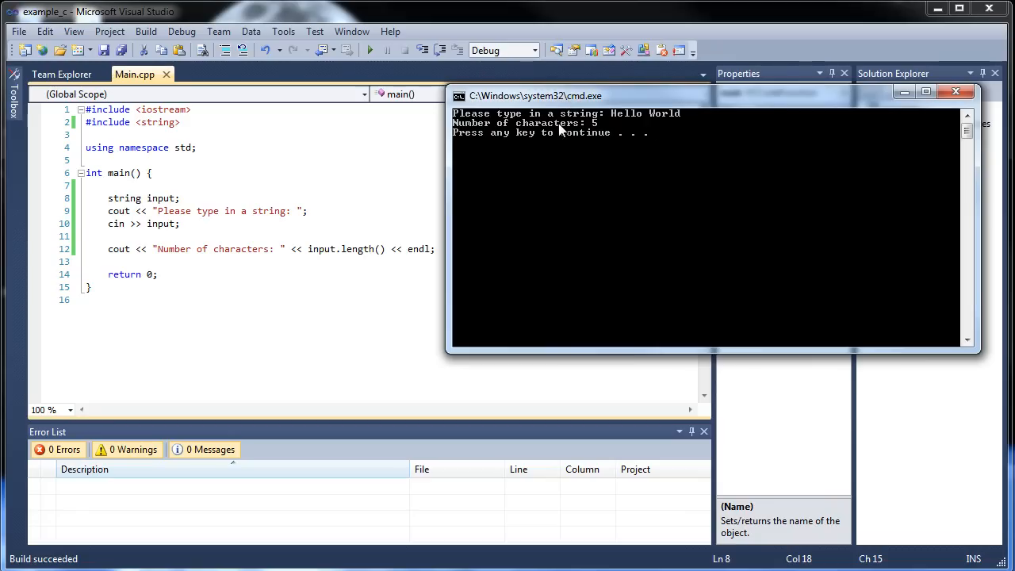
pyautogui.moveTo(642, 127)
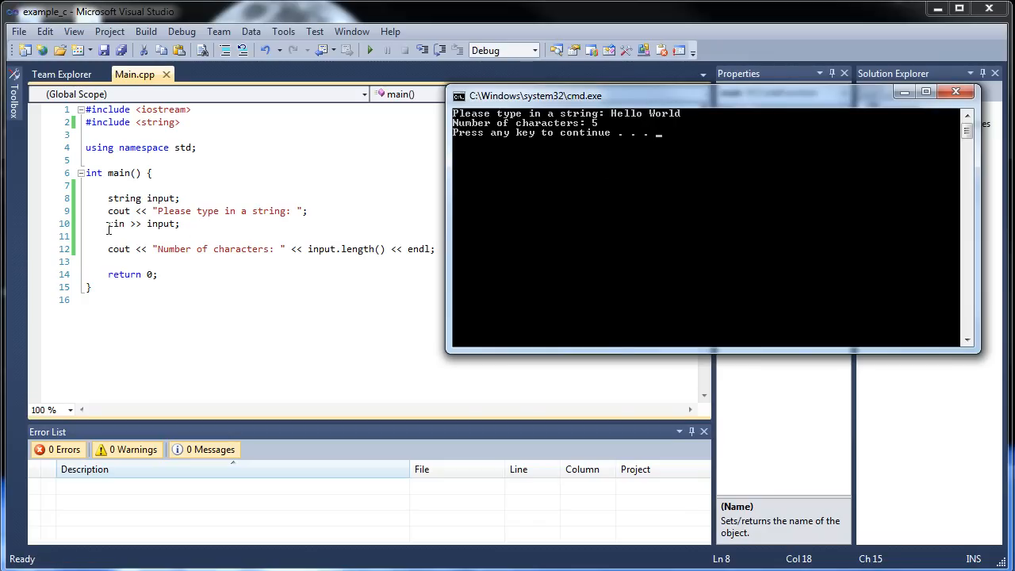
pyautogui.moveTo(113, 224)
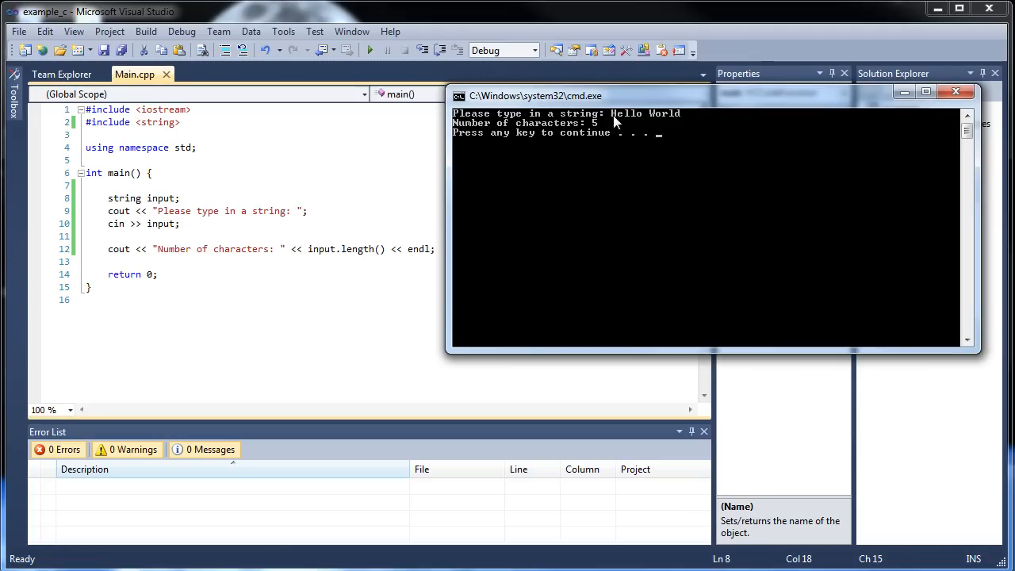
pyautogui.moveTo(654, 125)
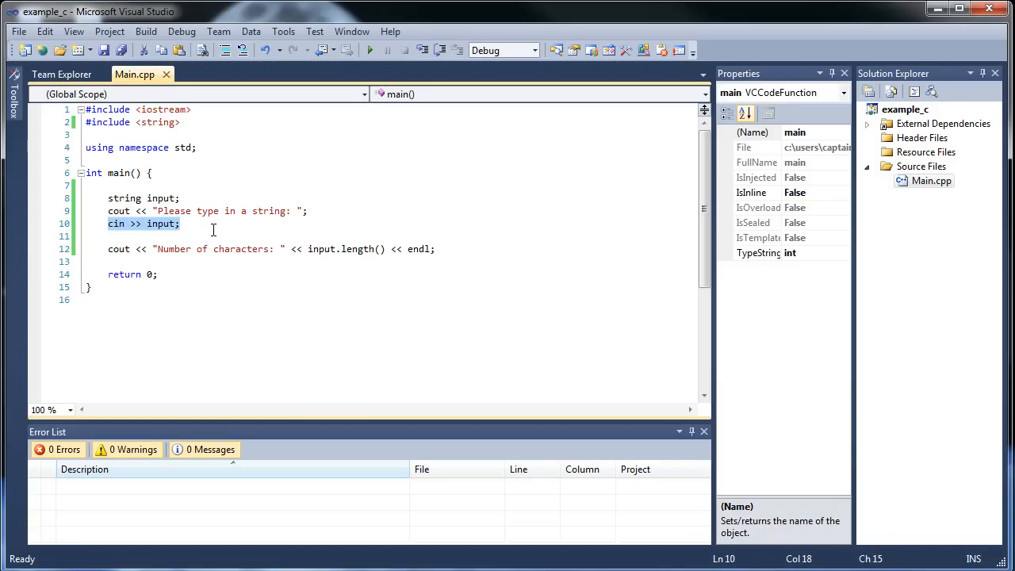
# Replace cin >> input with getline(cin, input); and save Main.cpp
pyautogui.write('getline()')
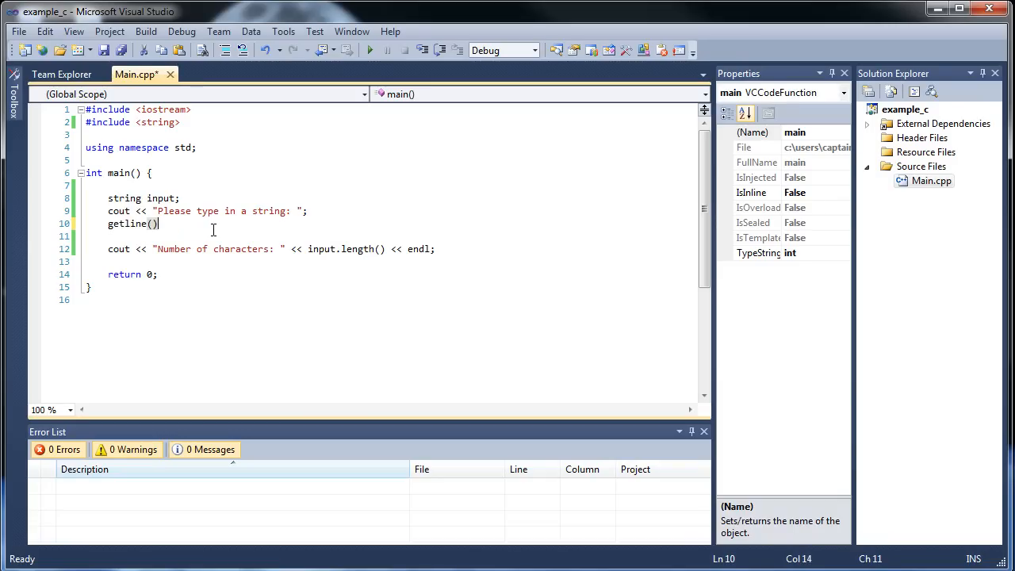
pyautogui.write(';')
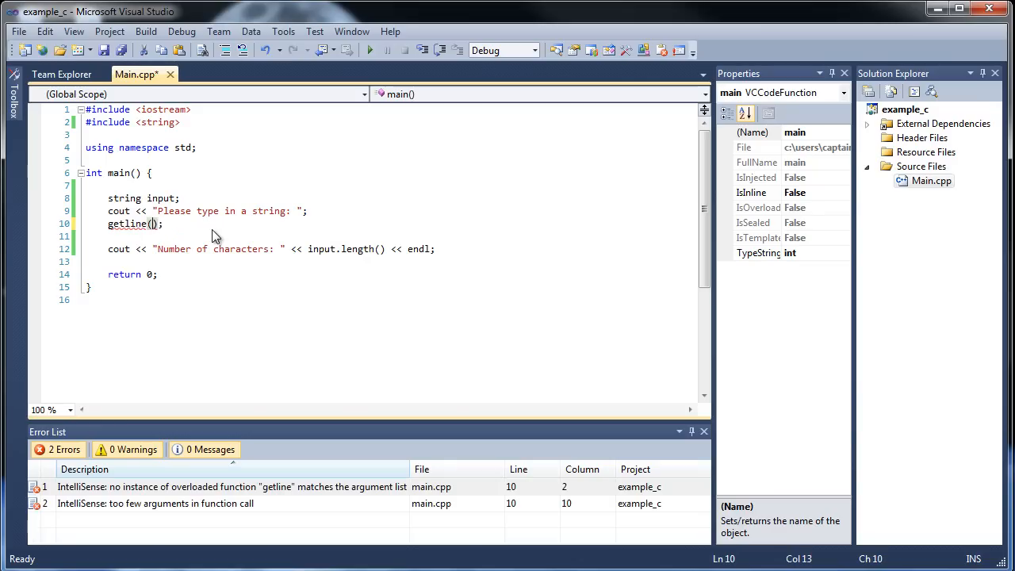
pyautogui.write('cin, input')
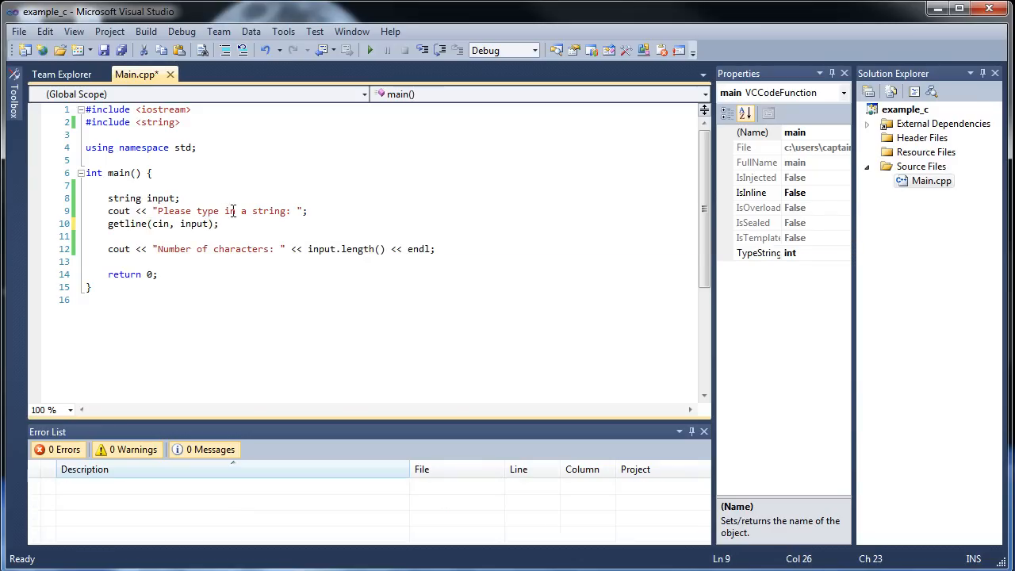
pyautogui.press('ctrl+s')
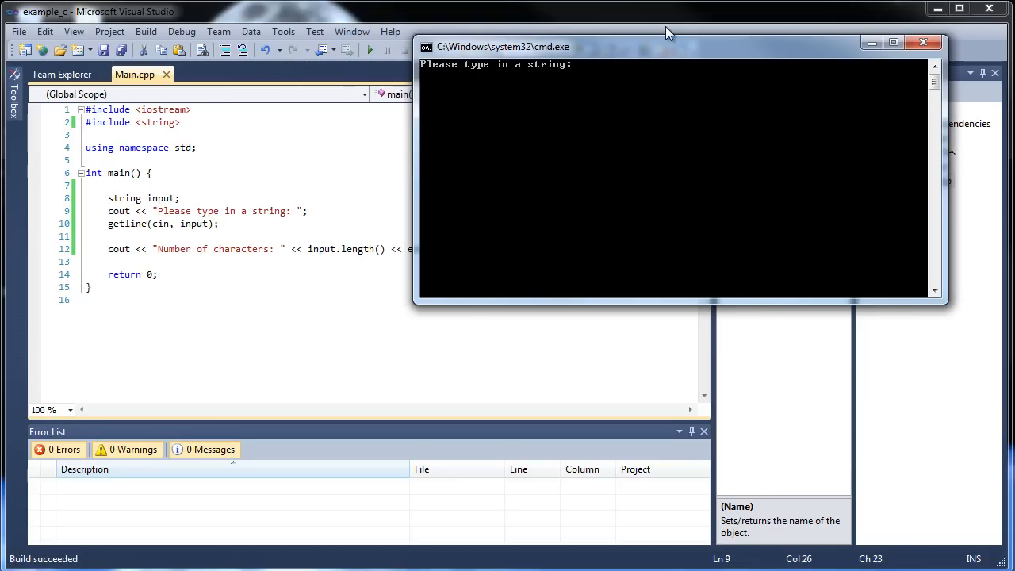
# Enter 'Hello World' in the console and confirm it now reports 11 characters
pyautogui.write('Hello Wo')
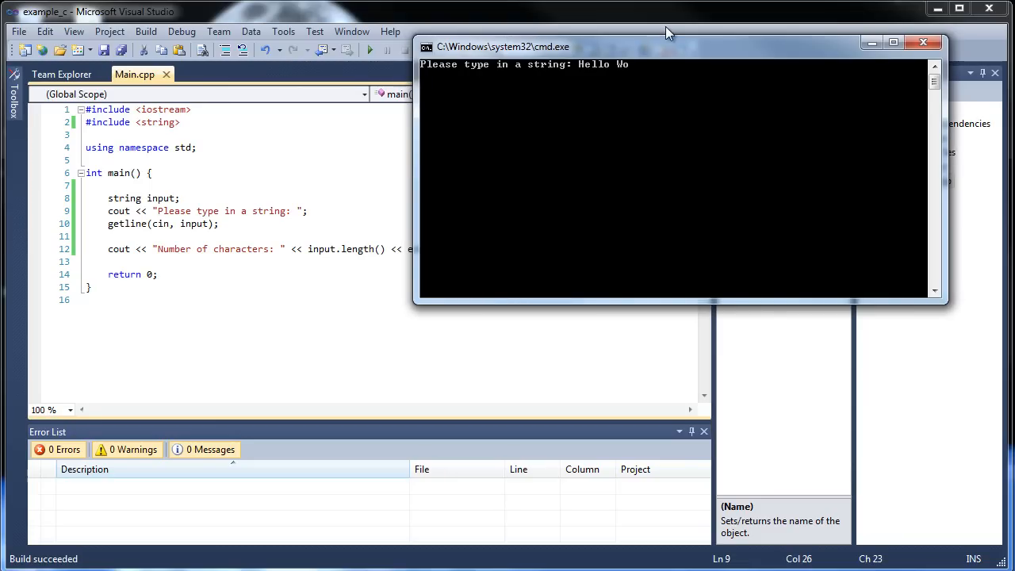
pyautogui.press('enter')
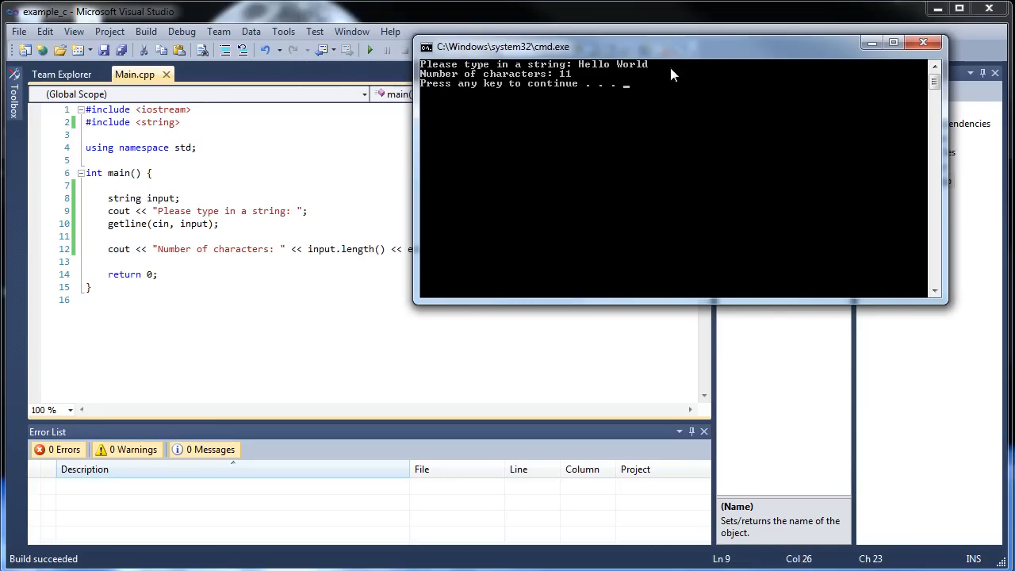
pyautogui.moveTo(578, 91)
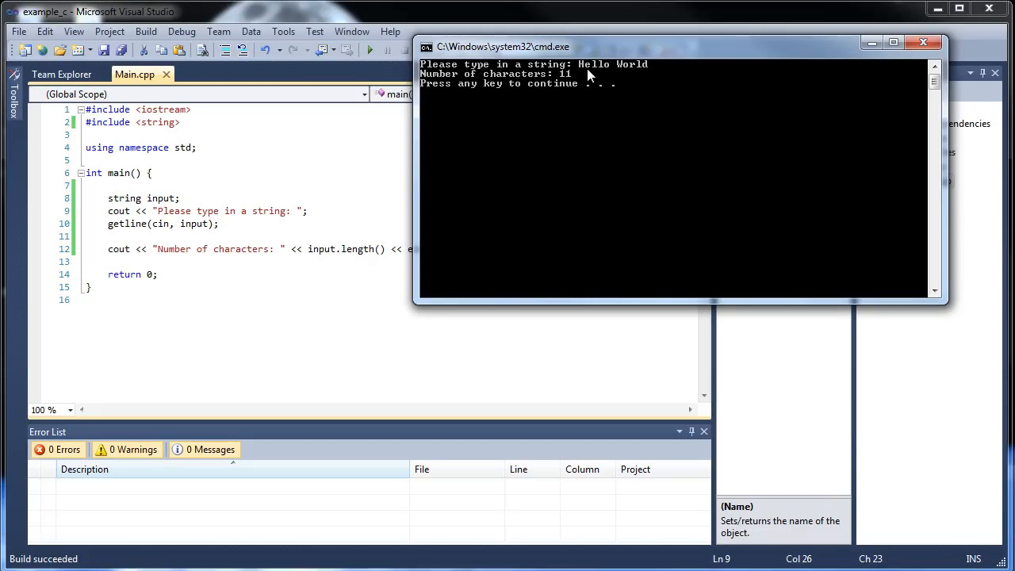
pyautogui.moveTo(614, 80)
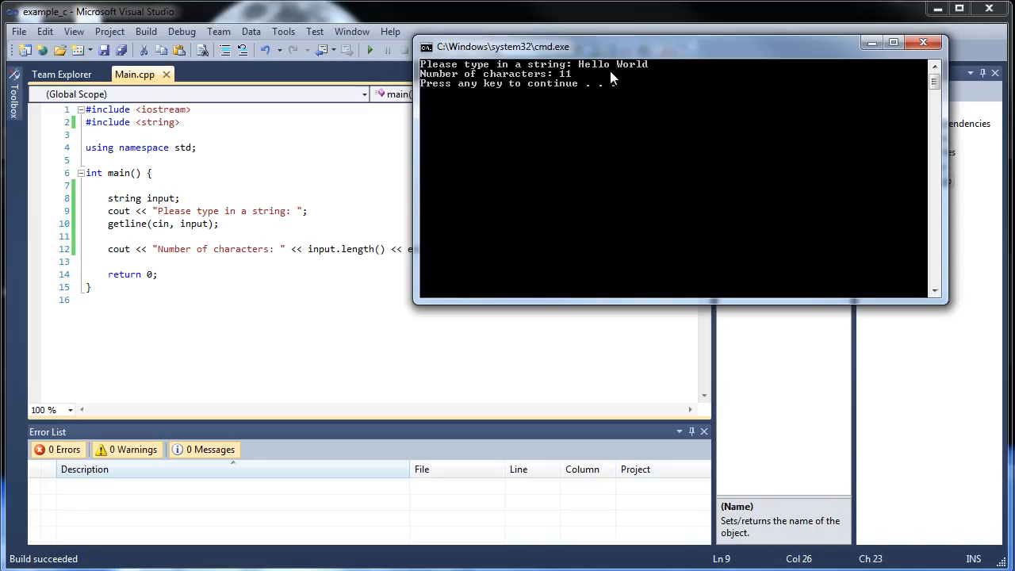
pyautogui.moveTo(636, 76)
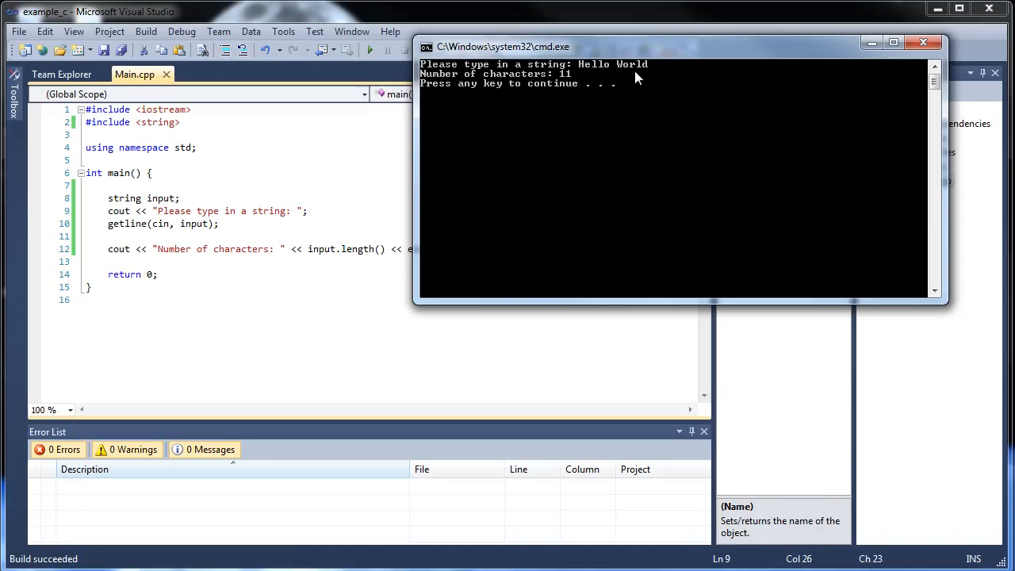
pyautogui.moveTo(653, 78)
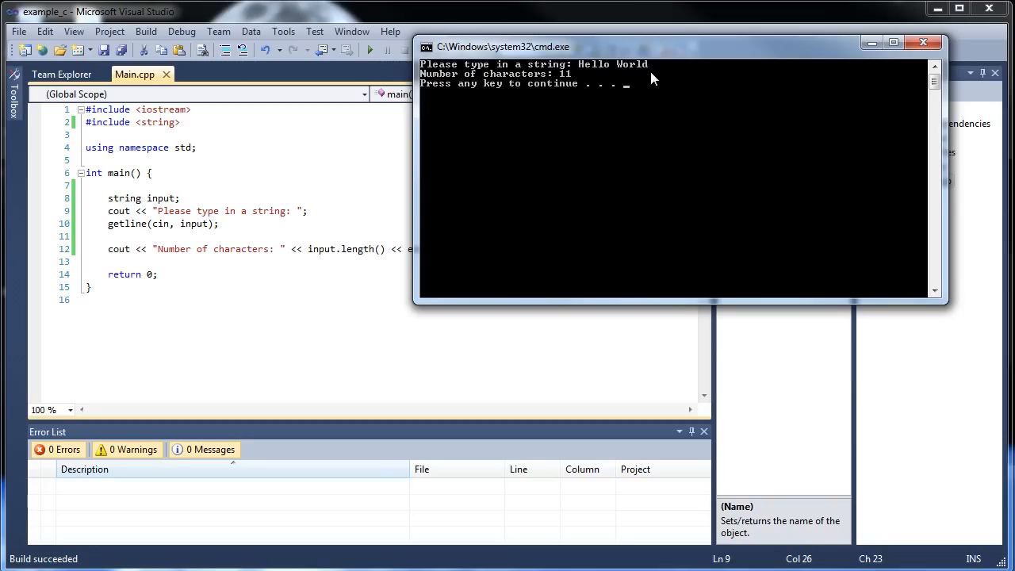
pyautogui.moveTo(620, 76)
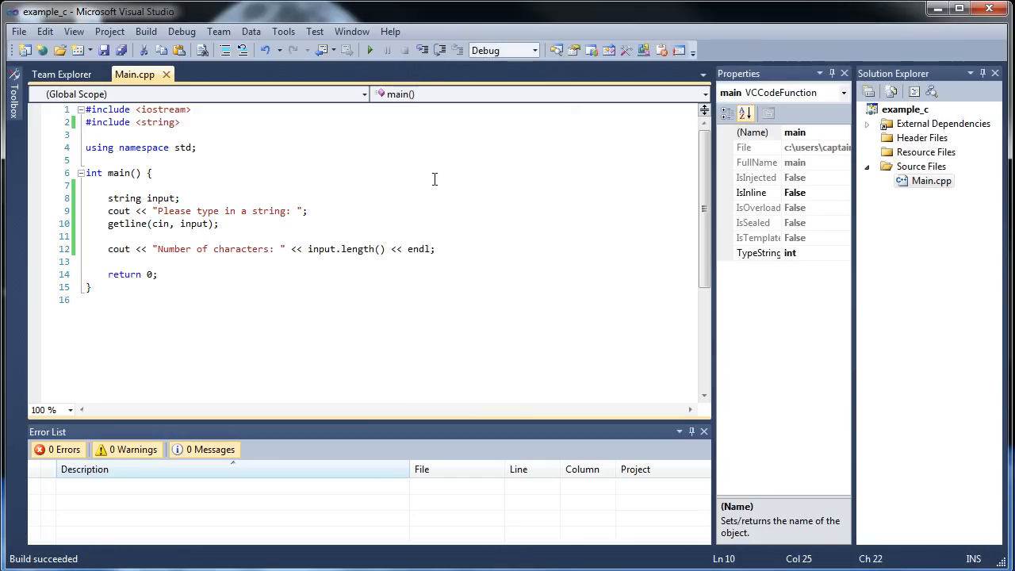
# Start a for loop with unsigned int i and an i < condition
pyautogui.write('f')
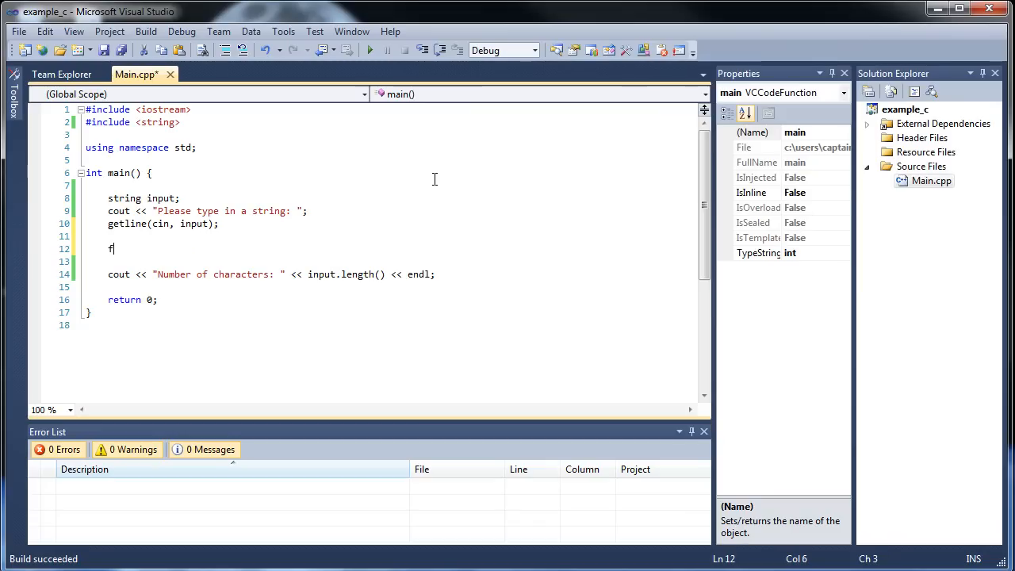
pyautogui.write('or () {')
pyautogui.write('}')
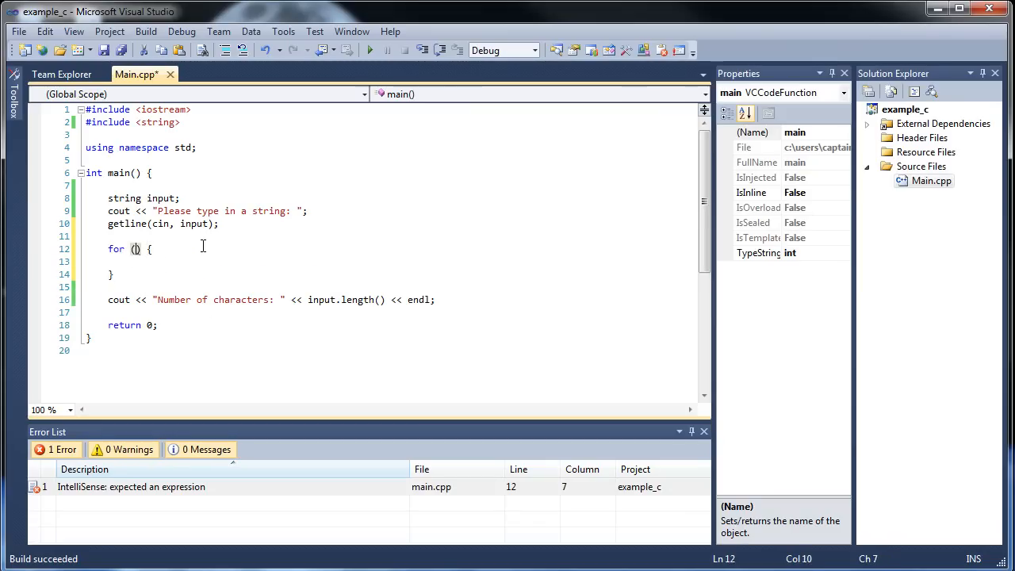
pyautogui.write('unsigned int i = 0;')
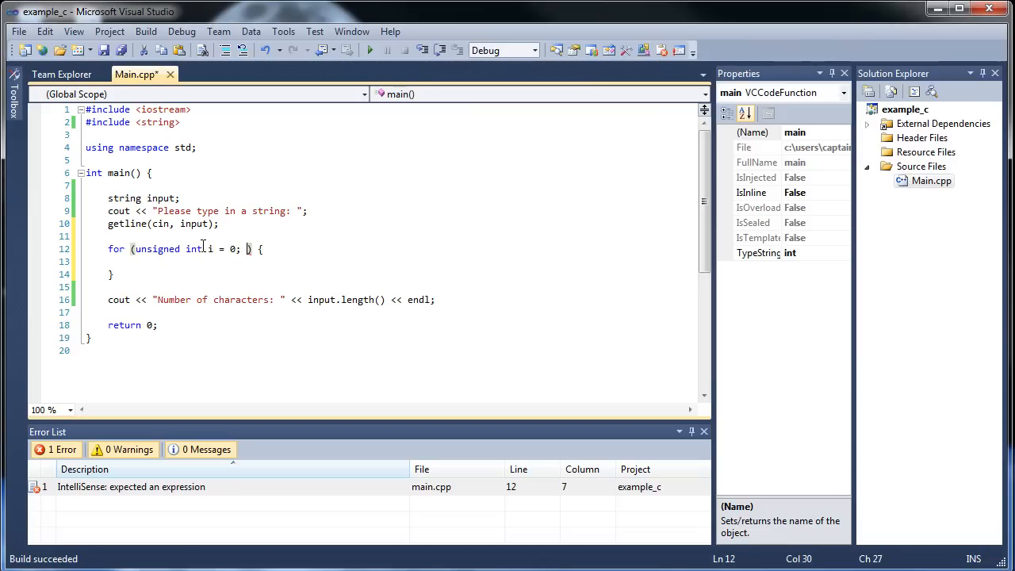
pyautogui.write('i <')
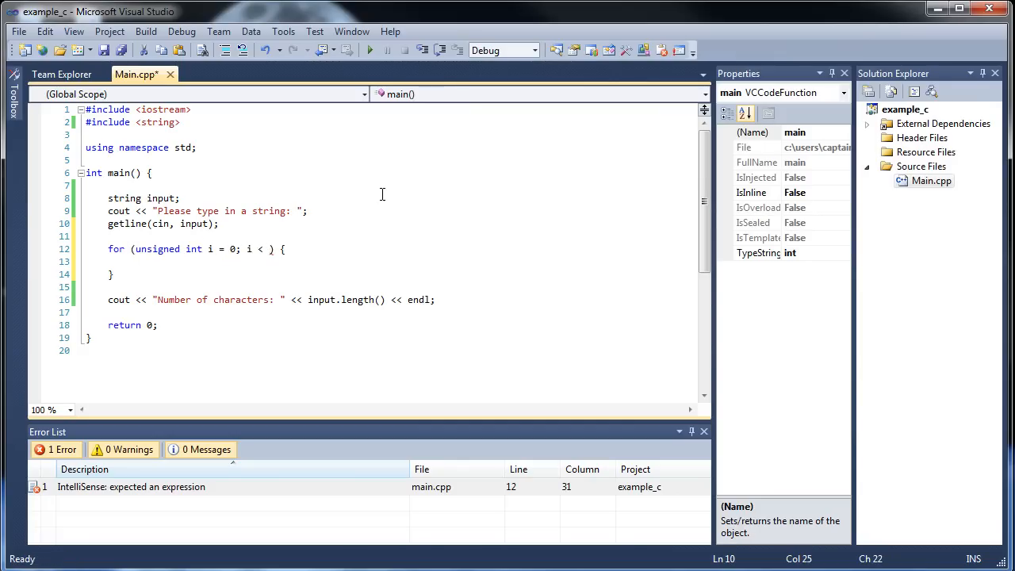
# Add int numOfChars = input.length(); above the loop
pyautogui.press('Enter')
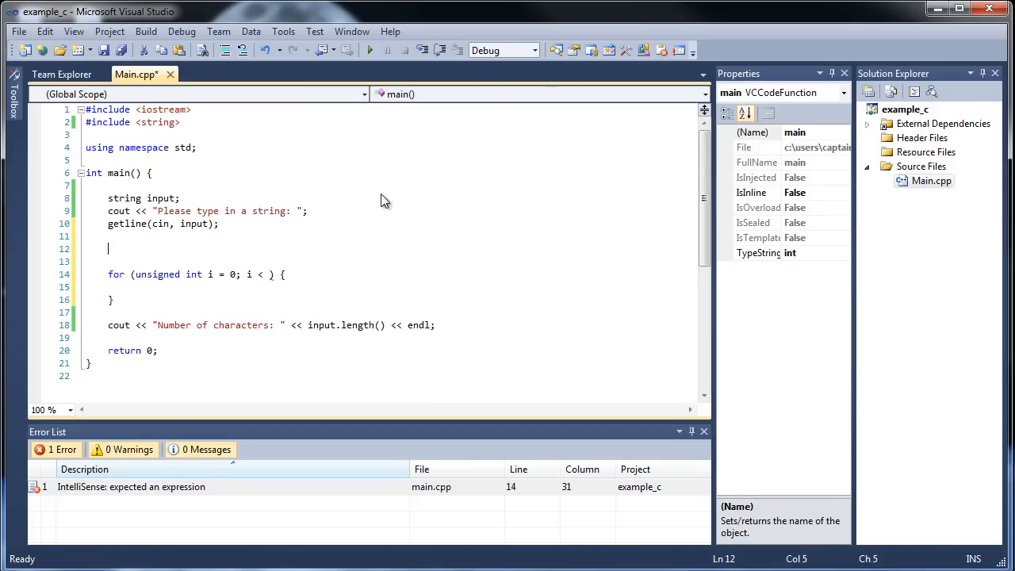
pyautogui.write('int num')
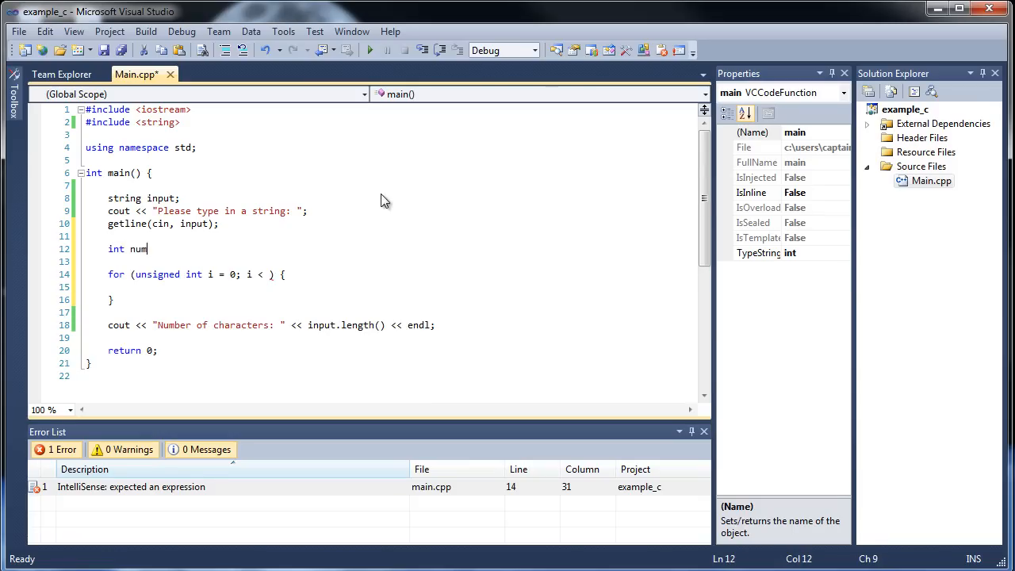
pyautogui.write('OfChars =')
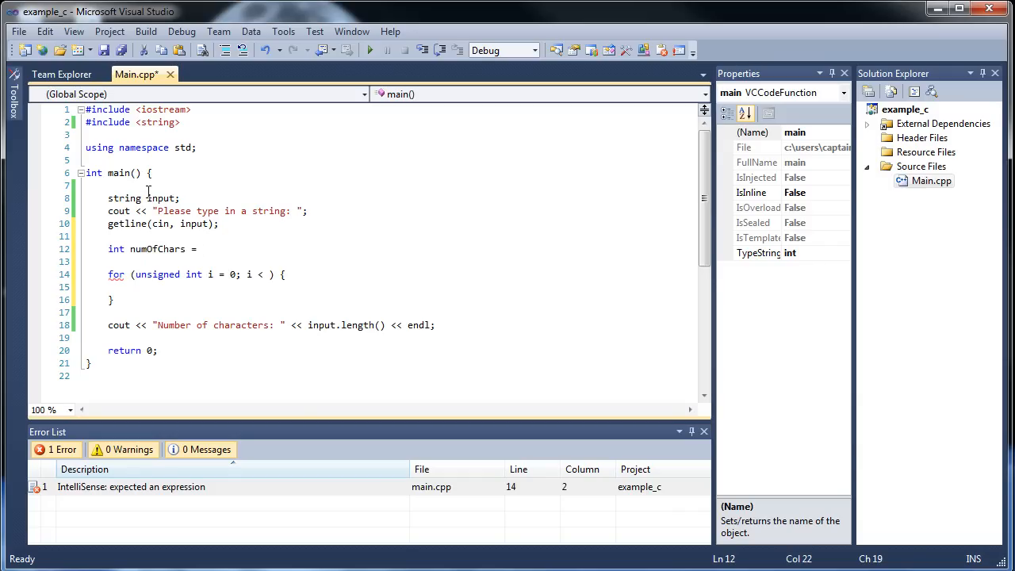
pyautogui.write('inpu')
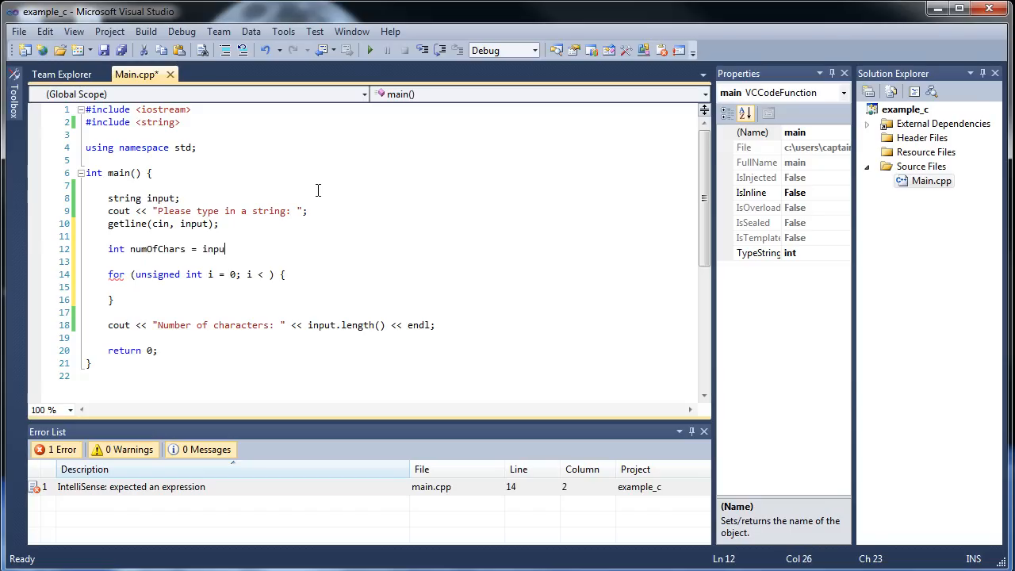
pyautogui.write('t.length()')
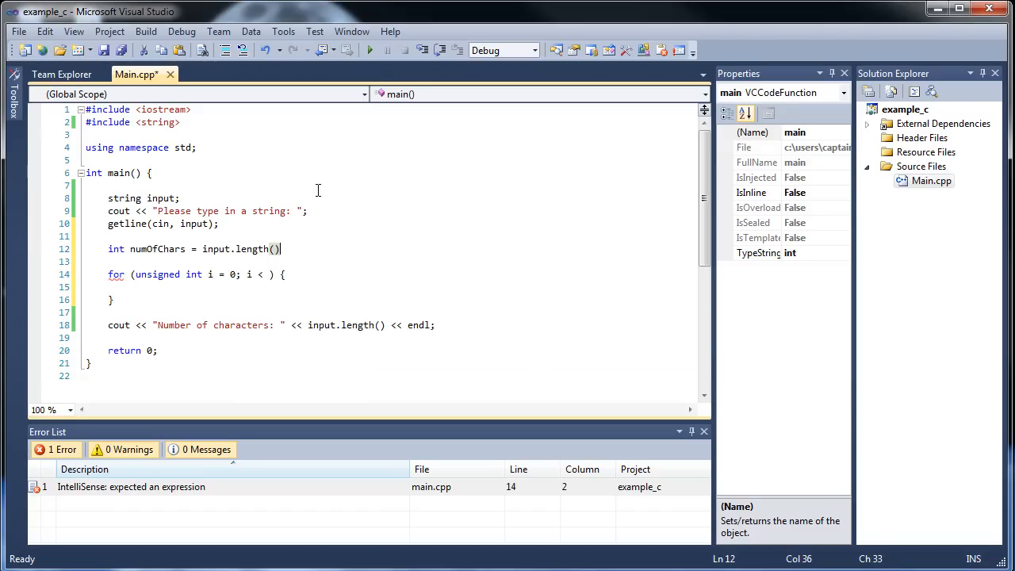
pyautogui.write(';')
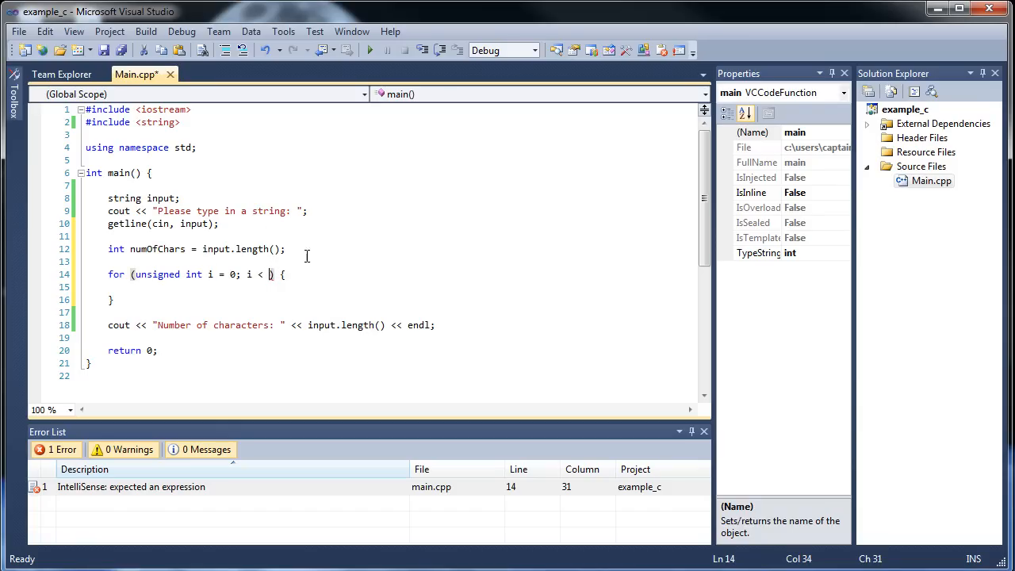
pyautogui.moveTo(433, 216)
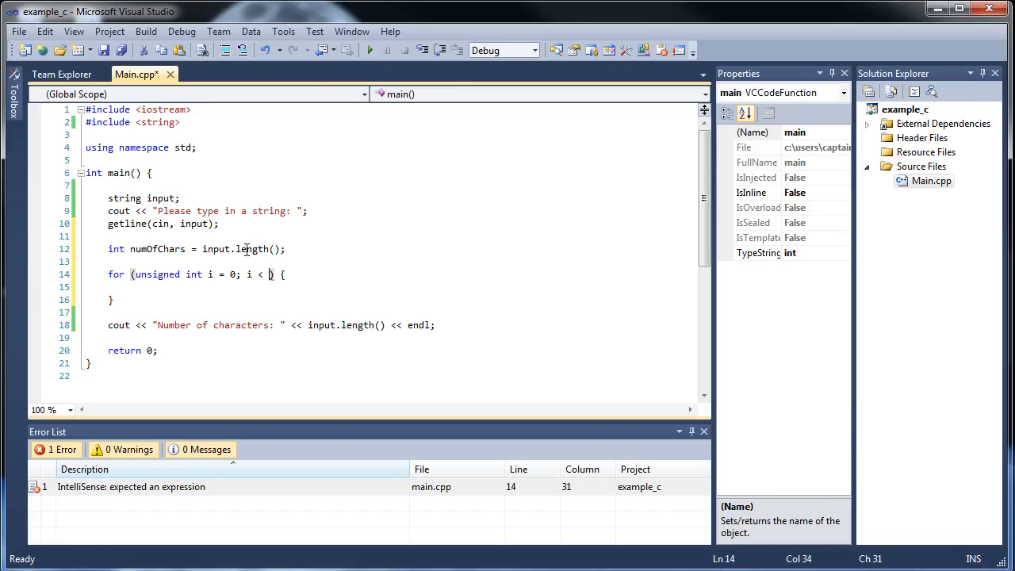
# Complete the loop condition with input.length() and enter the empty loop body
pyautogui.write('input.length(); i++')
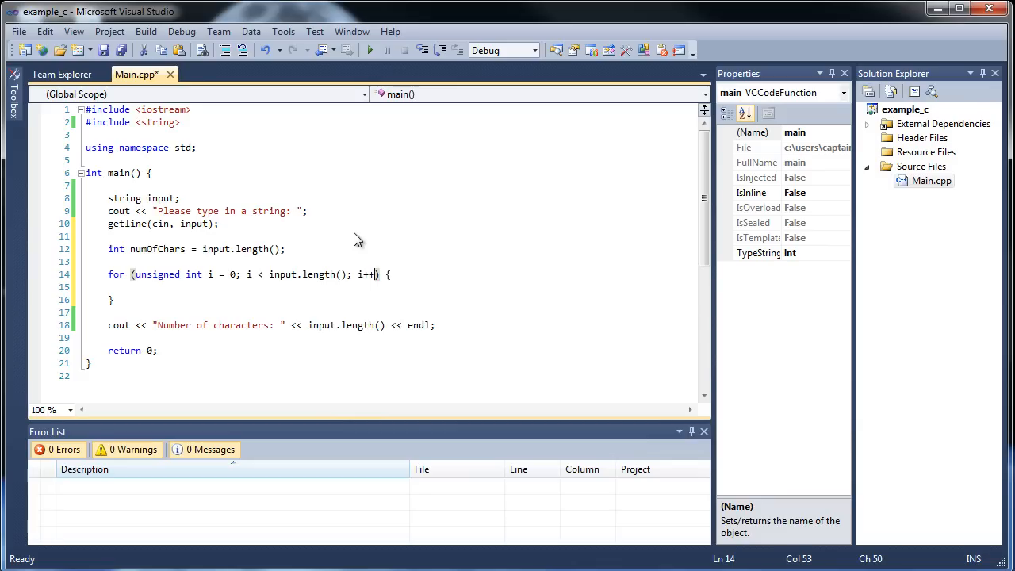
pyautogui.moveTo(329, 286)
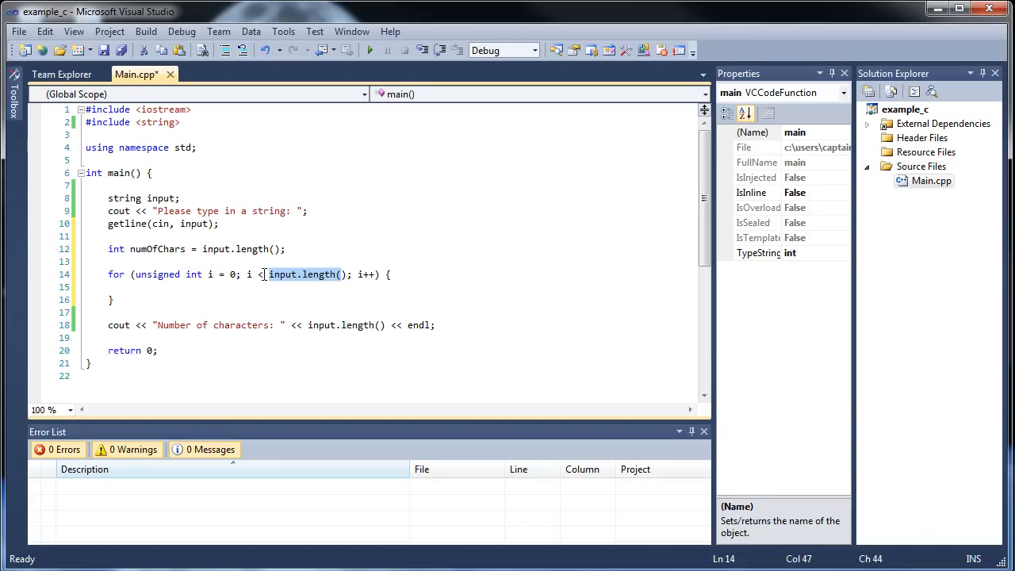
pyautogui.click(287, 275)
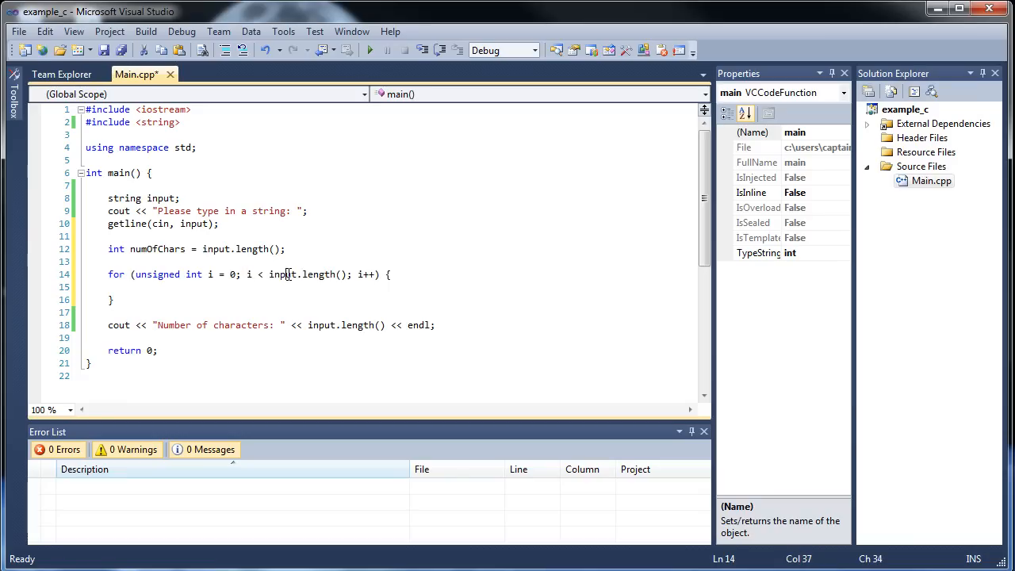
pyautogui.click(339, 255)
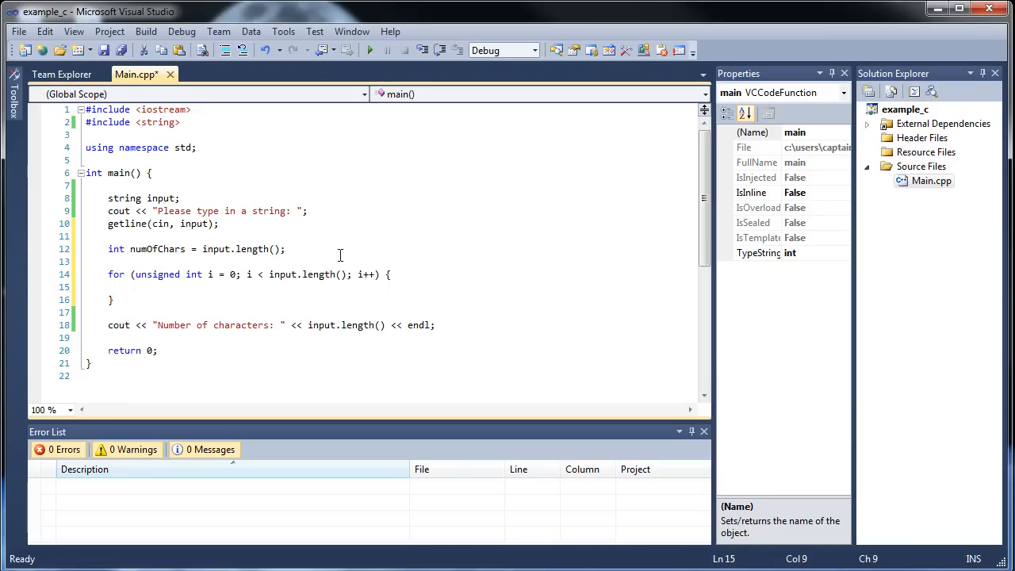
# Inside the loop, decrement numOfChars when input.at(i) equals a space
pyautogui.write('if () {')
pyautogui.write('}')
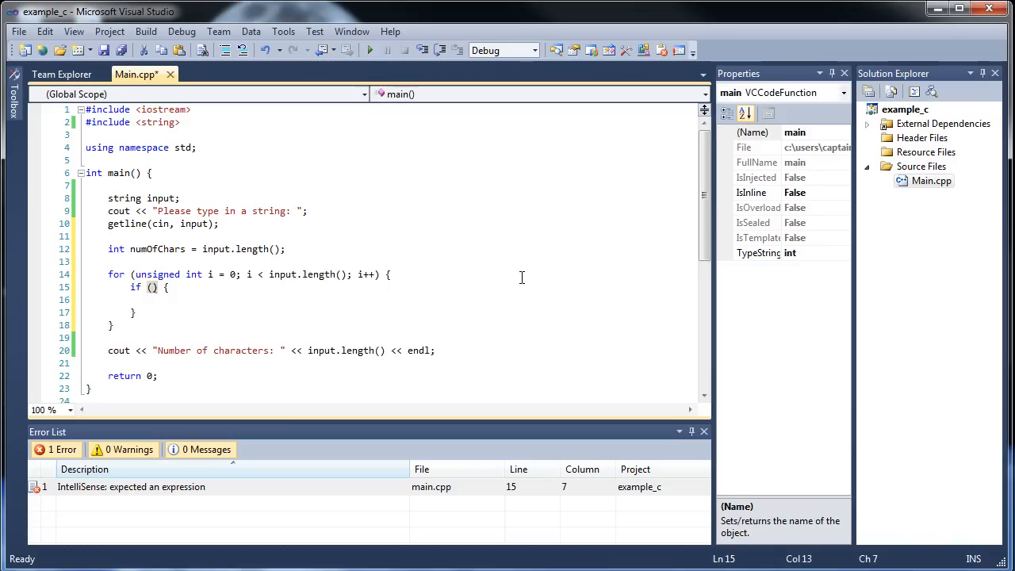
pyautogui.write('input.at(i')
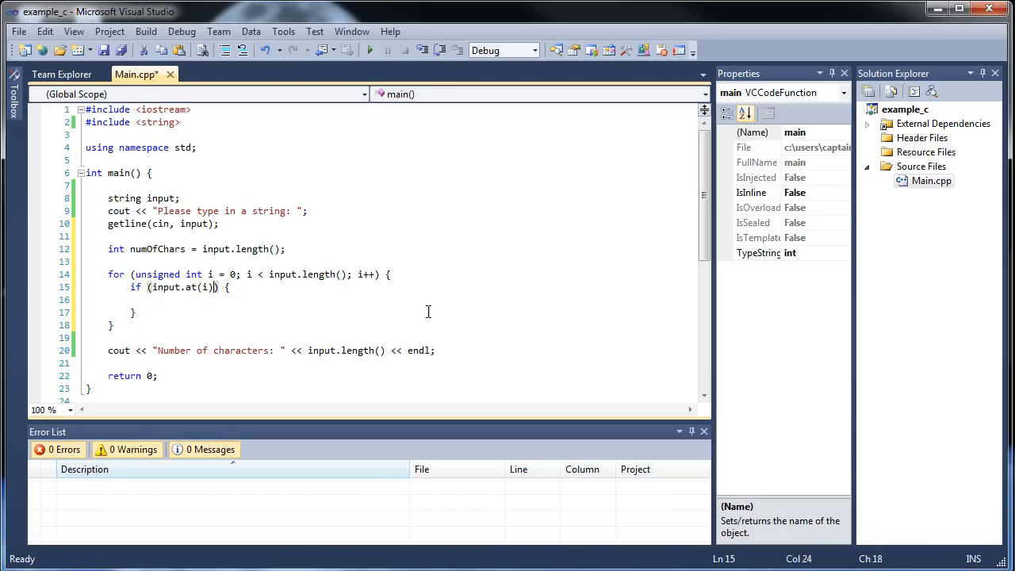
pyautogui.moveTo(252, 325)
pyautogui.write(' == ')
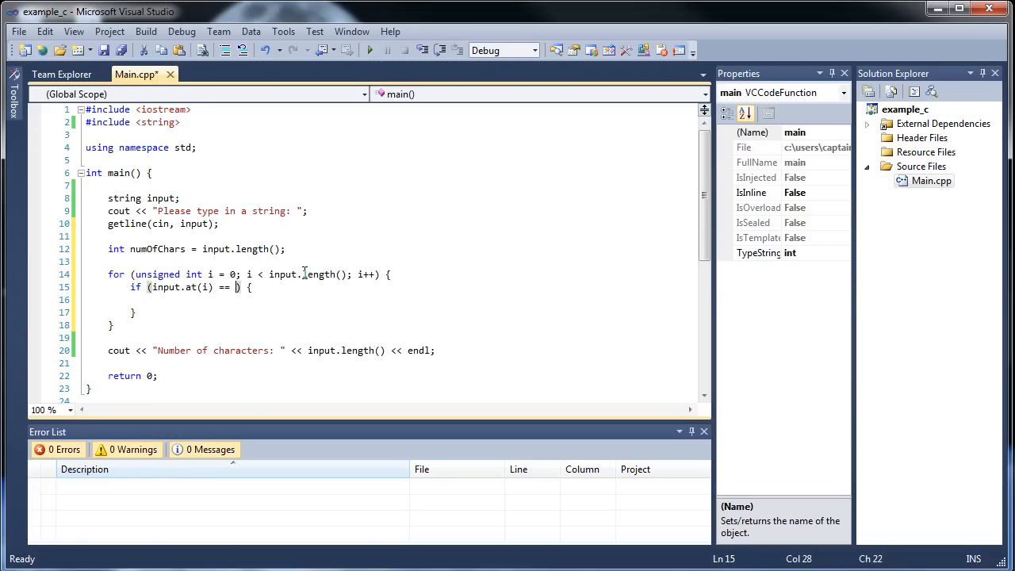
pyautogui.write("' '")
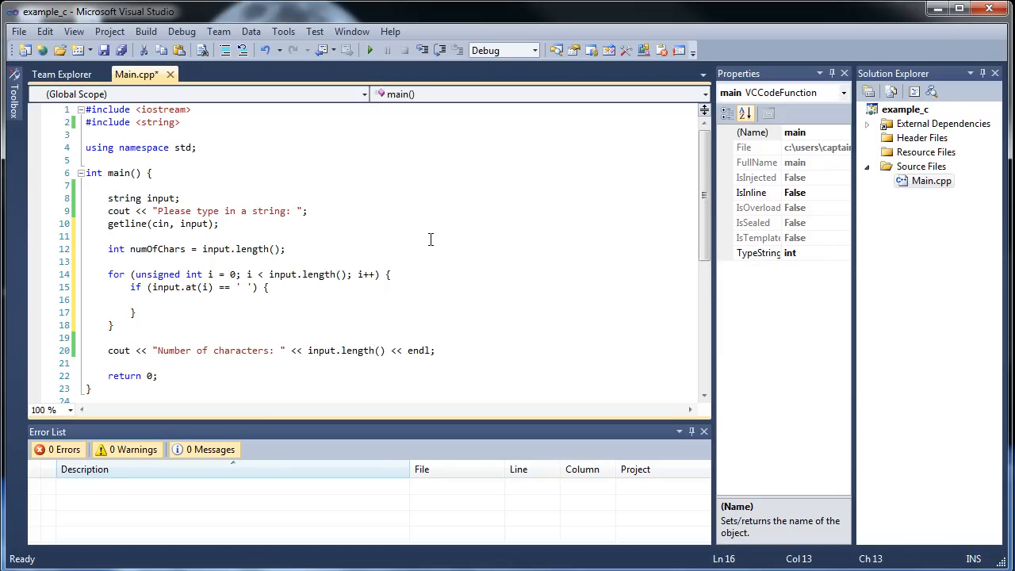
pyautogui.write('numOfCha')
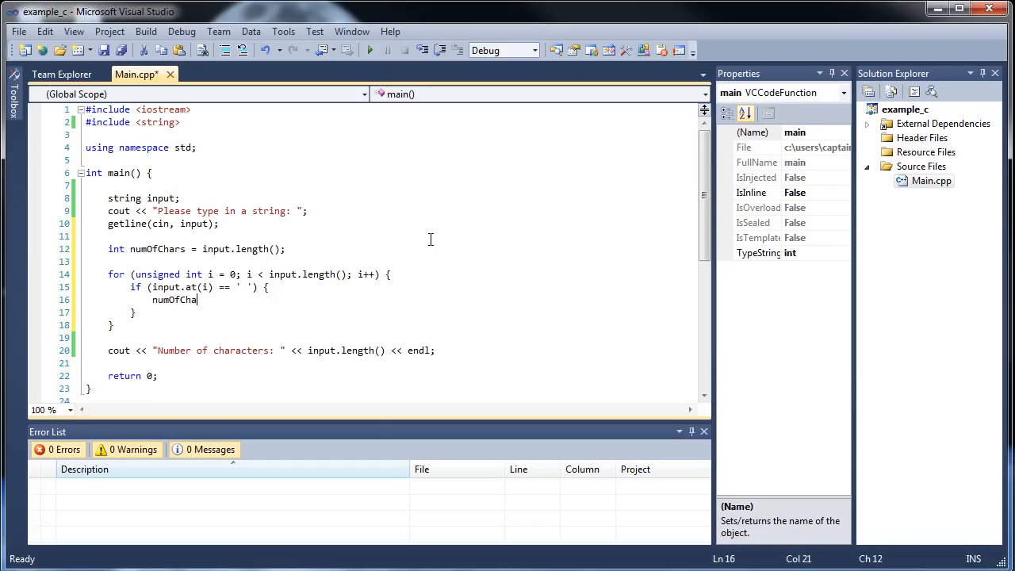
pyautogui.write('rs--;')
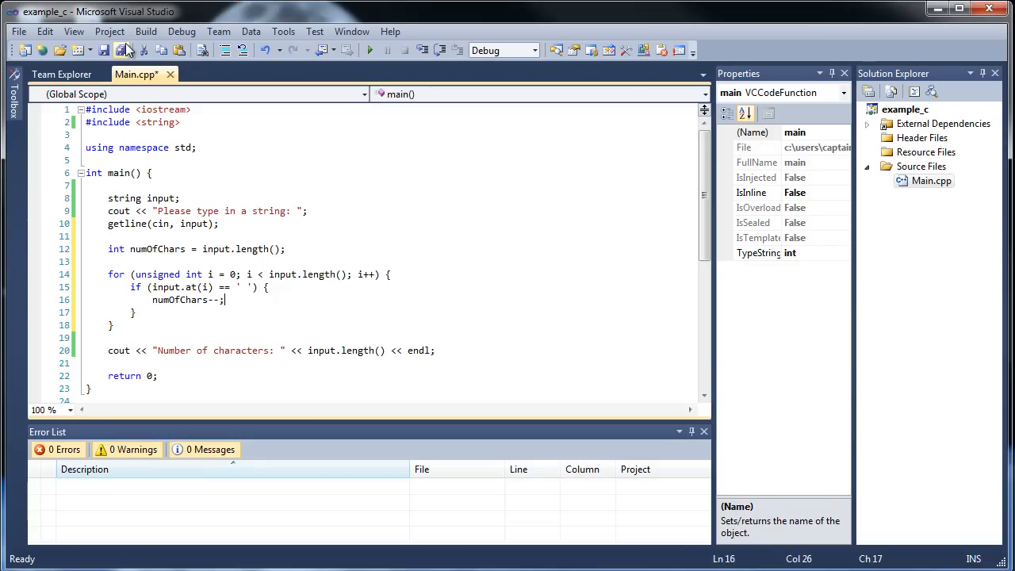
pyautogui.click(127, 49)
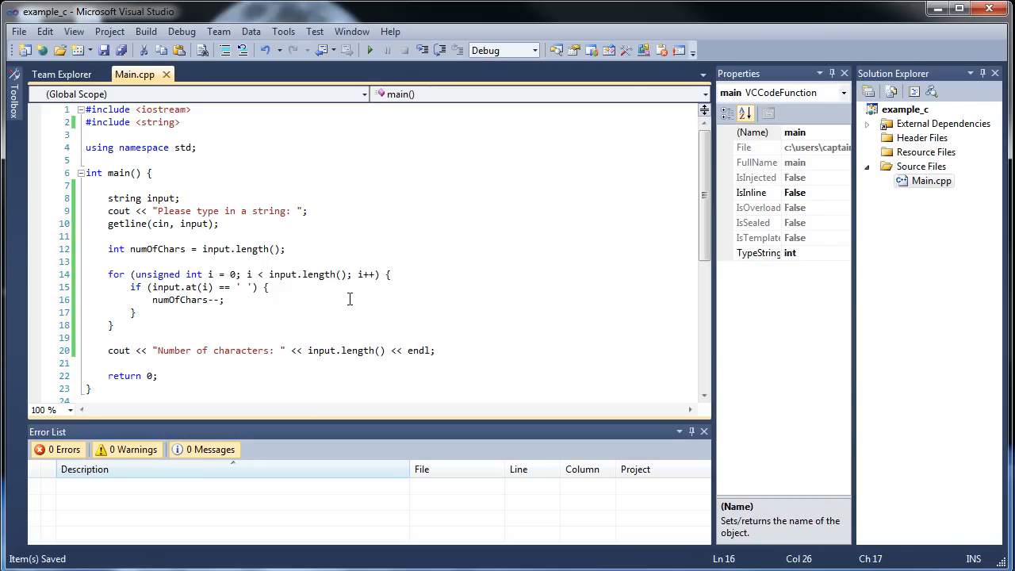
pyautogui.click(358, 50)
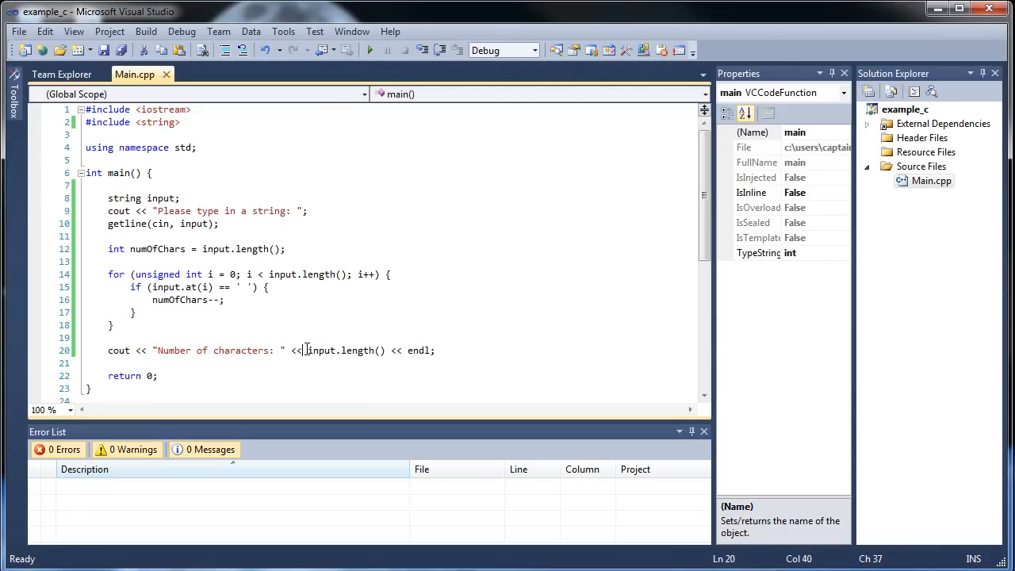
# Replace input.length() in the output line with numOfChars
pyautogui.moveTo(308, 349); pyautogui.dragTo(387, 349)
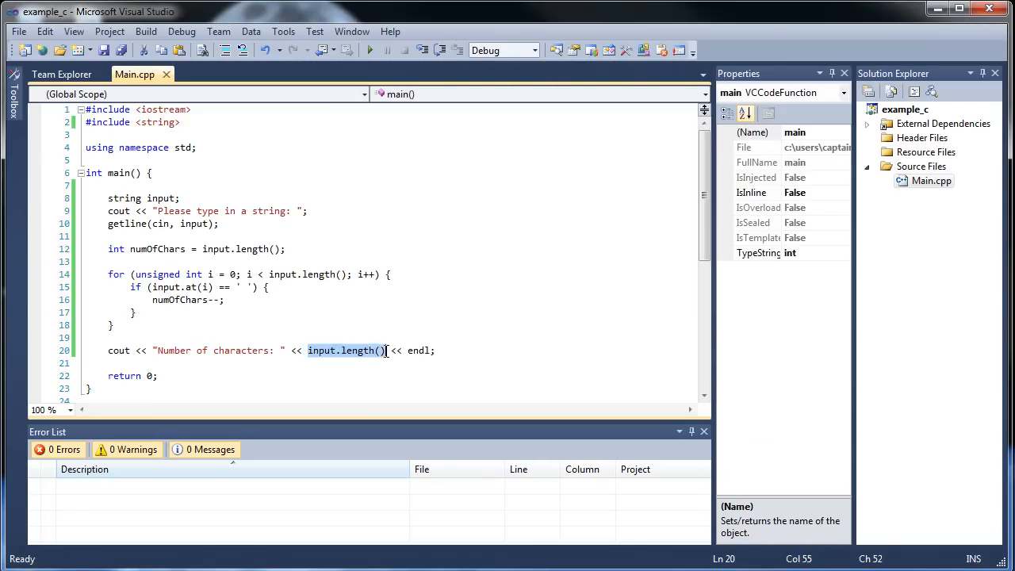
pyautogui.write('numOfChars')
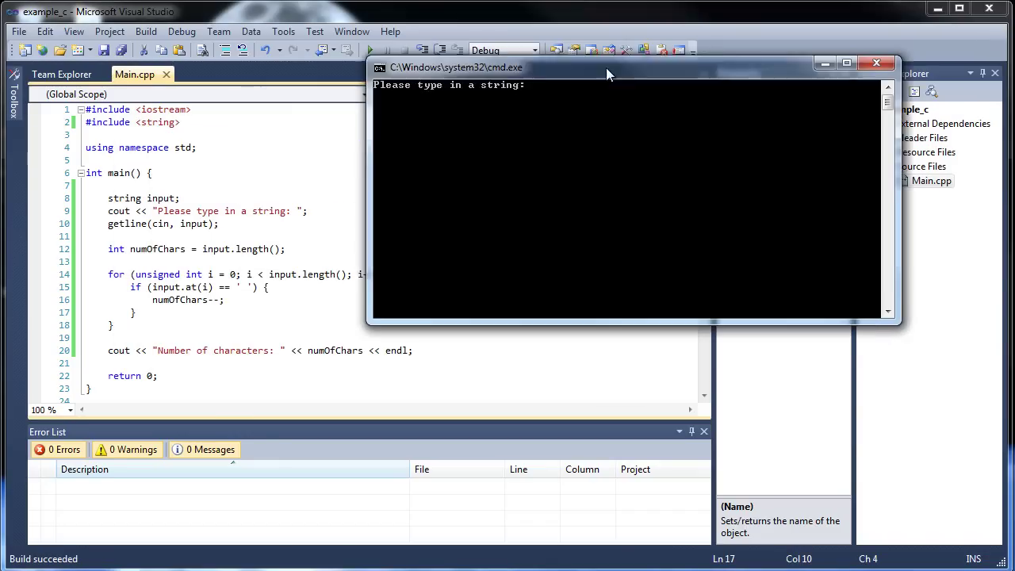
# Run the program and enter 'Hello World' to check the space-free count
pyautogui.write('He')
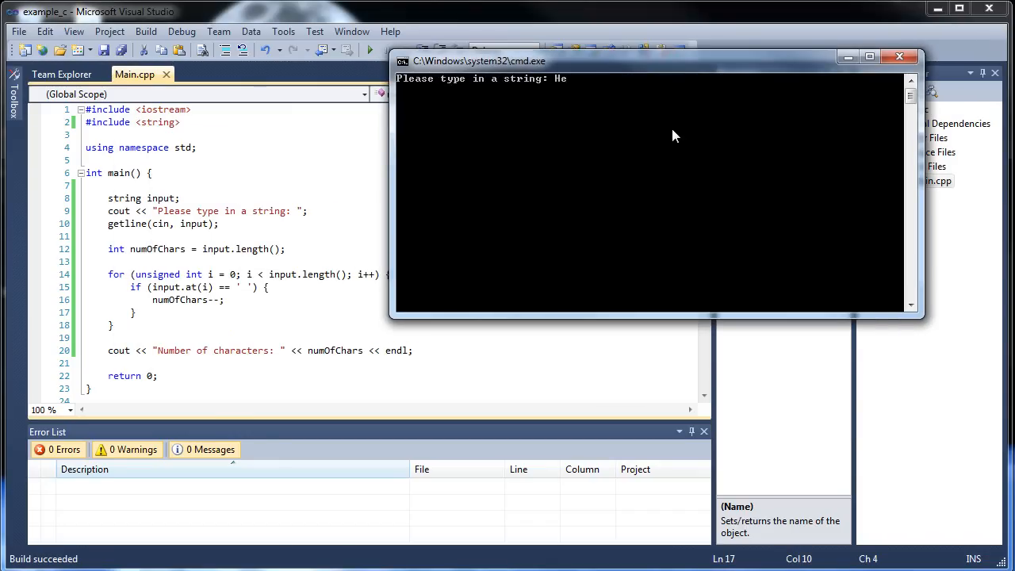
pyautogui.write('llo World')
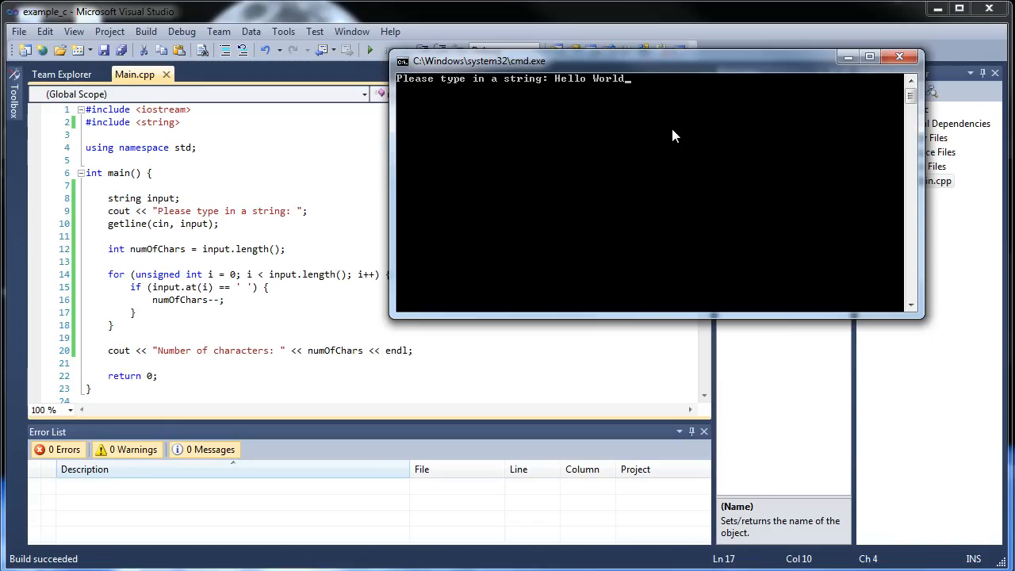
pyautogui.press('enter')
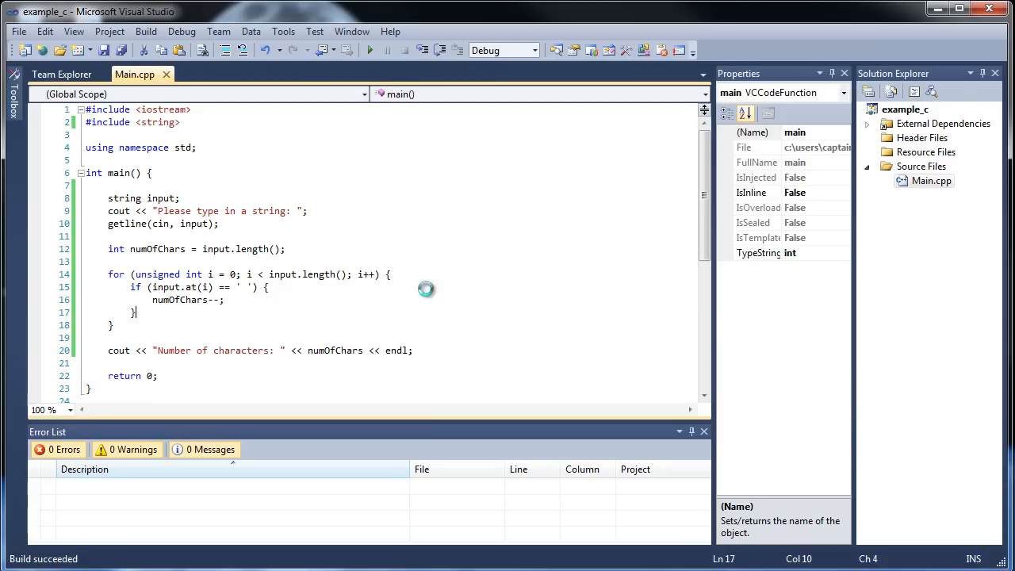
# Run it again with 'Hello World', then close the console
pyautogui.click(369, 50)
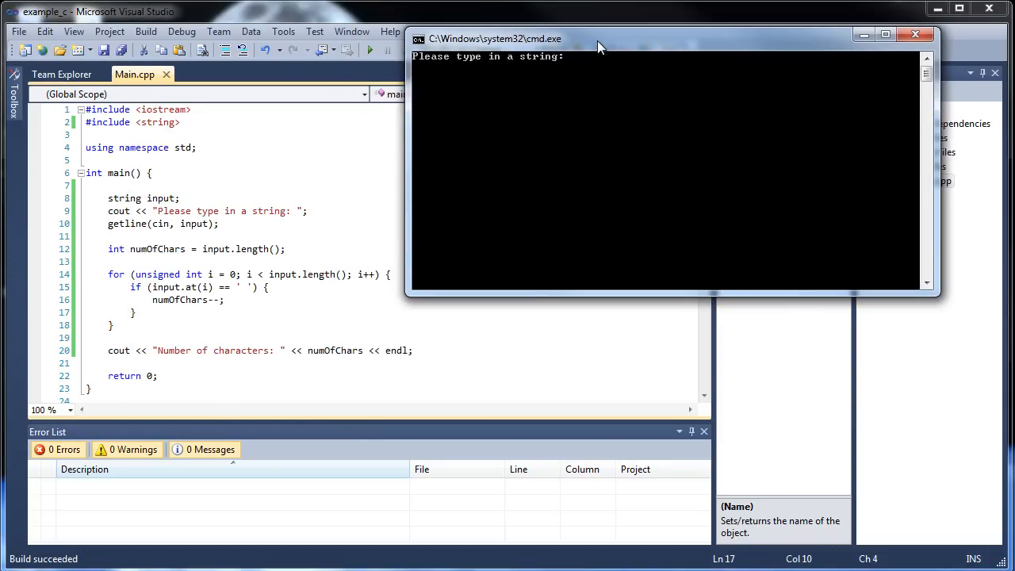
pyautogui.write('Hello Wo')
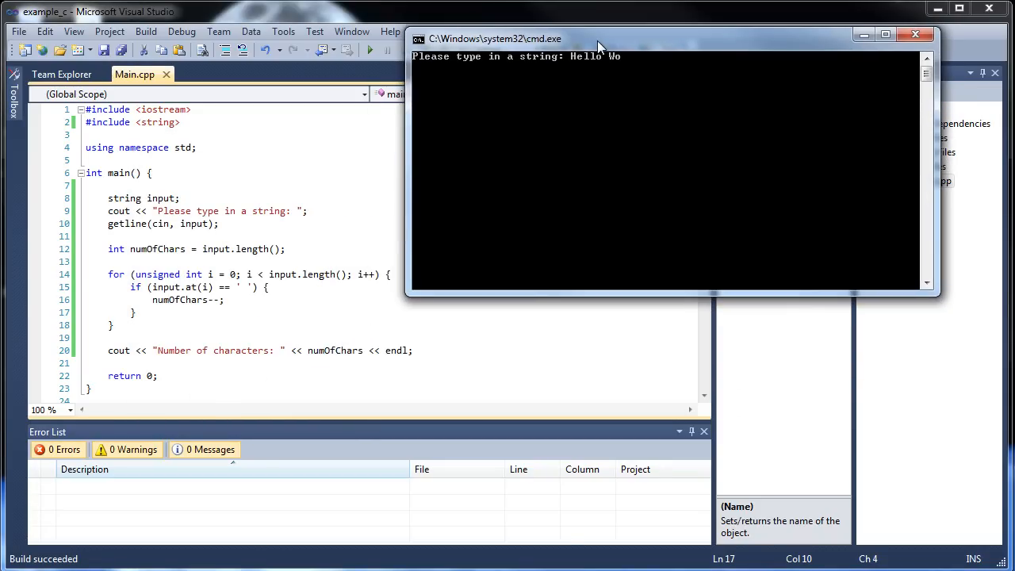
pyautogui.write('rld')
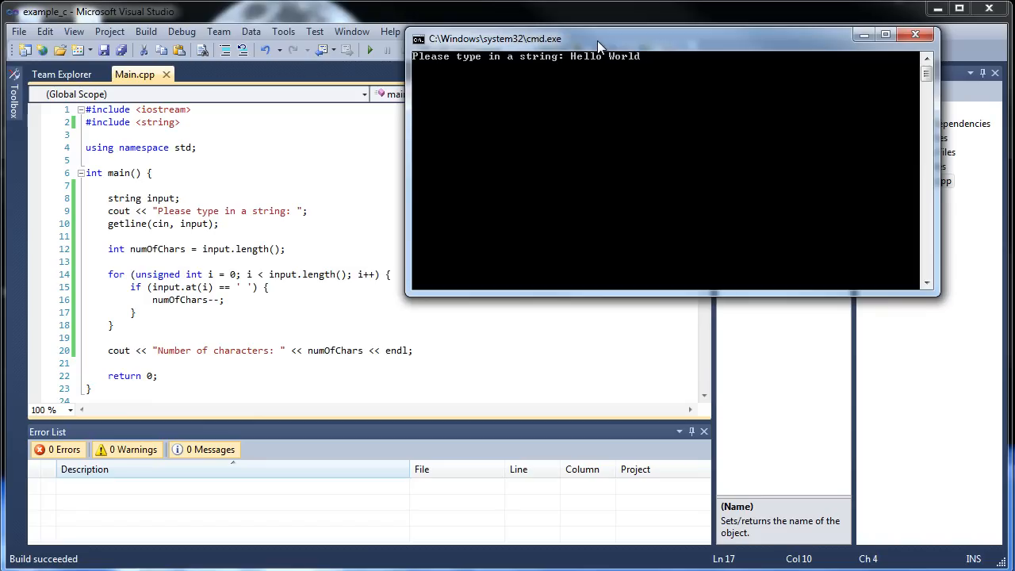
pyautogui.click(914, 33)
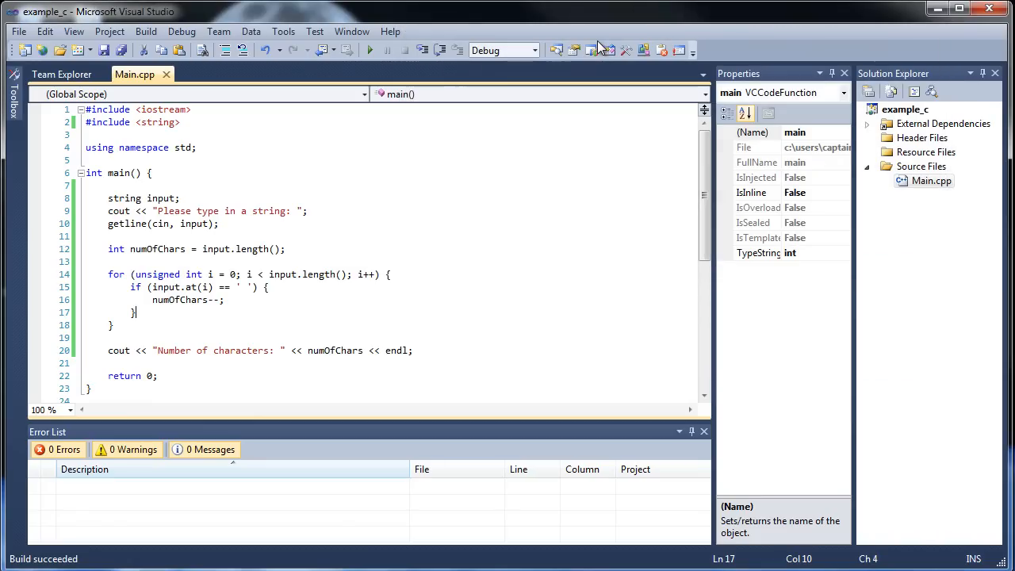
pyautogui.click(226, 300)
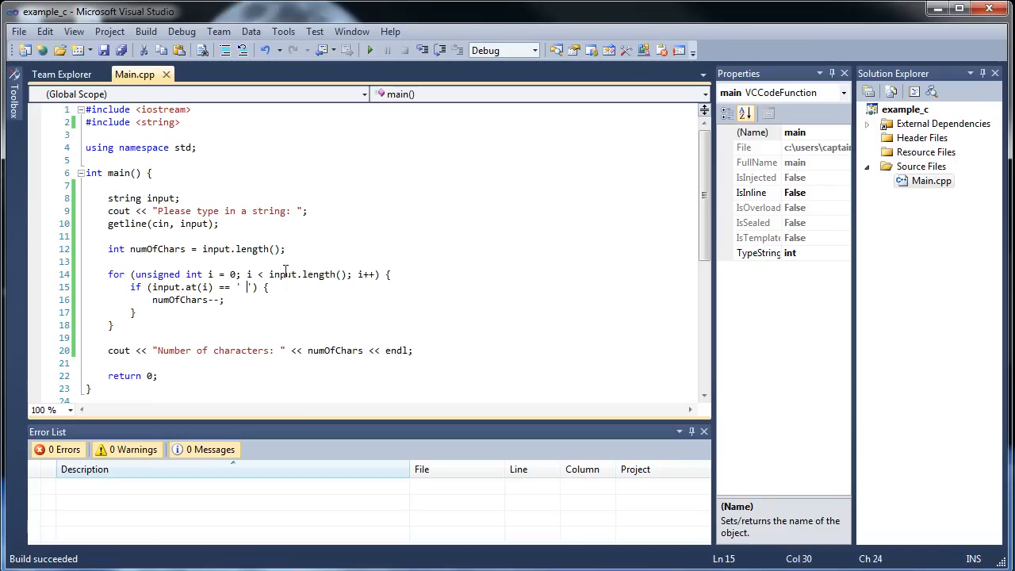
# Compare each character with 'l' instead of a space, save, run, and close the console
pyautogui.write('a')
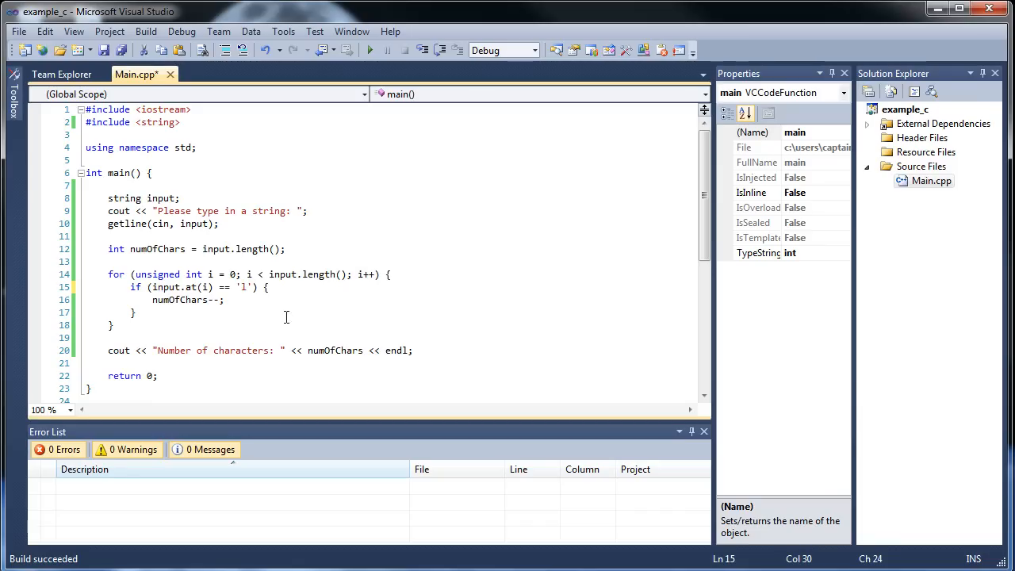
pyautogui.press('ctrl+s')
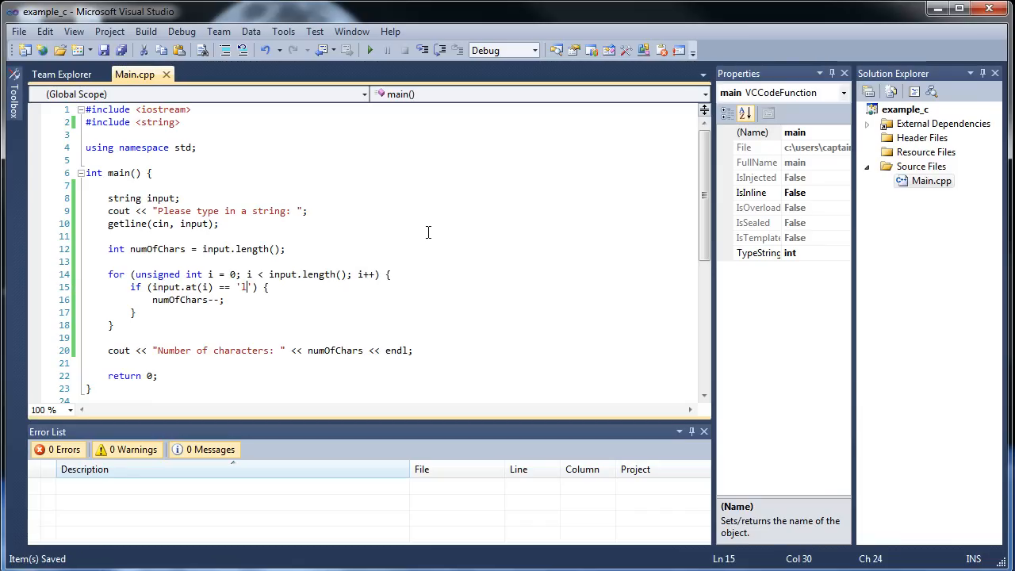
pyautogui.click(359, 50)
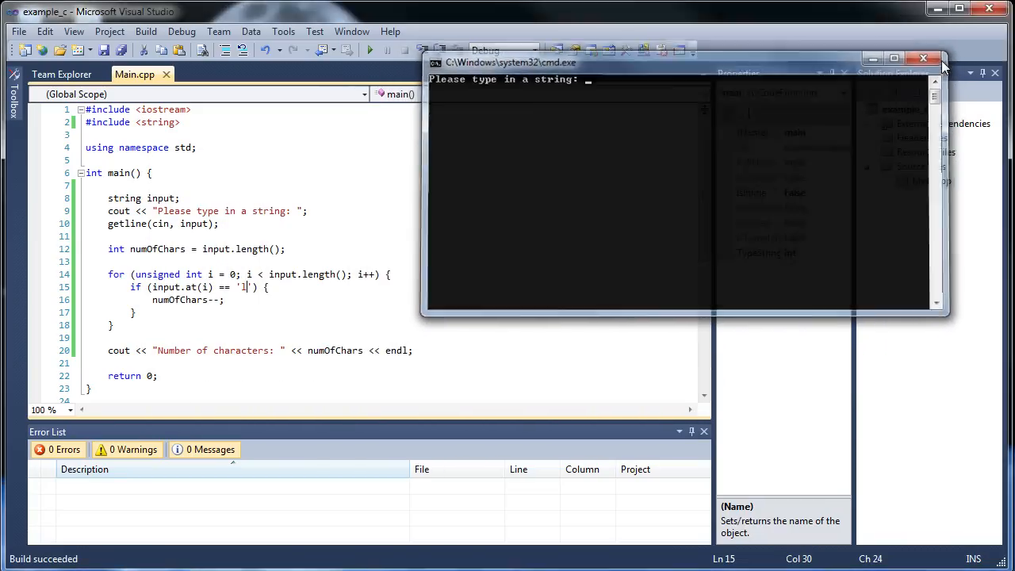
pyautogui.click(922, 56)
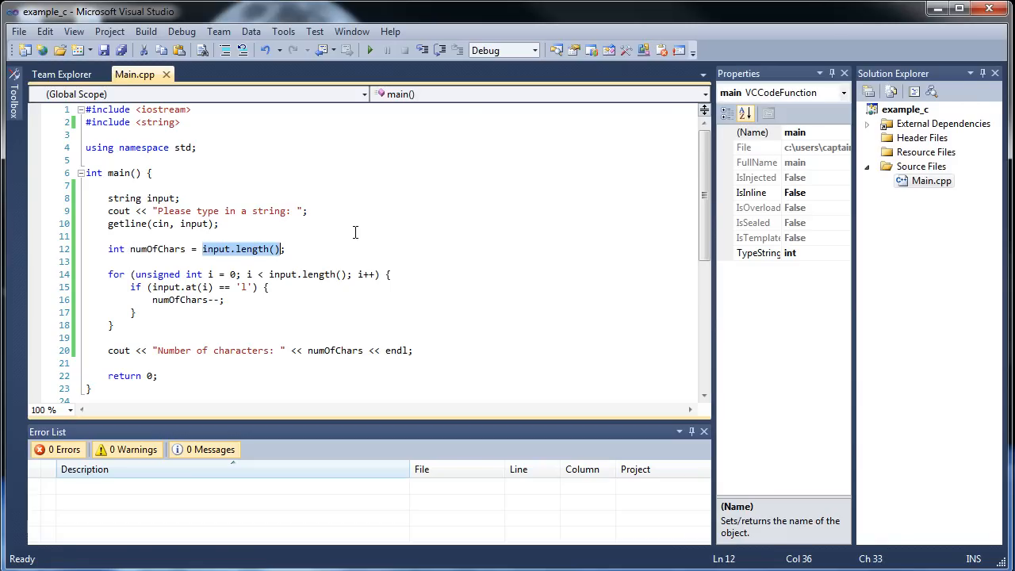
# Initialize numOfChars to 0 and change numOfChars-- to numOfChars++
pyautogui.write('0')
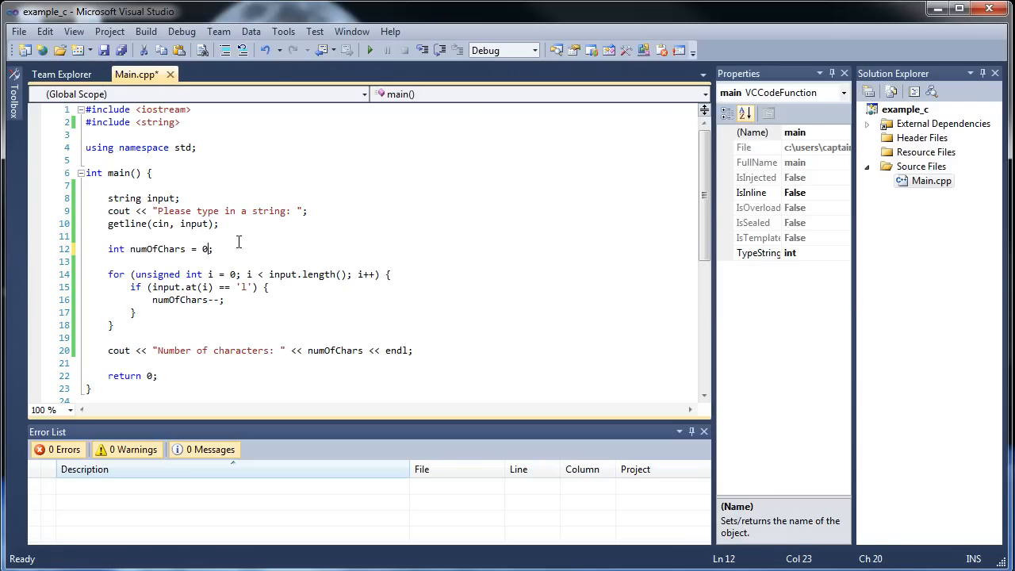
pyautogui.write(';')
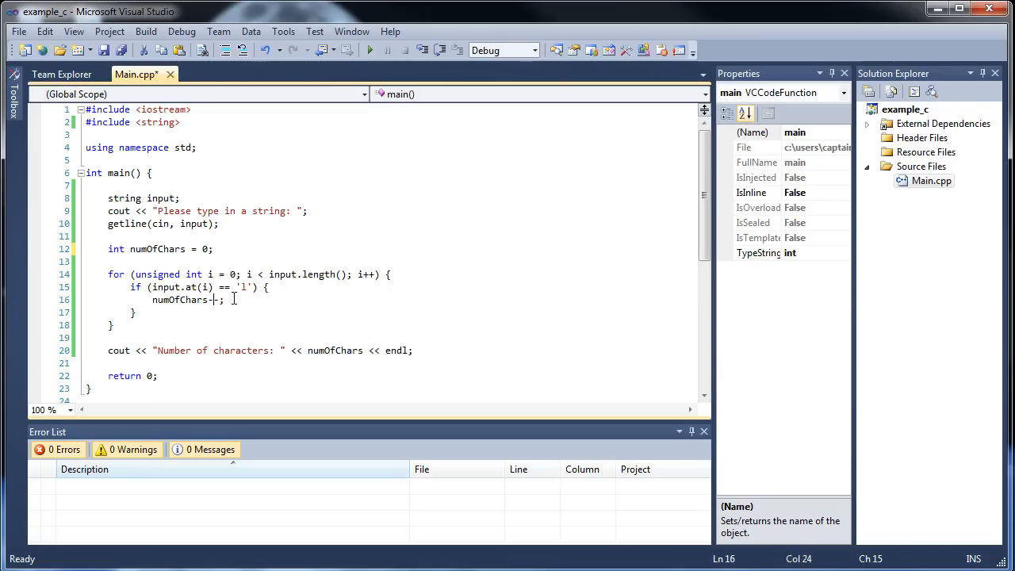
pyautogui.write('++')
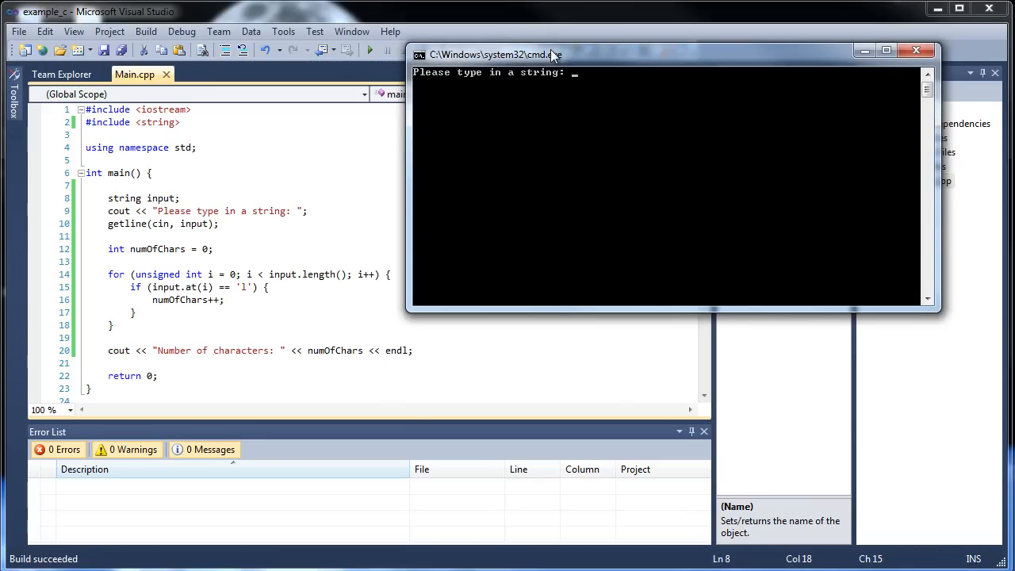
pyautogui.moveTo(573, 59)
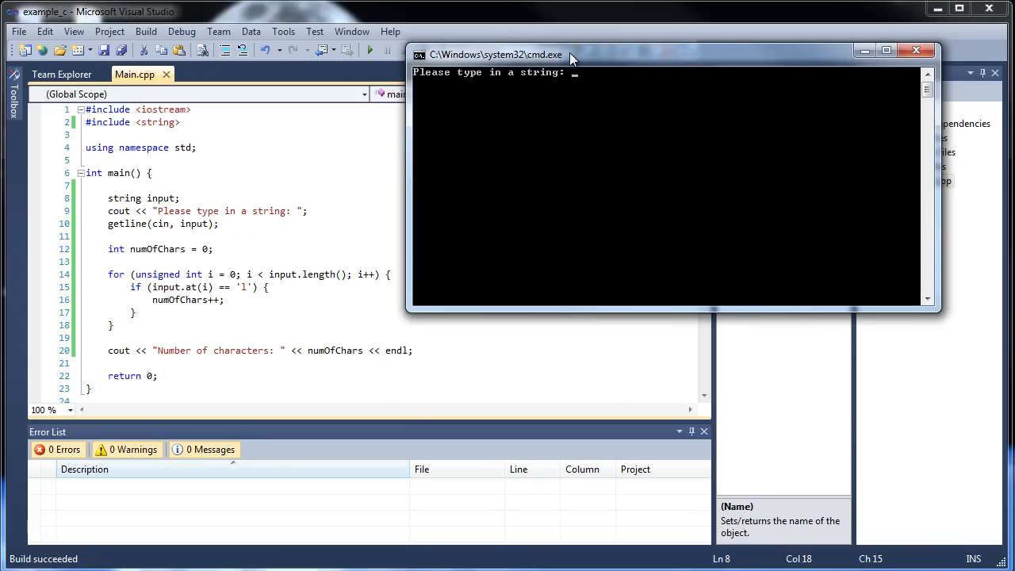
# Test the program with 'Hello World', getting 3, then dismiss the console
pyautogui.write('Hello Wo')
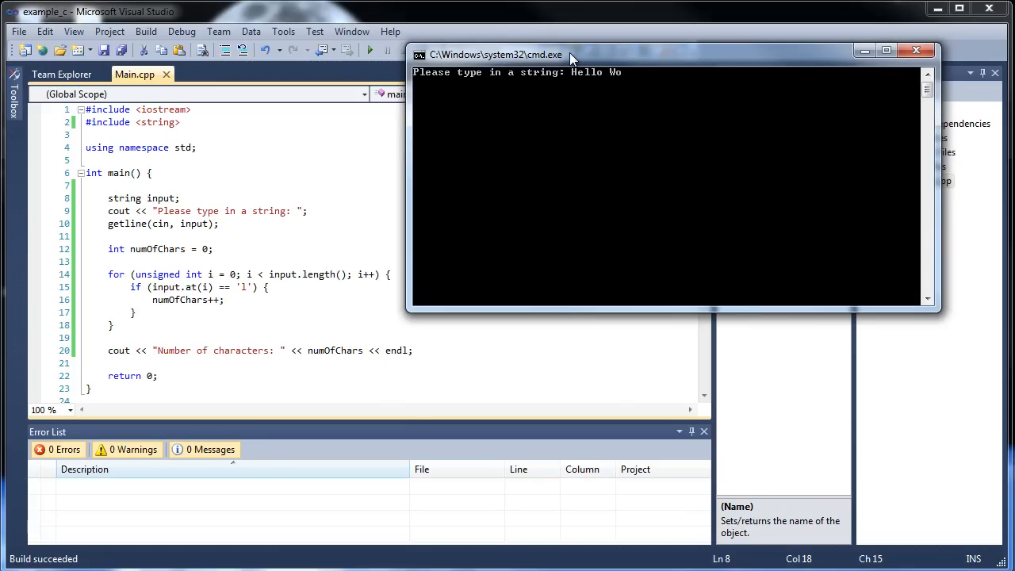
pyautogui.write('rld')
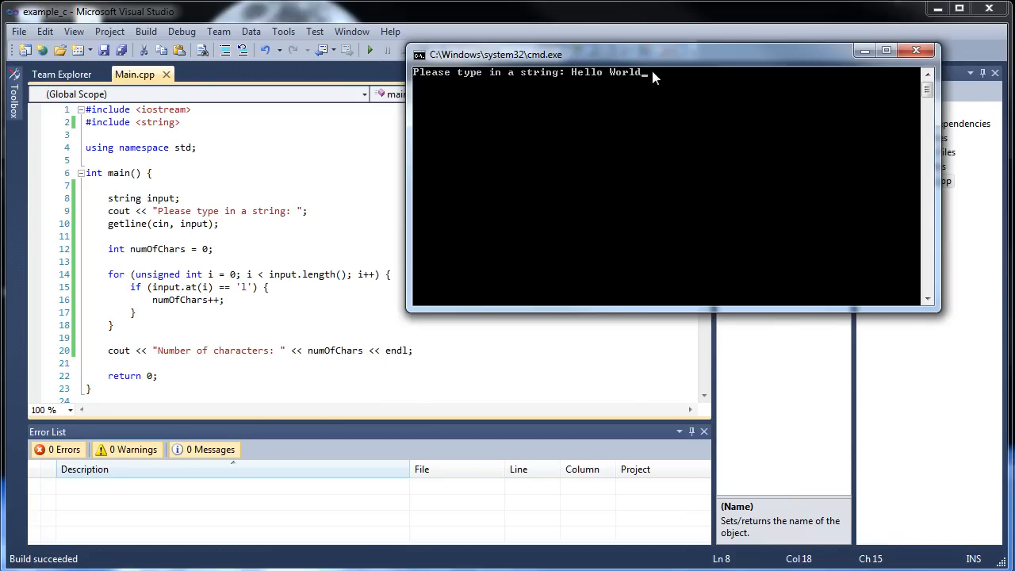
pyautogui.press('enter')
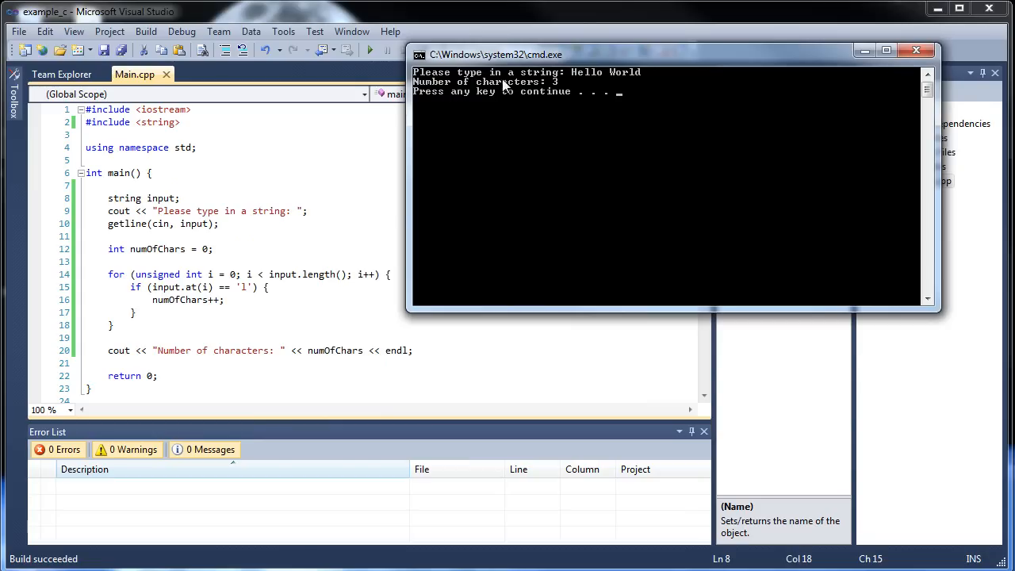
pyautogui.press('enter')
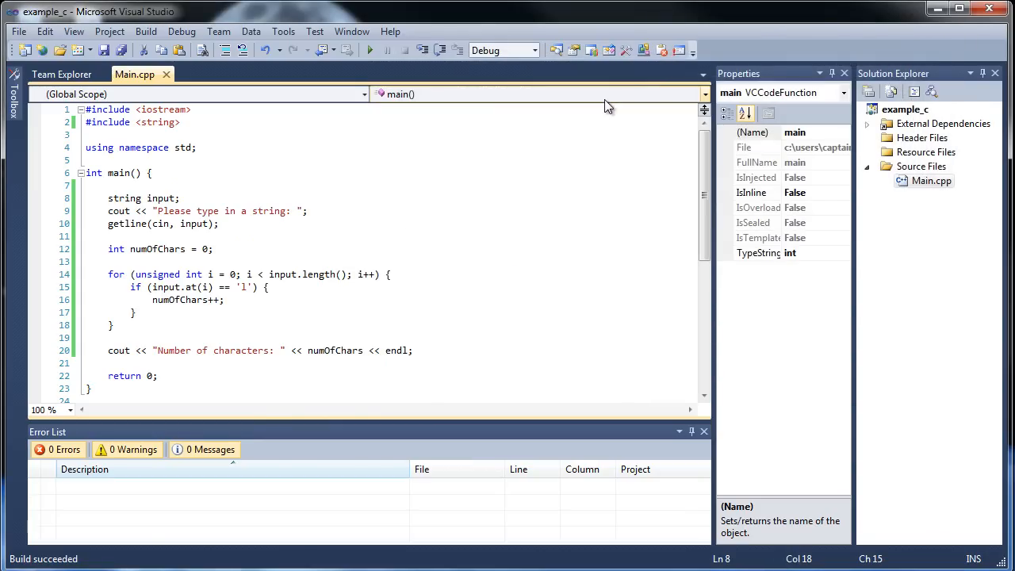
# Rerun with 'lHello Worldl', getting 5 characters, and close the console window
pyautogui.click(369, 50)
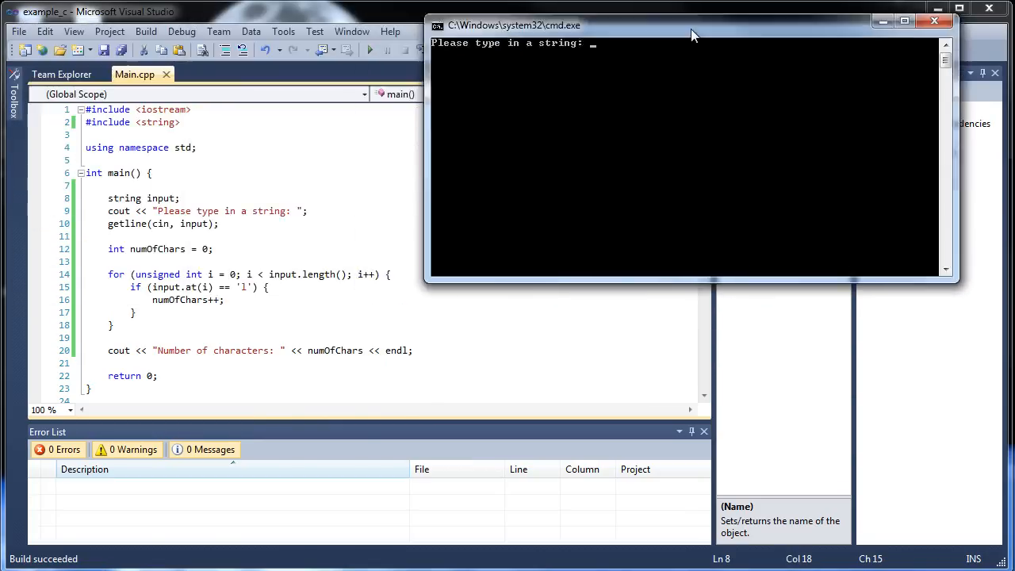
pyautogui.write('lH')
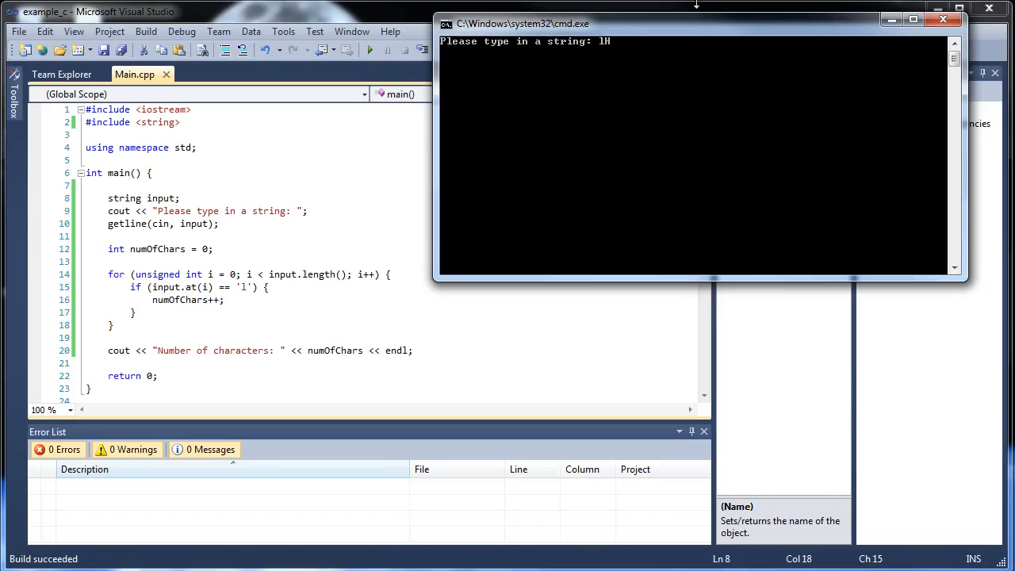
pyautogui.write('Hello World')
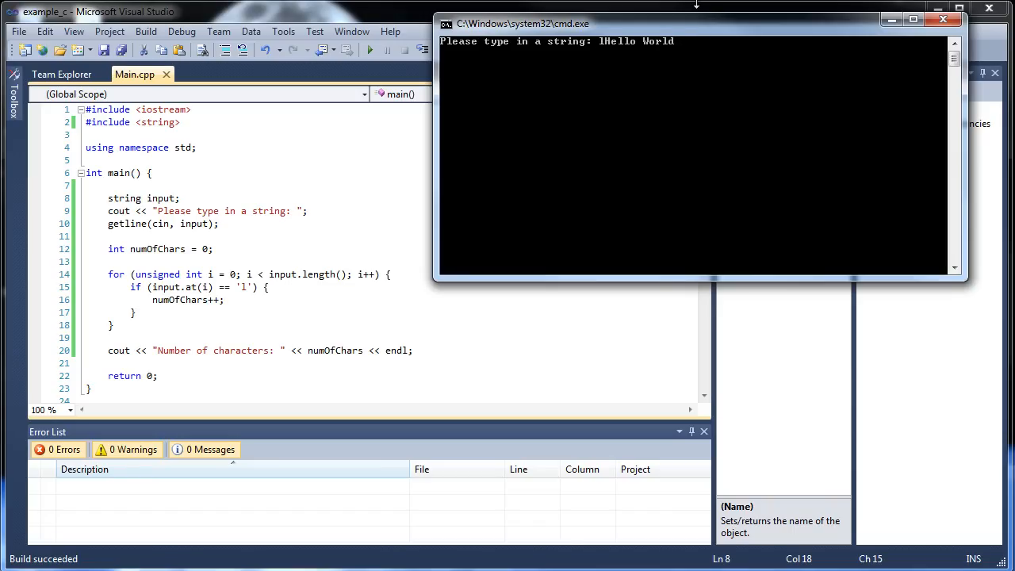
pyautogui.press('Enter')
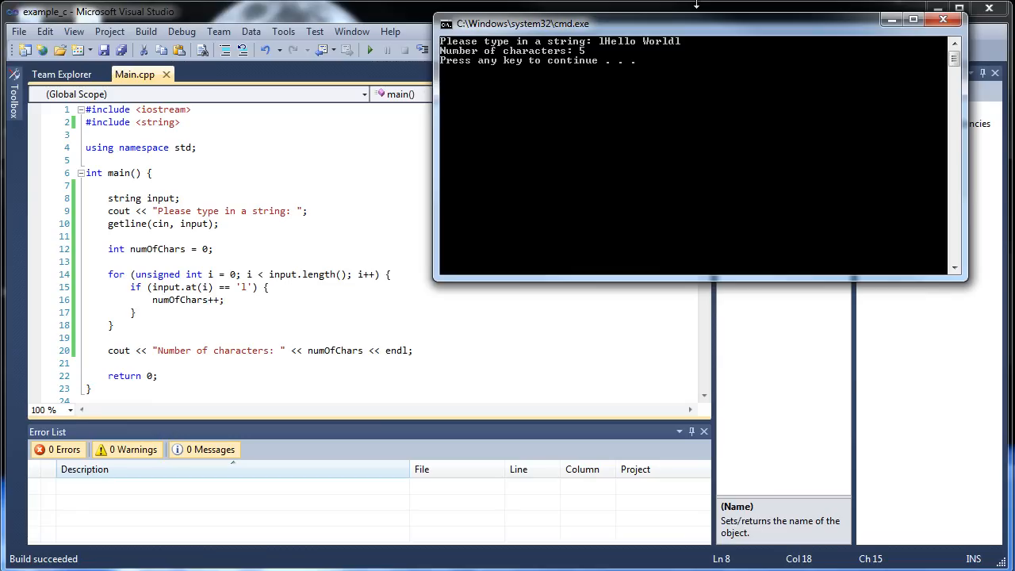
pyautogui.moveTo(680, 57)
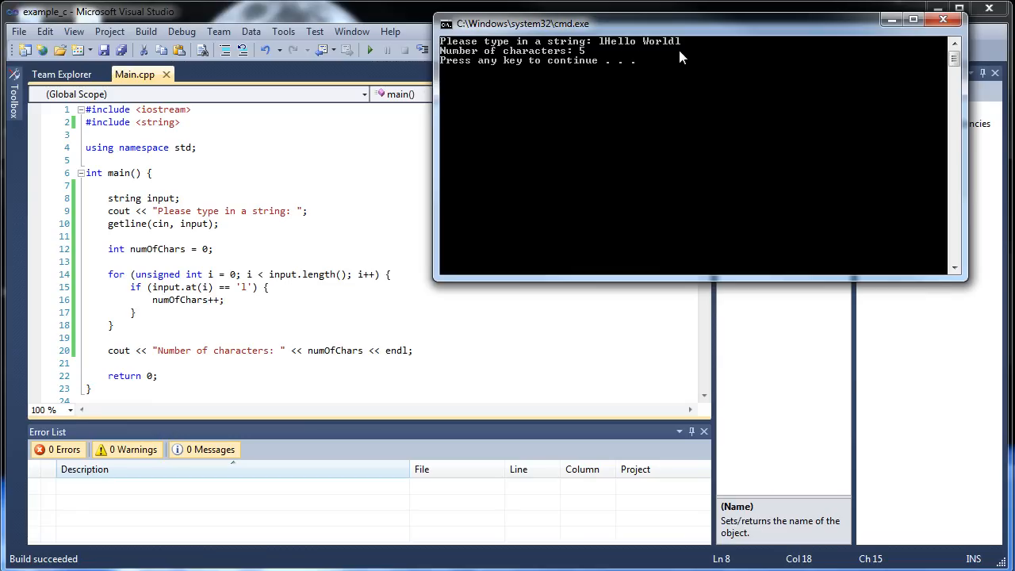
pyautogui.click(942, 25)
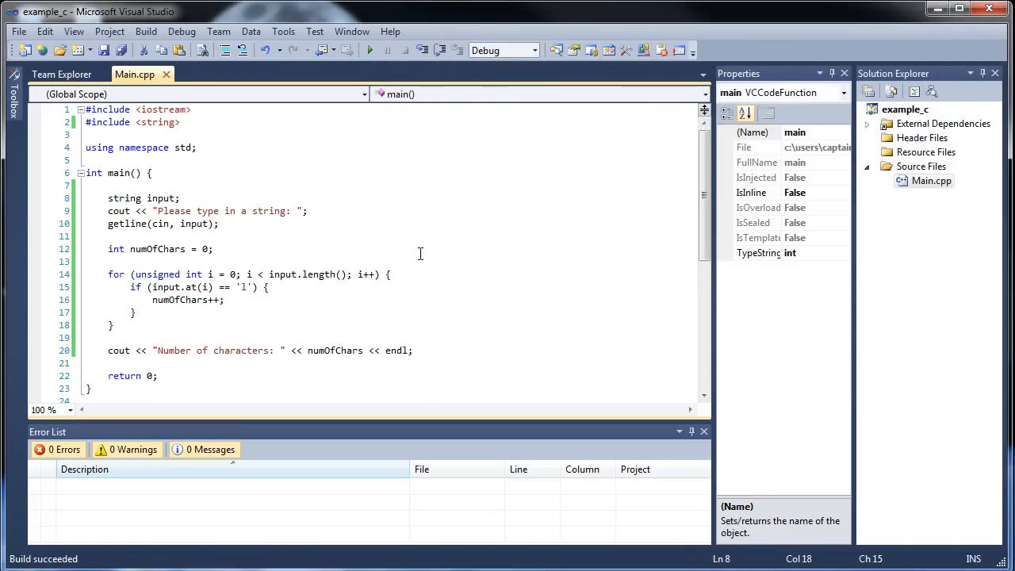
# Type the comment '//Return everytime adam appears in string' at the top of main
pyautogui.click(323, 317)
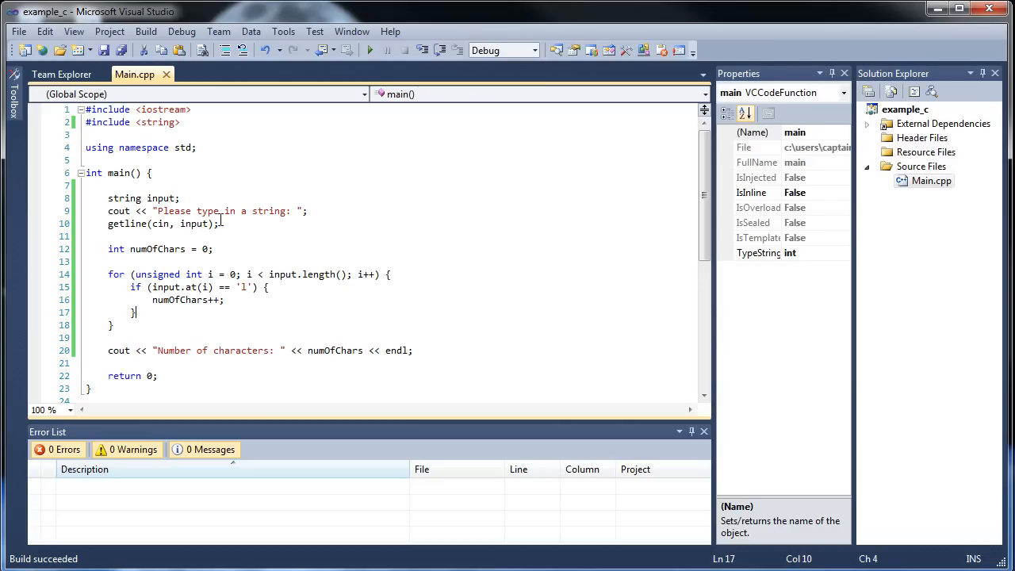
pyautogui.write('//')
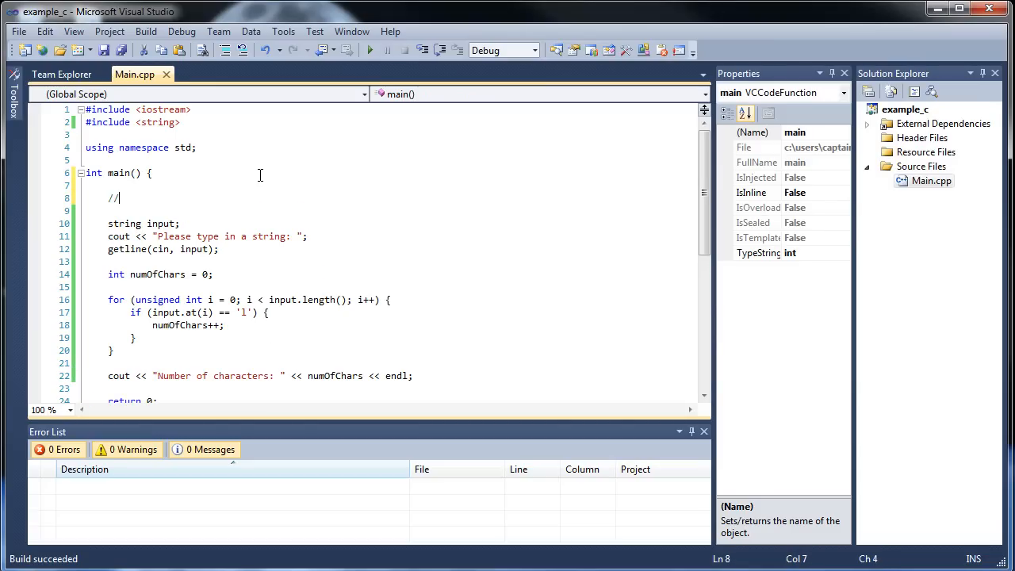
pyautogui.write('Return')
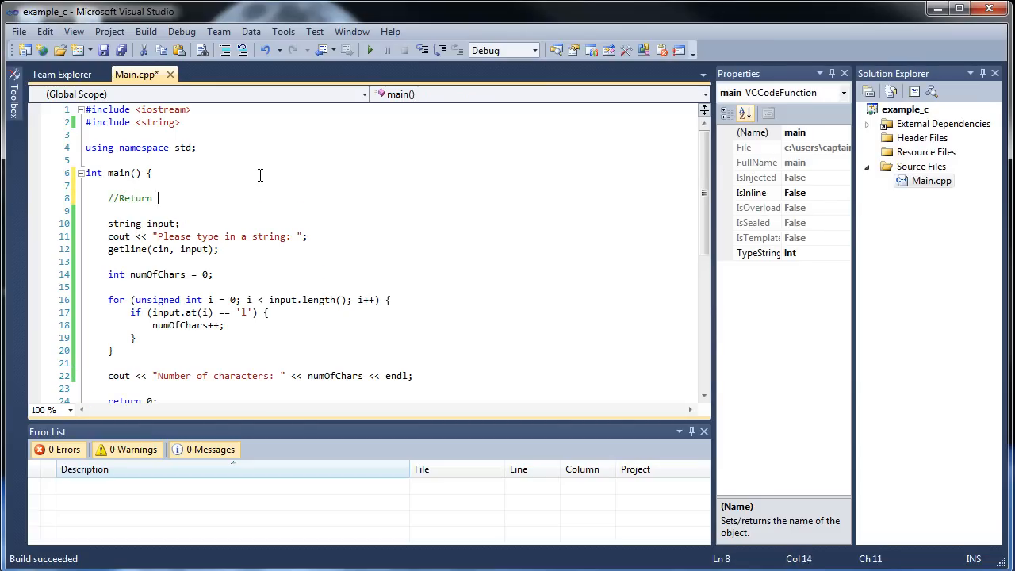
pyautogui.write('every')
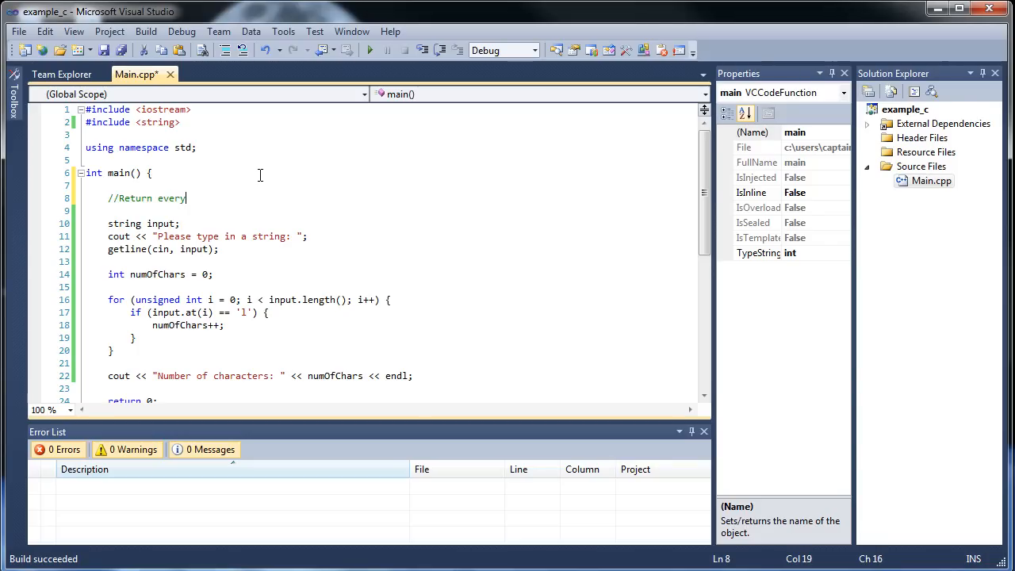
pyautogui.write('time')
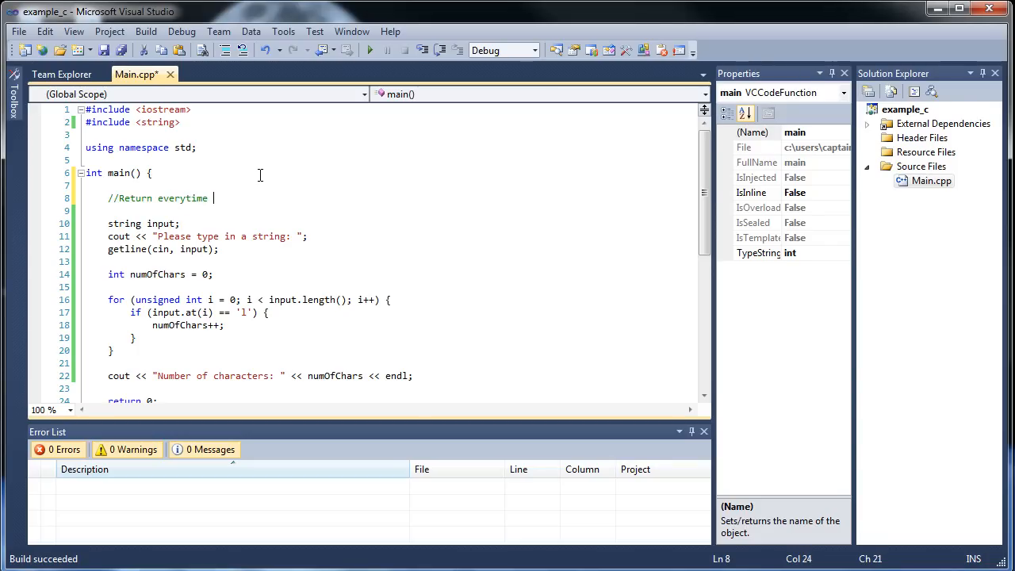
pyautogui.write('adam')
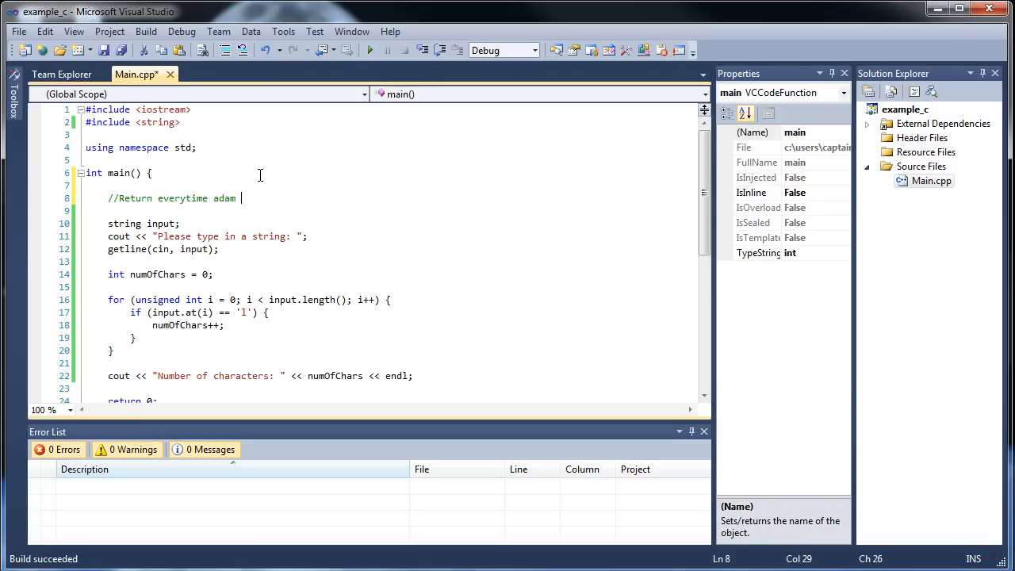
pyautogui.write('appea')
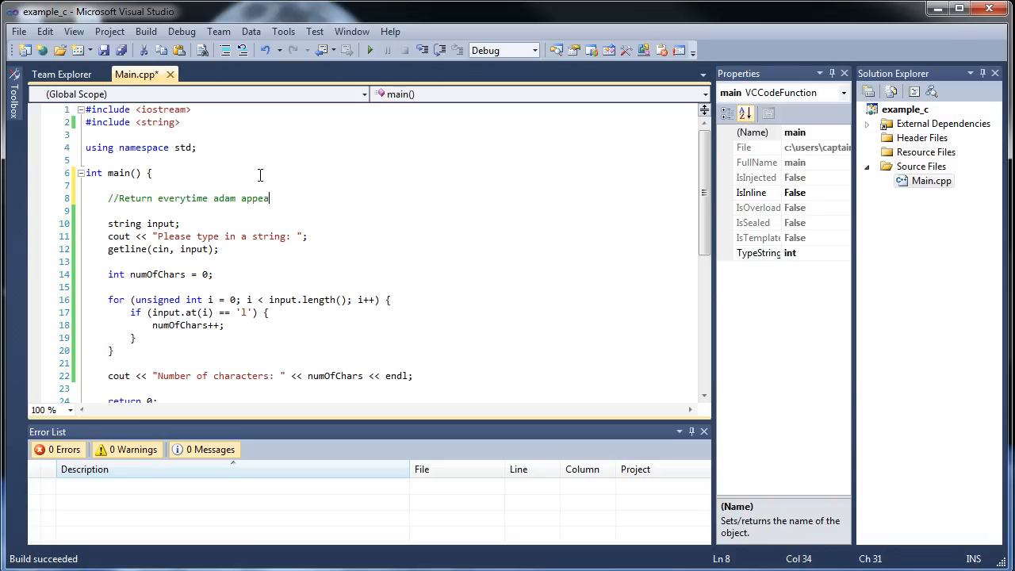
pyautogui.write('rsin s')
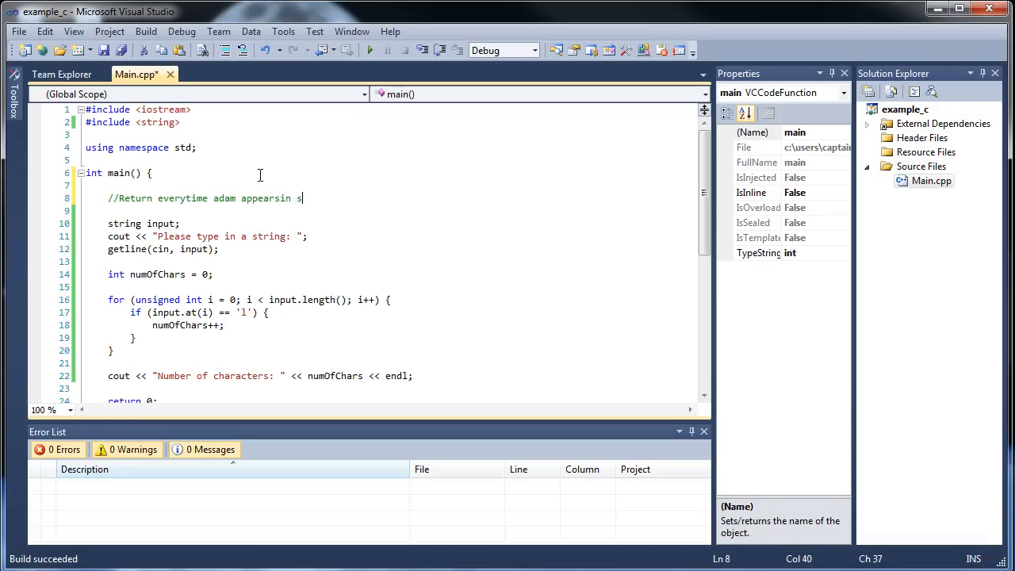
pyautogui.write('tring')
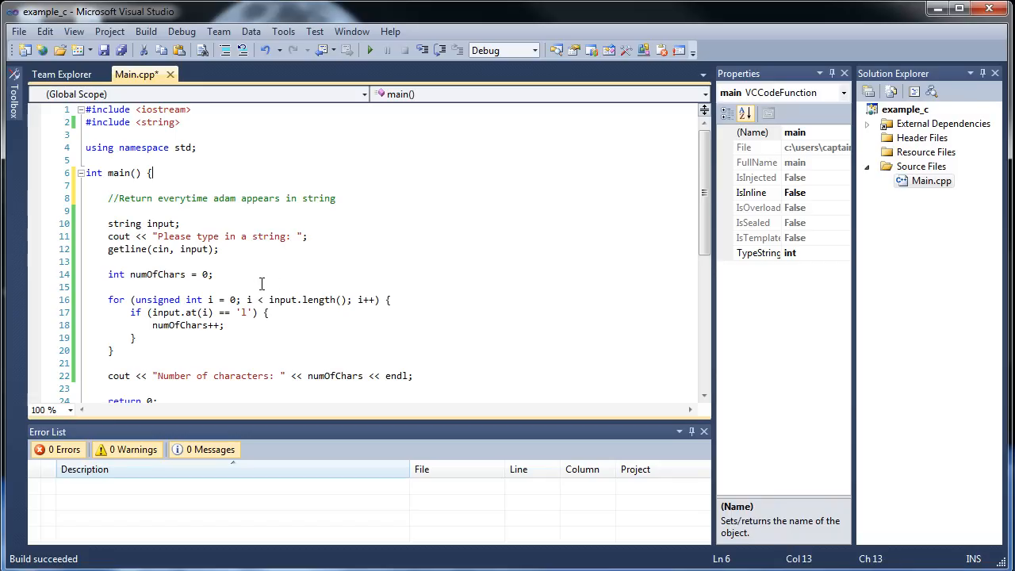
pyautogui.click(255, 255)
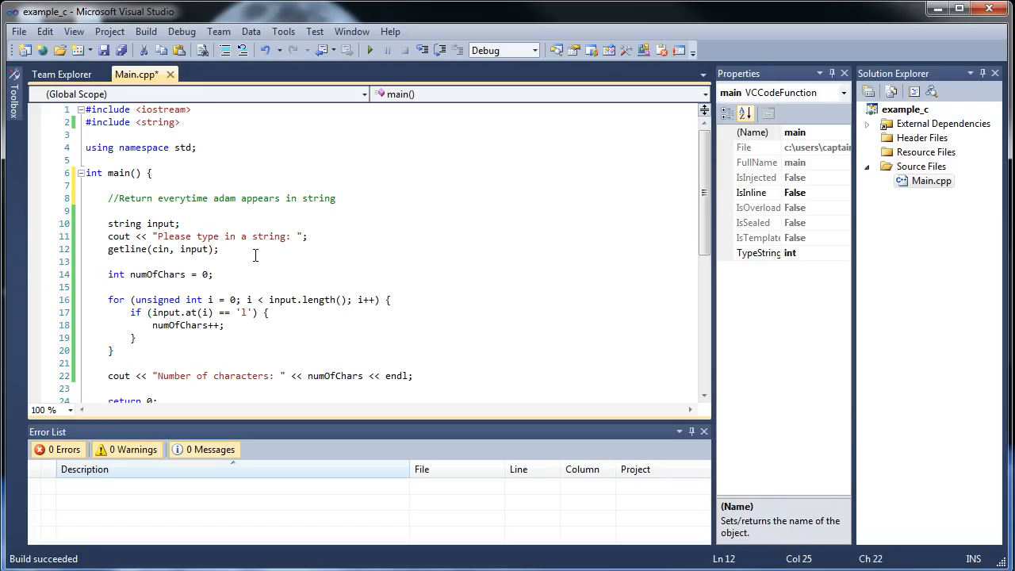
pyautogui.click(221, 249)
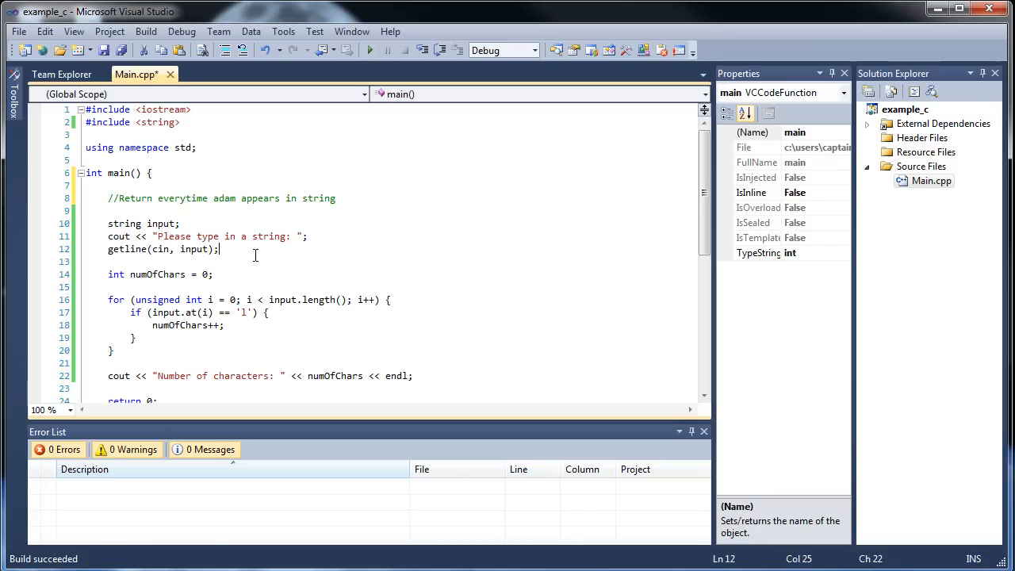
pyautogui.moveTo(243, 198)
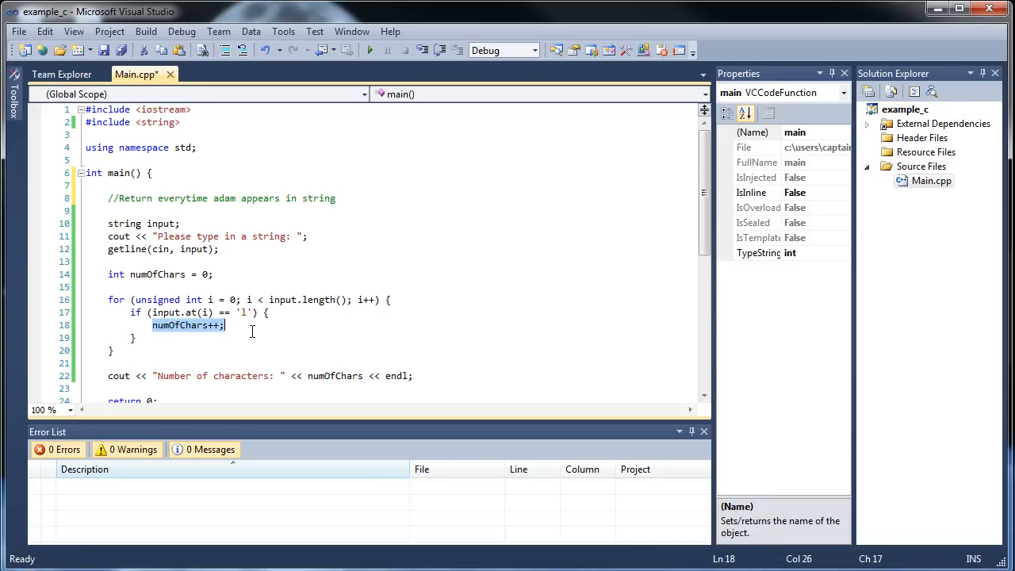
# Replace the counter increment with nested checks for 'a', 'd', 'a' at consecutive positions
pyautogui.press('Delete')
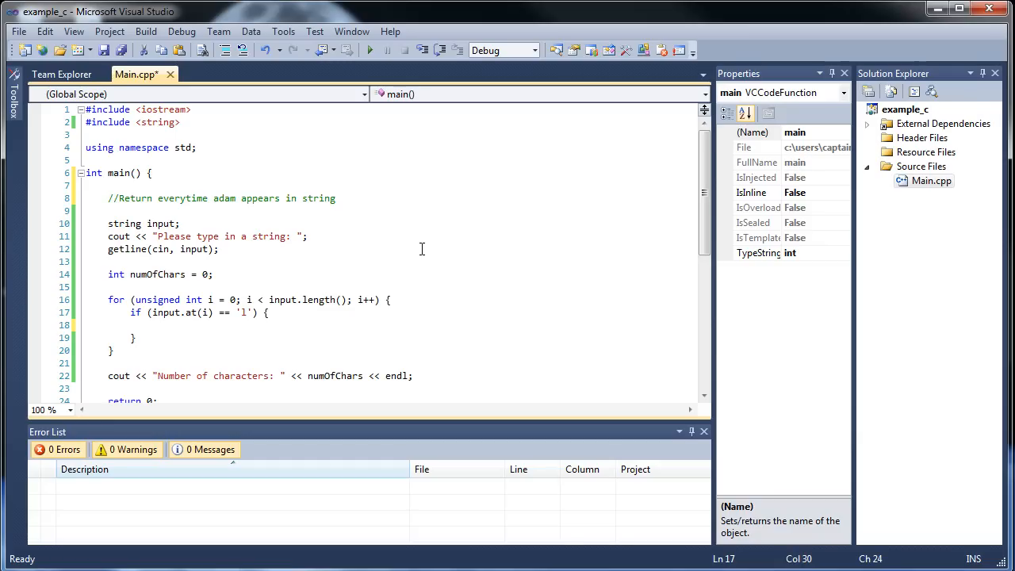
pyautogui.write('a')
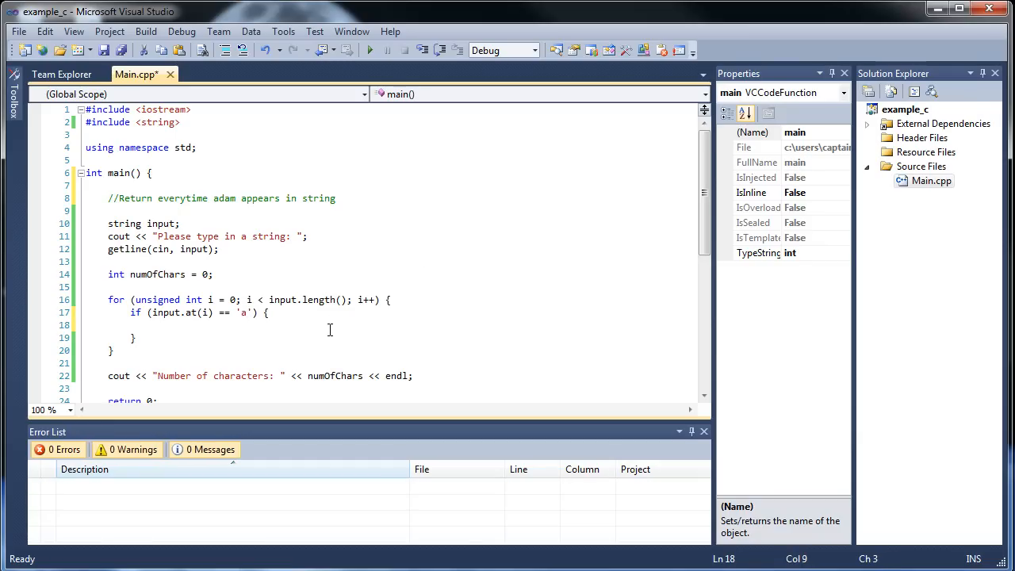
pyautogui.write('if () {')
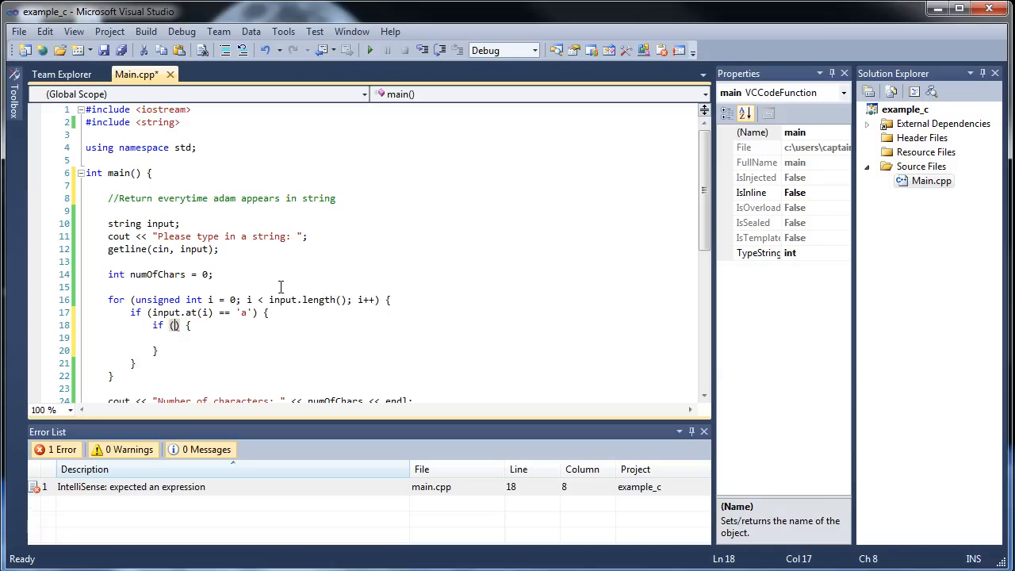
pyautogui.write('input.at(i+')
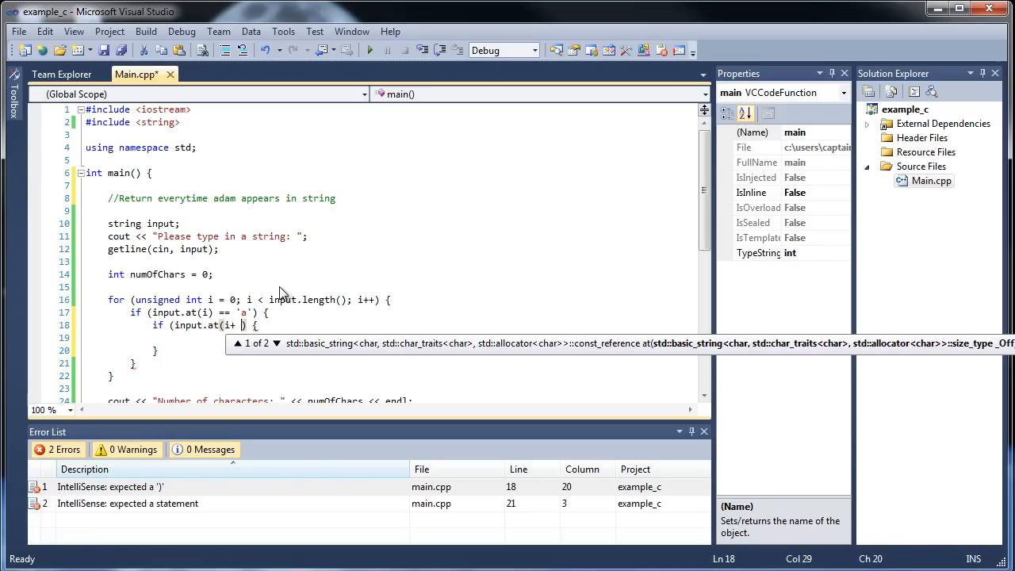
pyautogui.write(") == '")
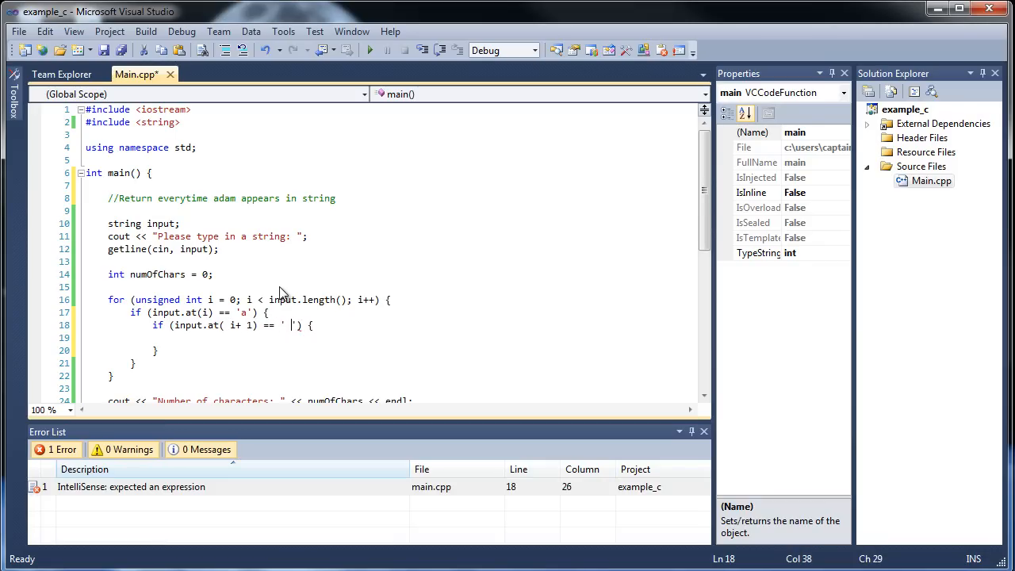
pyautogui.write('d')
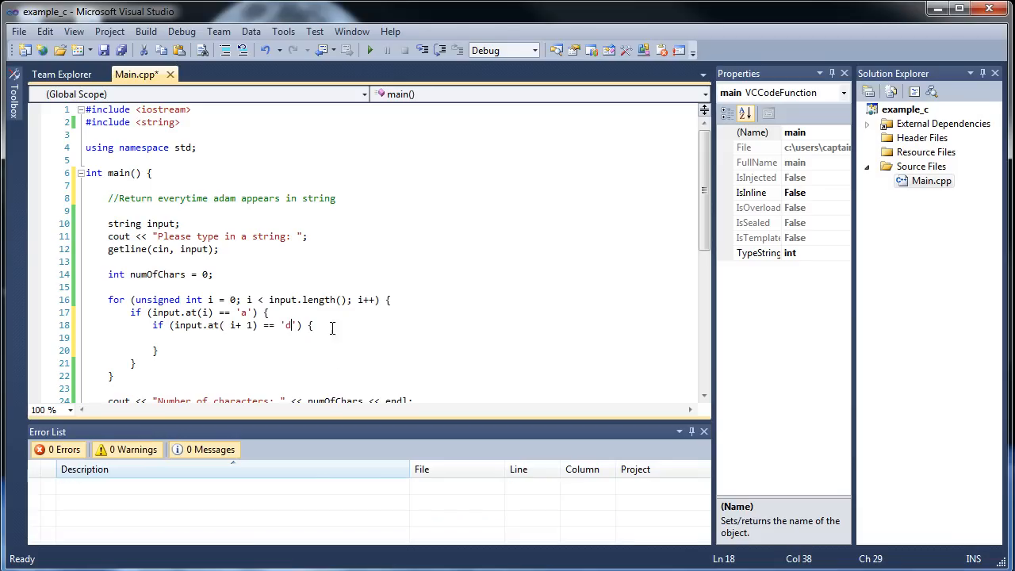
pyautogui.write('if () {')
pyautogui.write('}')
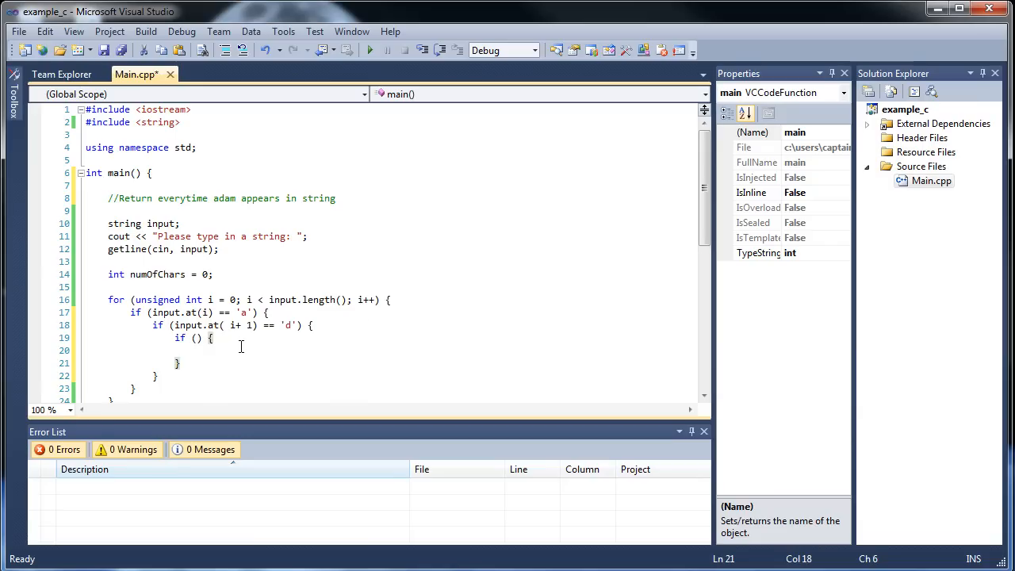
pyautogui.write('input.at(i')
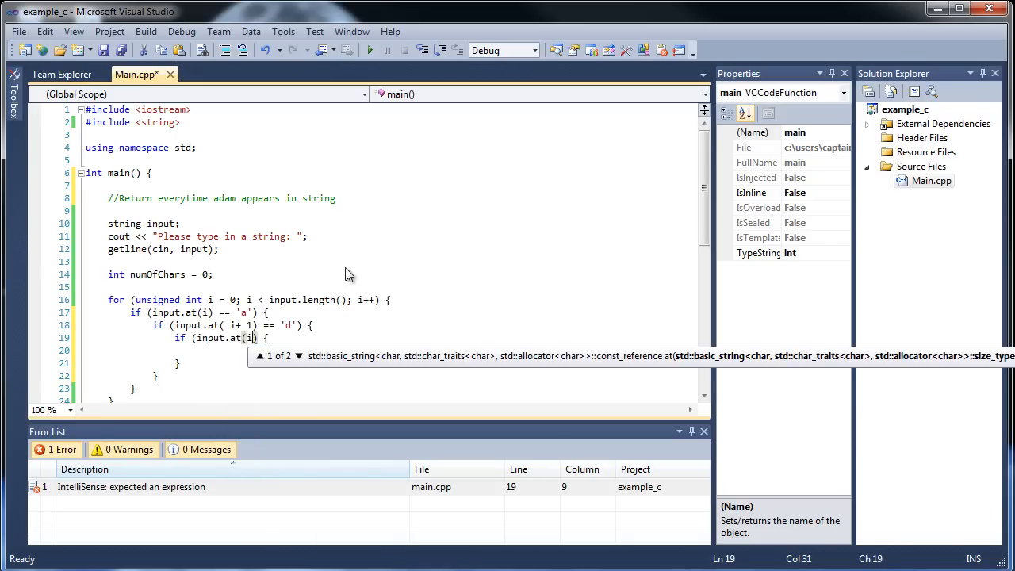
pyautogui.write('+ 2)')
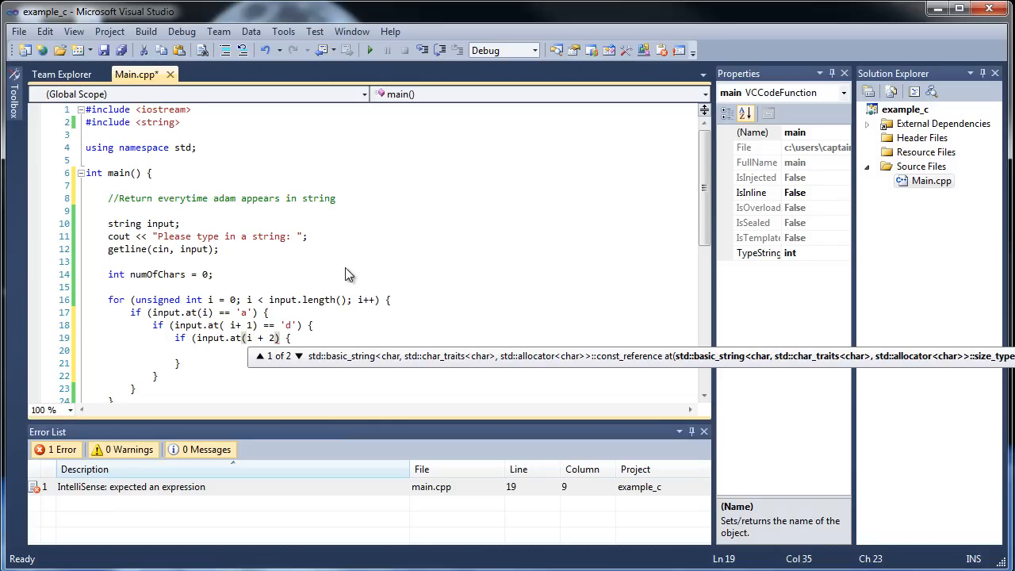
pyautogui.write('== )')
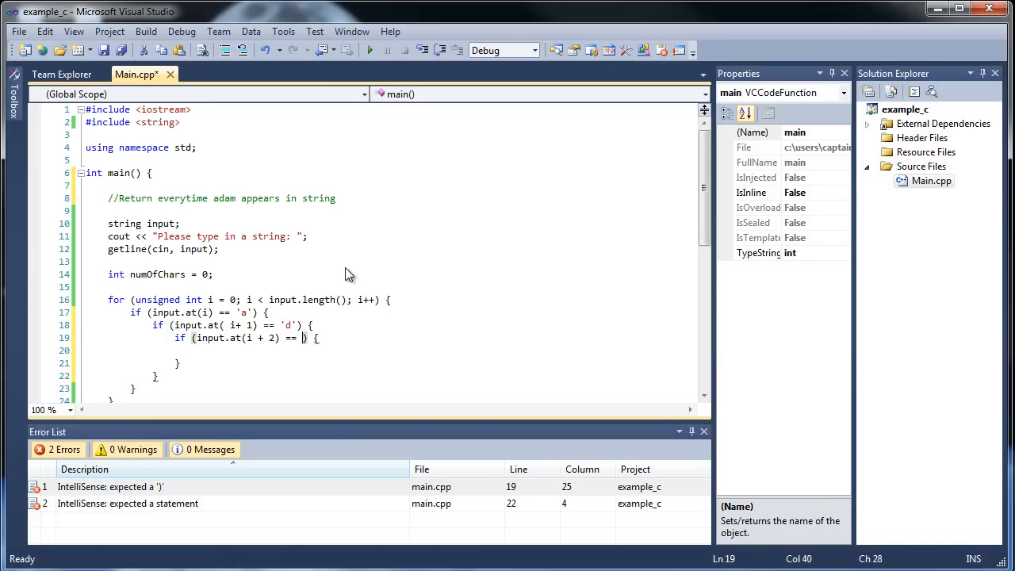
pyautogui.write("'a'")
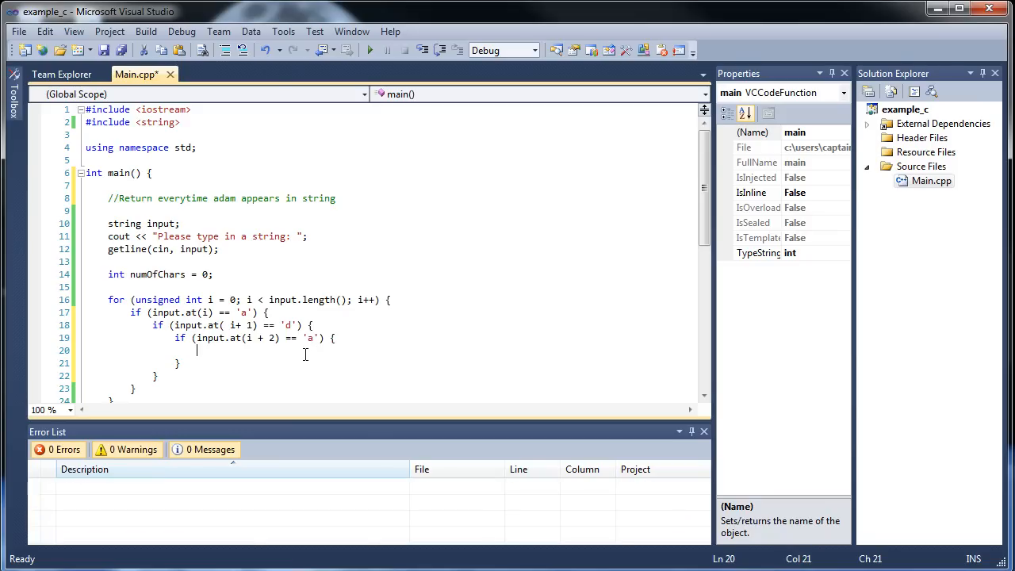
# Add the innermost check for 'm' at i + 3 that increments numOfChars
pyautogui.write('if ()')
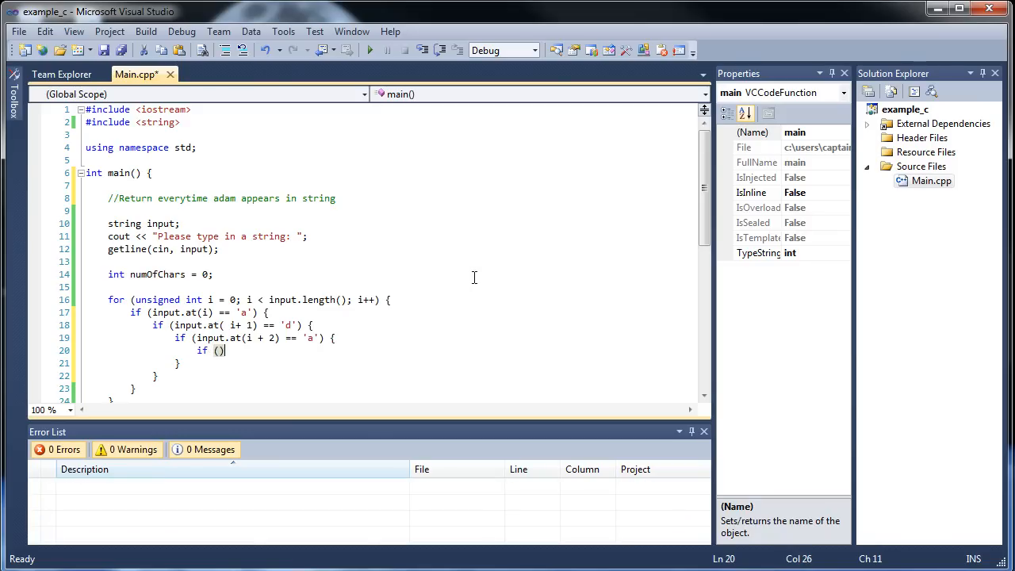
pyautogui.write('{')
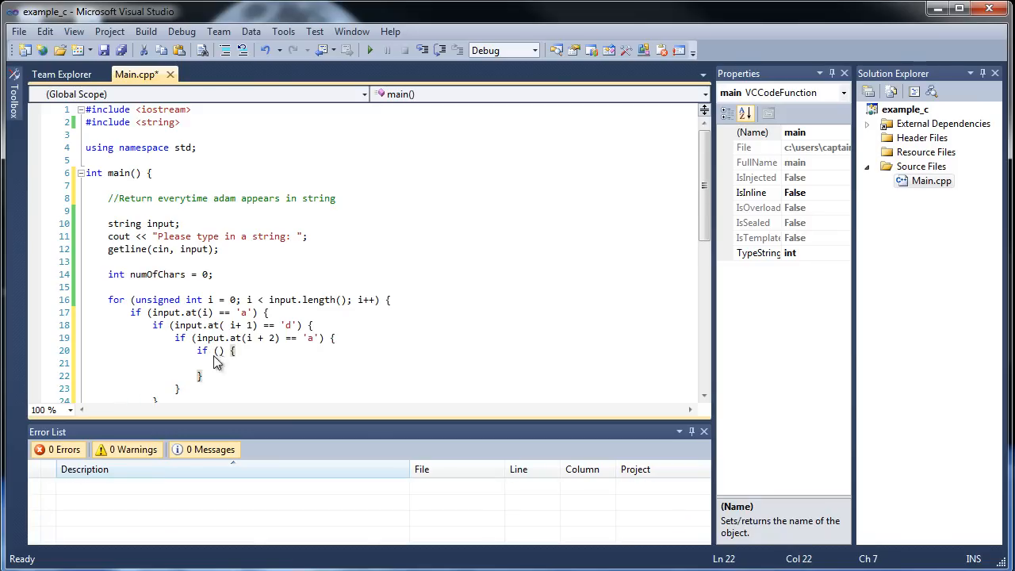
pyautogui.write('input')
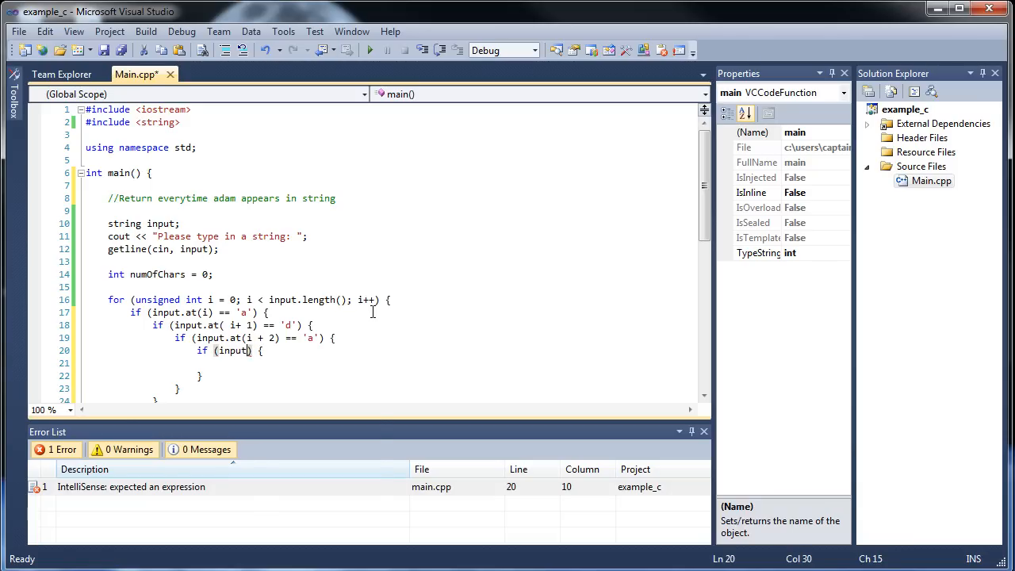
pyautogui.write('.at(i + 3)')
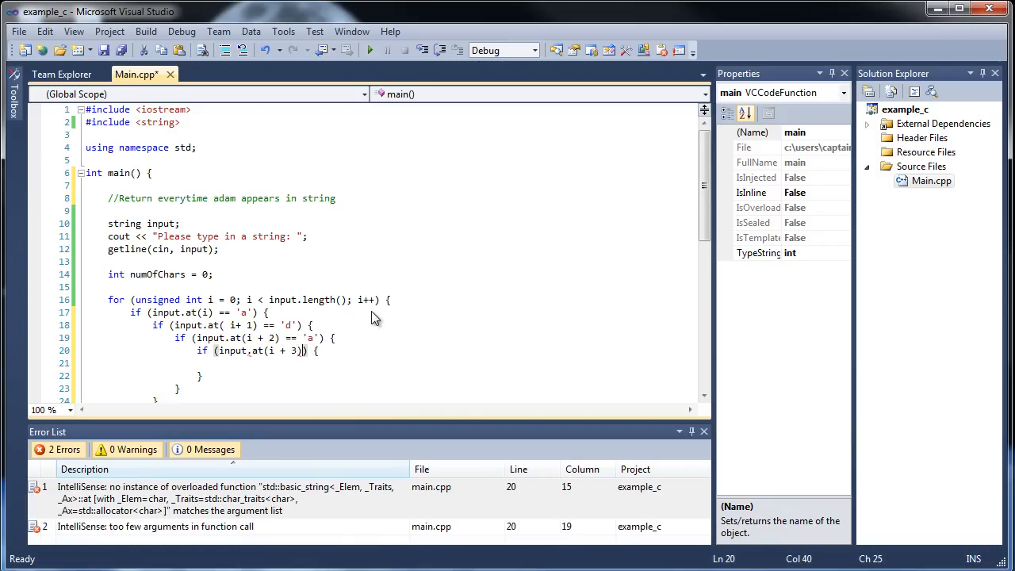
pyautogui.write("== ''")
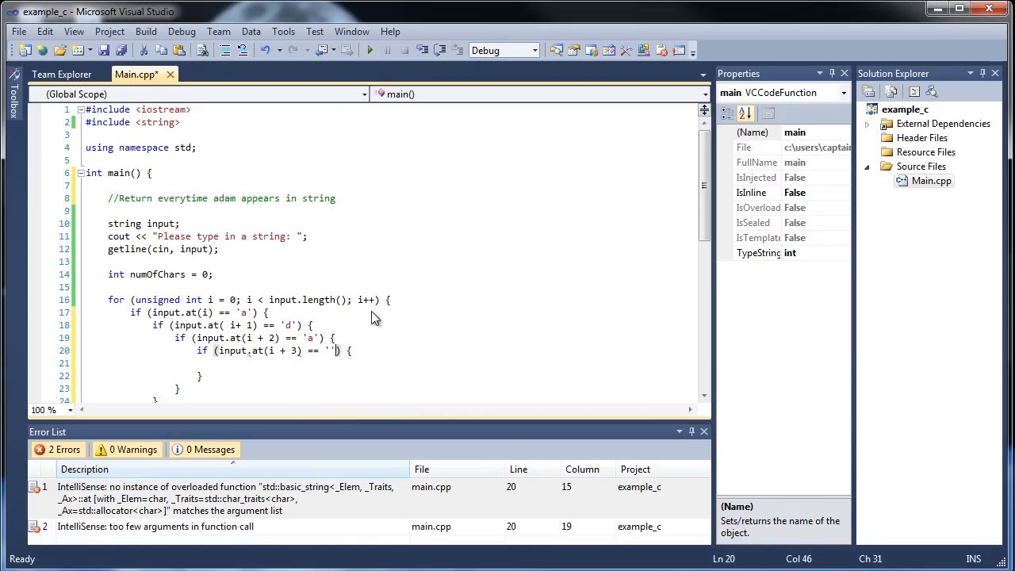
pyautogui.write('m')
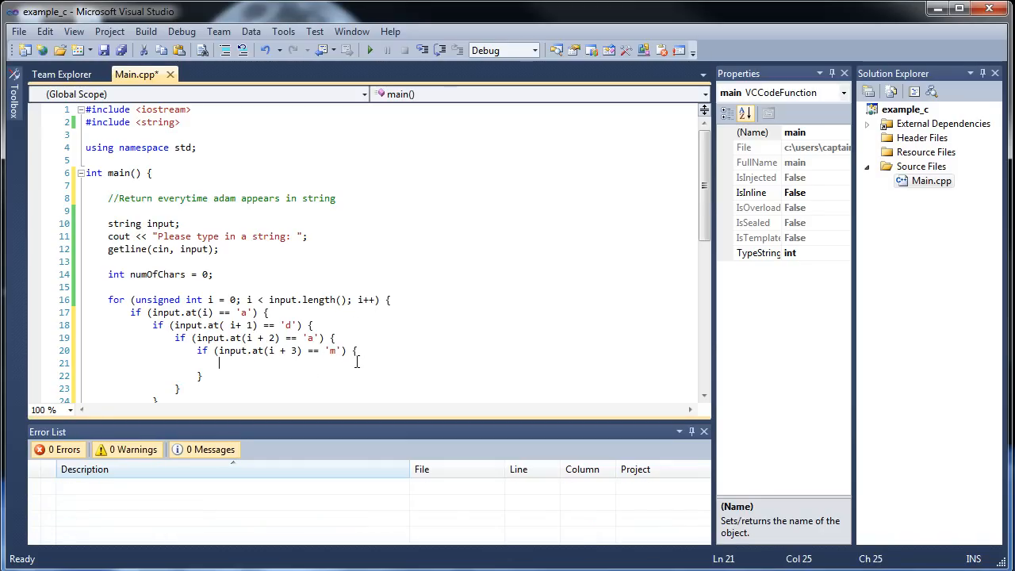
pyautogui.moveTo(451, 305)
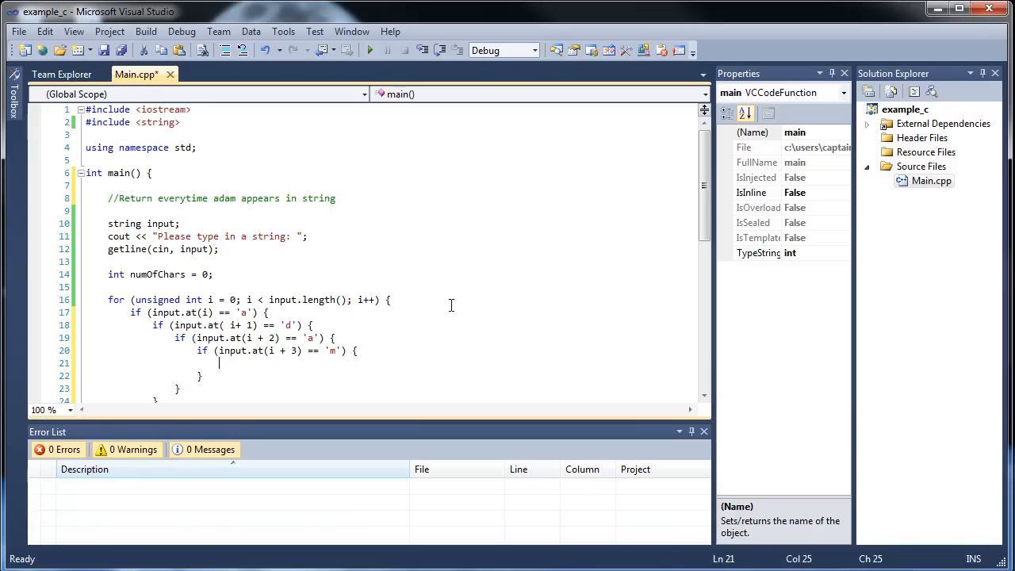
pyautogui.write('numOfChars++;')
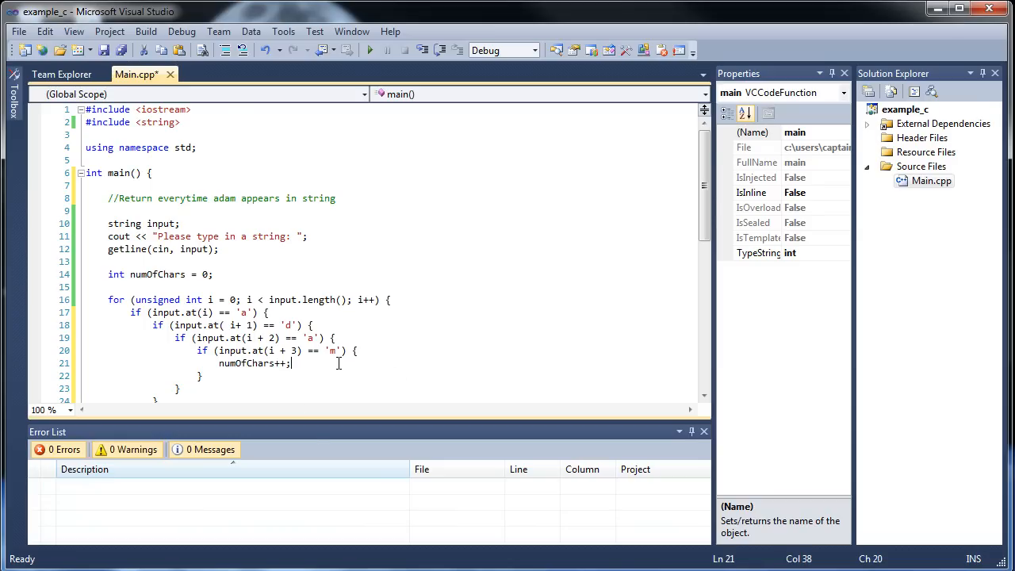
pyautogui.scroll(-3)
pyautogui.write('(')
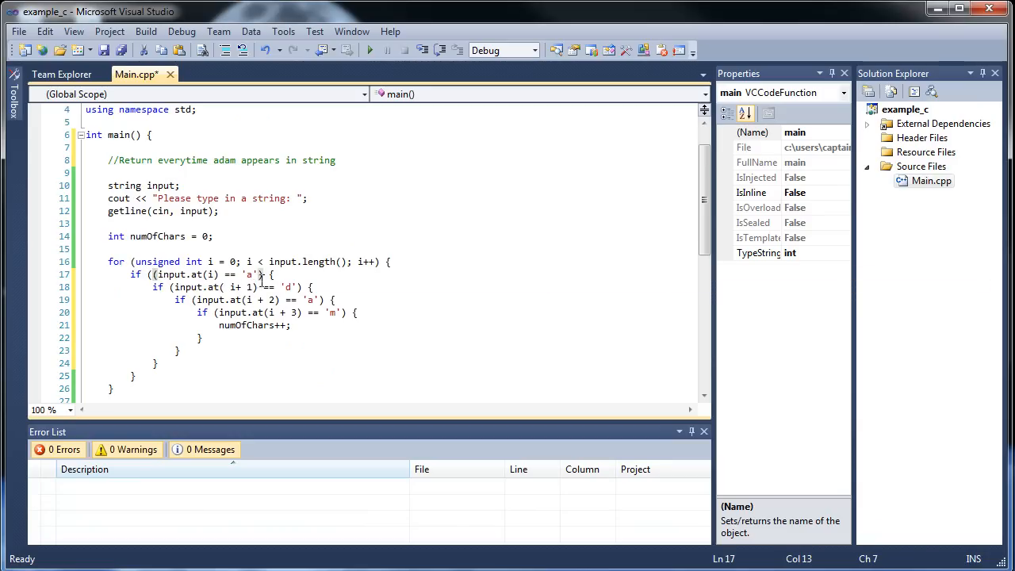
pyautogui.write('|| ())')
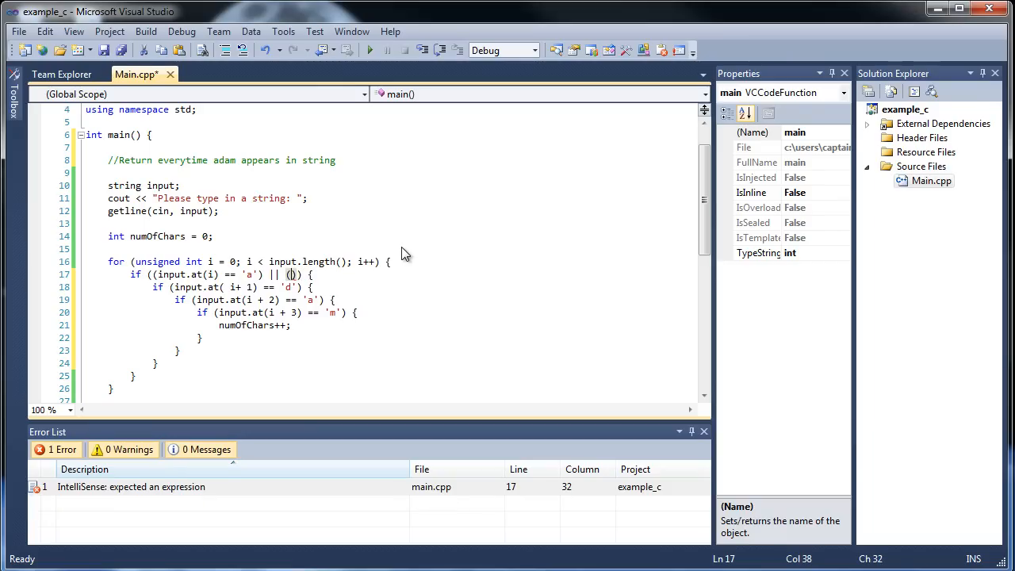
pyautogui.write('input.at(')
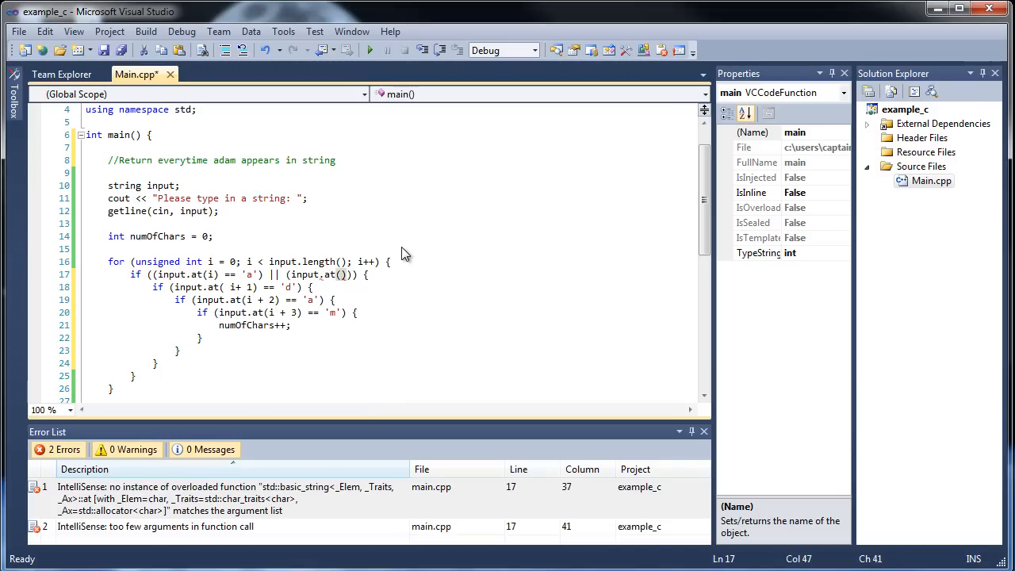
pyautogui.write('i) ==')
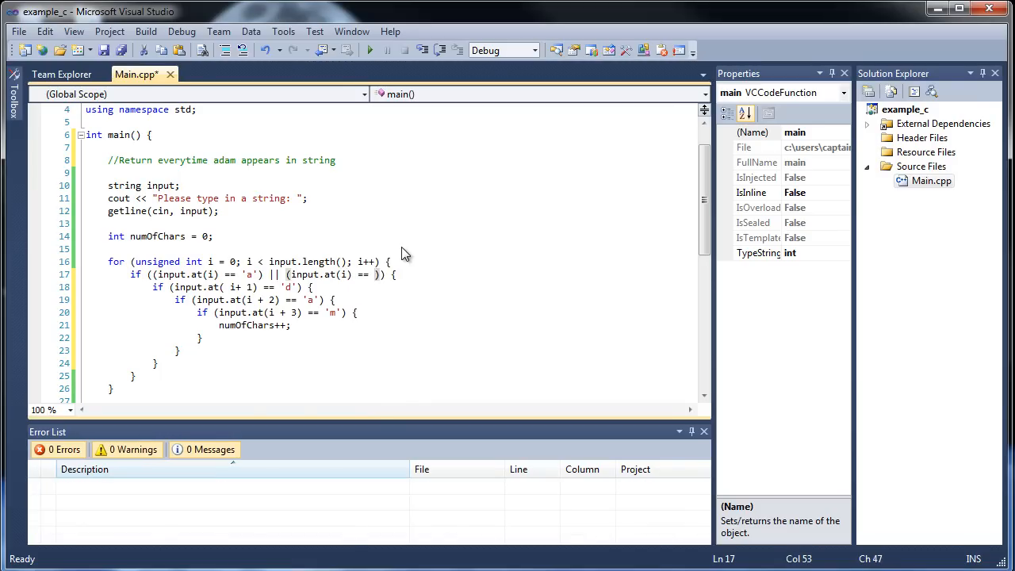
pyautogui.write('A')
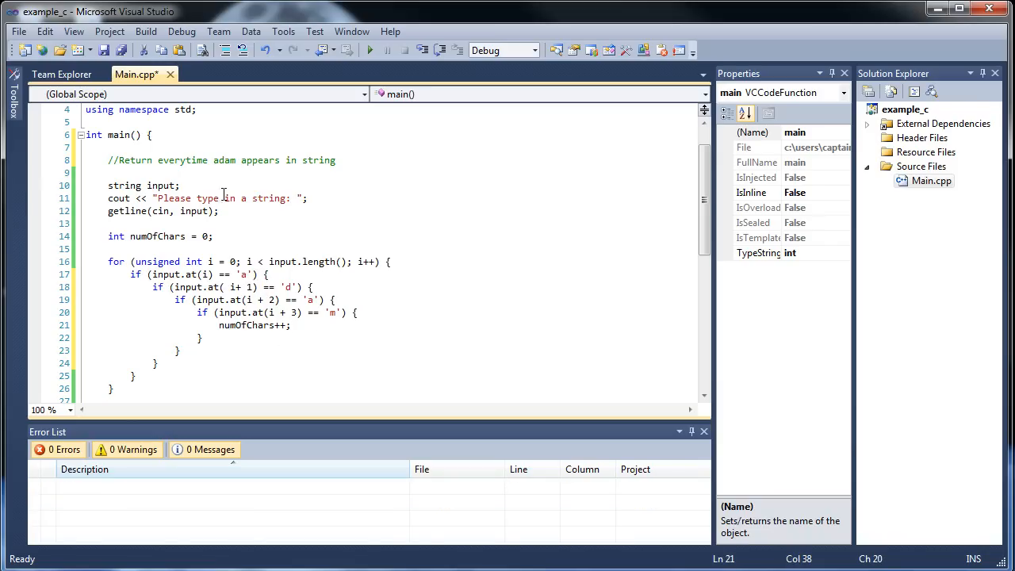
# Run the program and enter the test string 'adamhyadmhuadamty', which reports 2
pyautogui.press('ctrl+s')
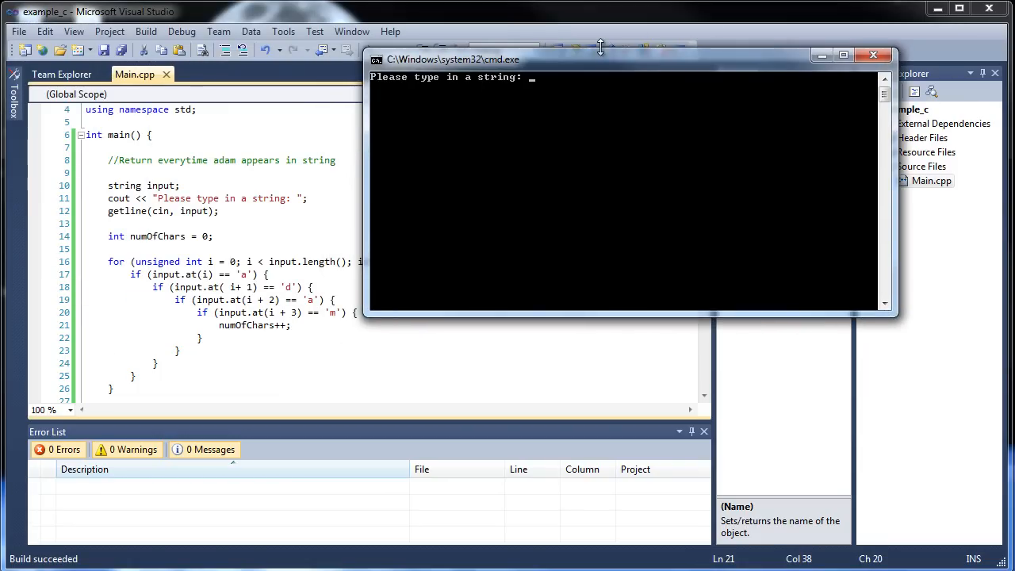
pyautogui.write('adamh')
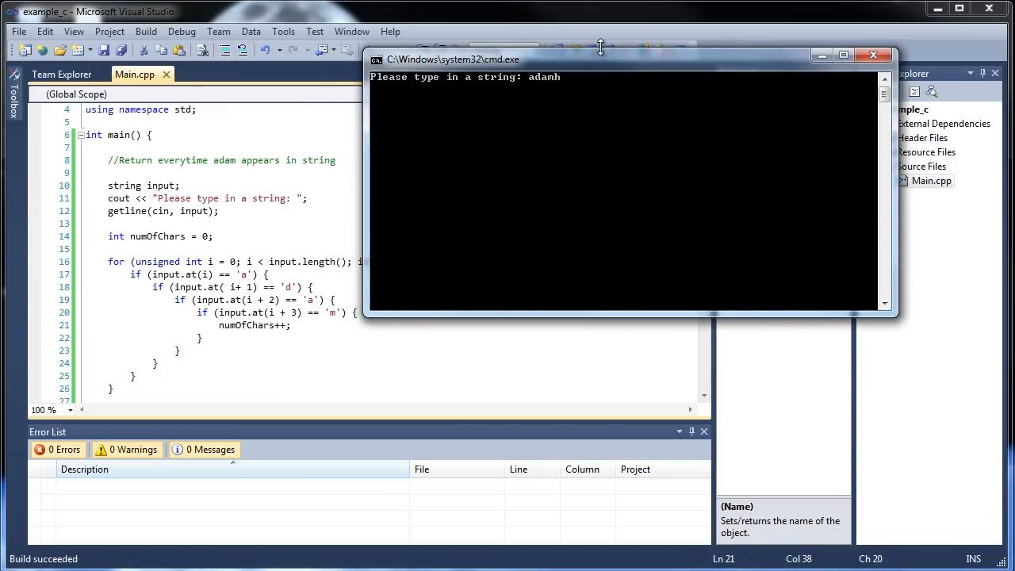
pyautogui.write('yad')
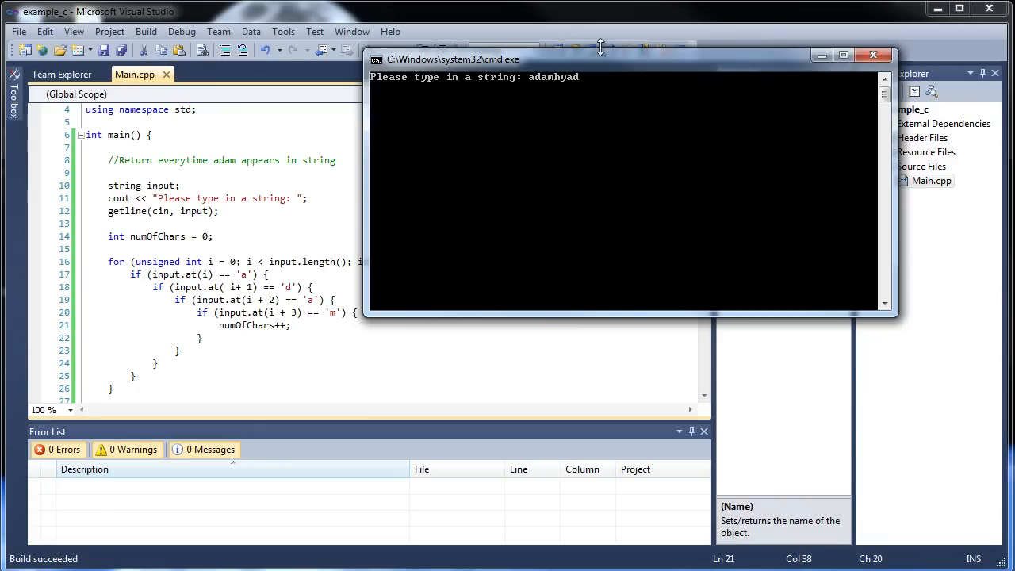
pyautogui.write('mh')
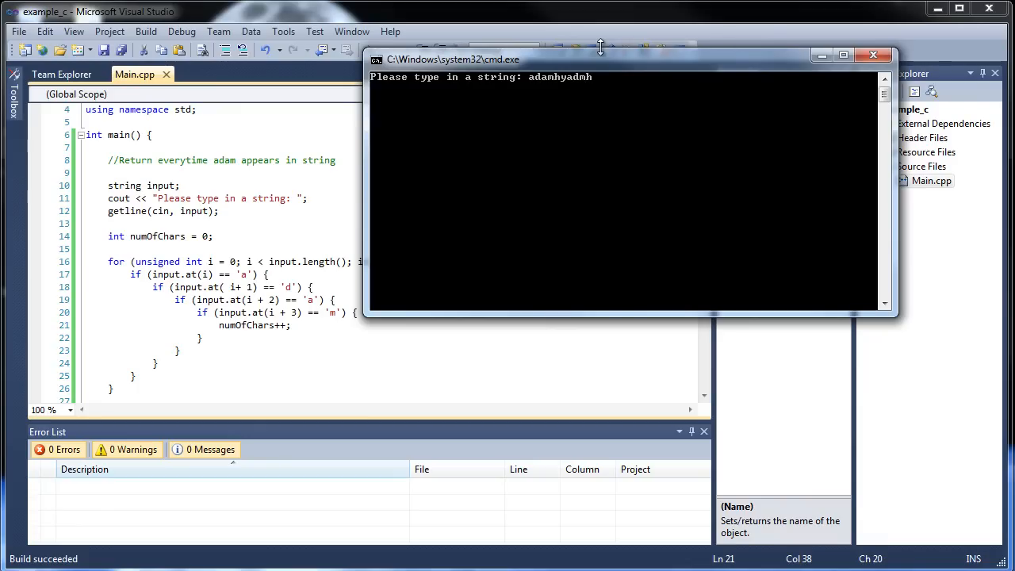
pyautogui.write('uadam')
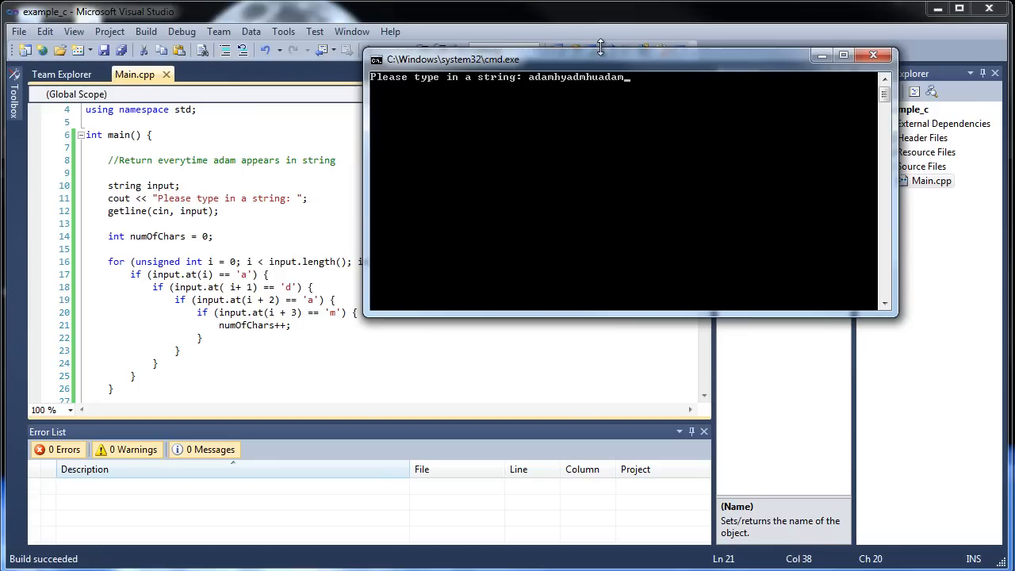
pyautogui.write('ty')
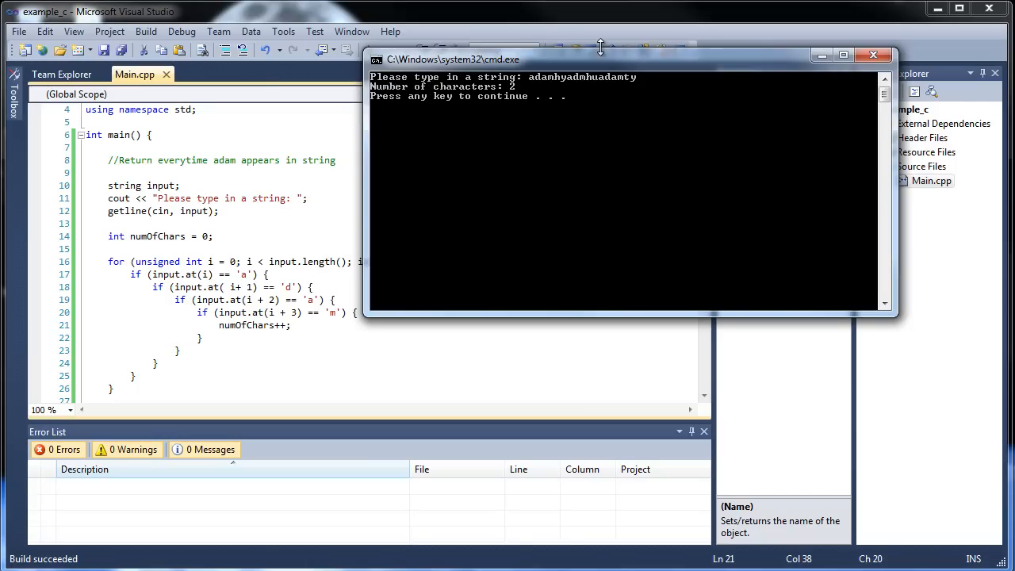
pyautogui.moveTo(555, 123)
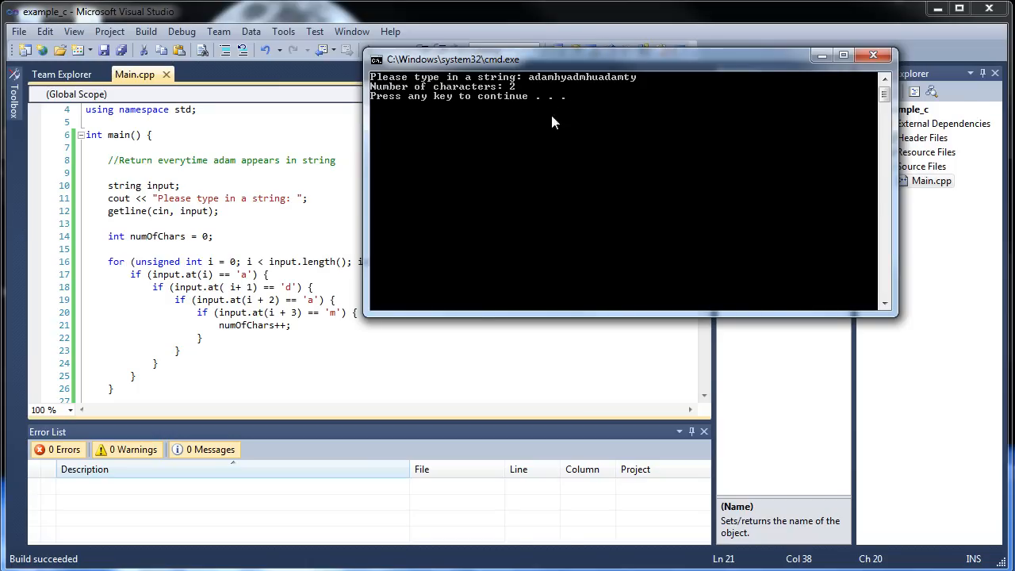
pyautogui.moveTo(552, 86)
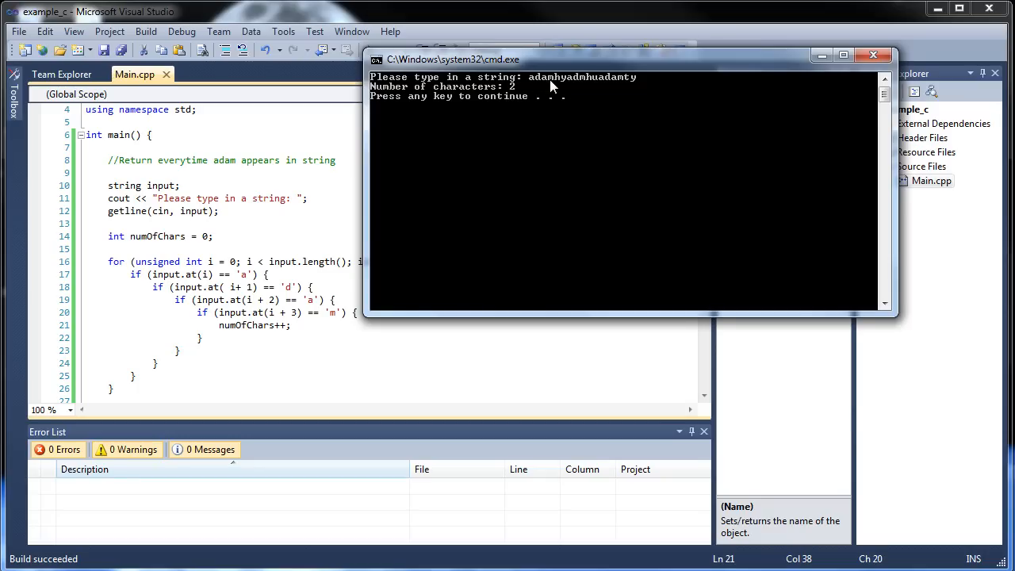
pyautogui.moveTo(581, 90)
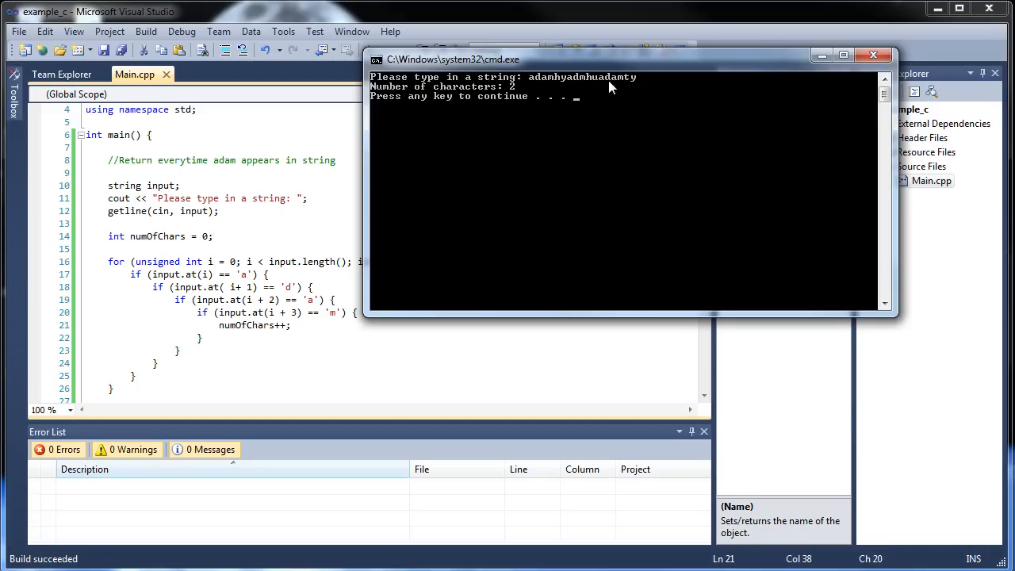
pyautogui.moveTo(627, 86)
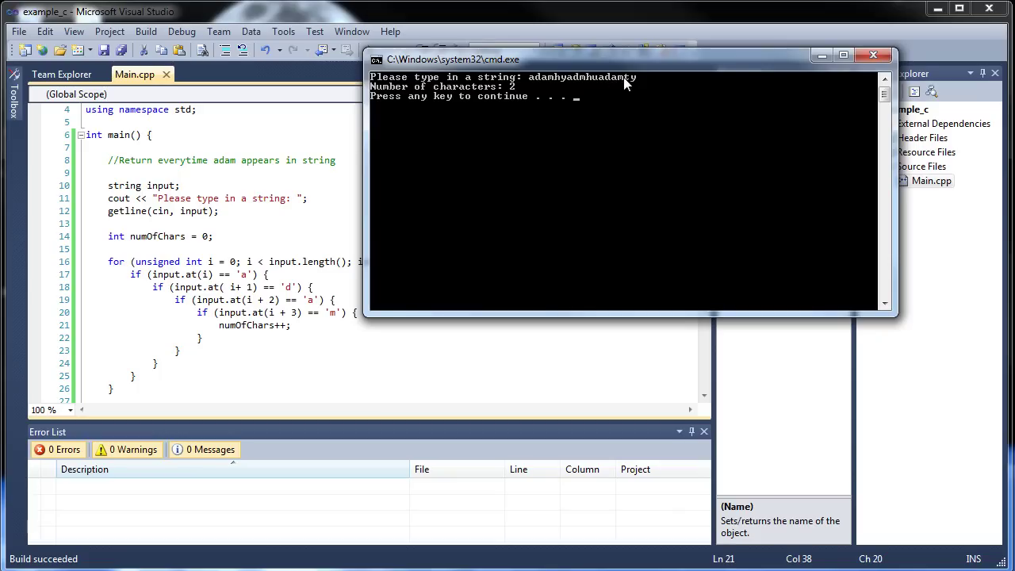
pyautogui.moveTo(469, 96)
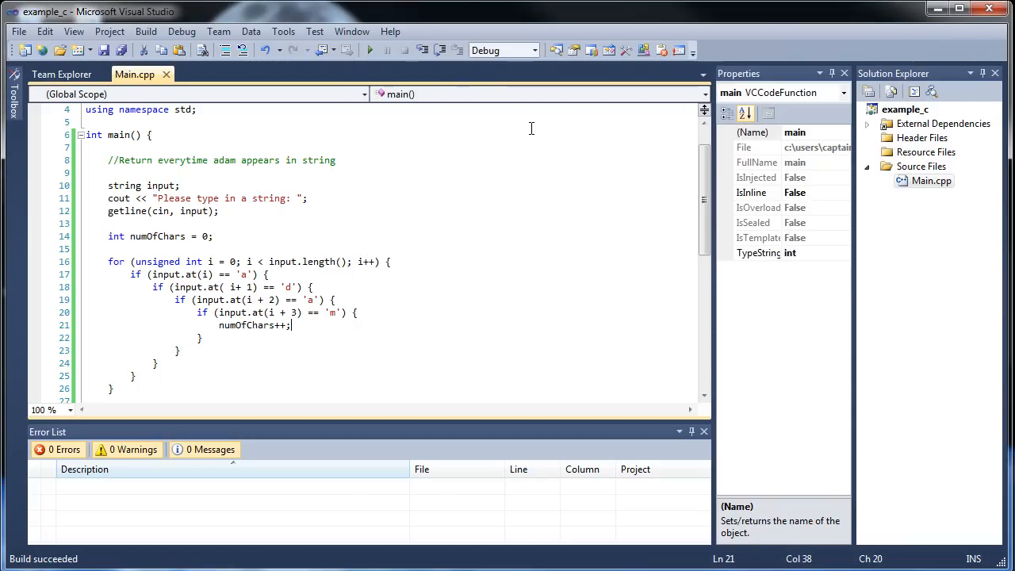
# Rerun the program with a string ending in 'adamyad', which crashes with abort()
pyautogui.click(369, 50)
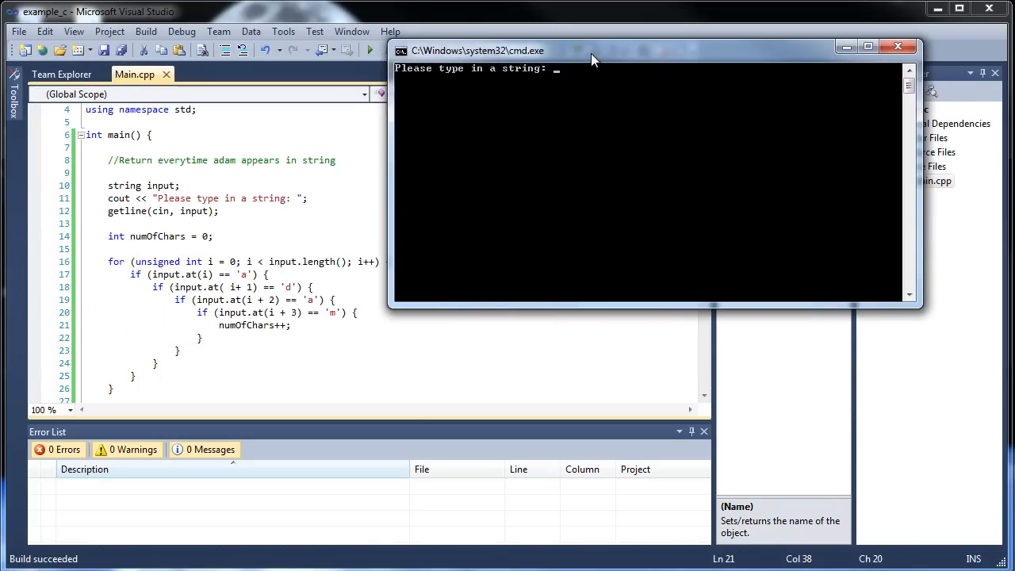
pyautogui.write('adam')
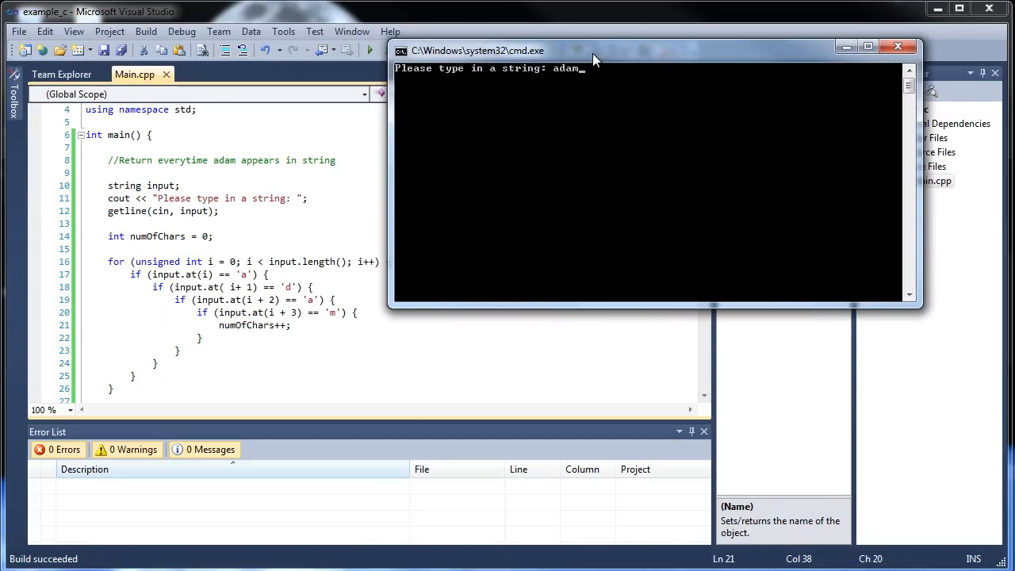
pyautogui.write('hyalg')
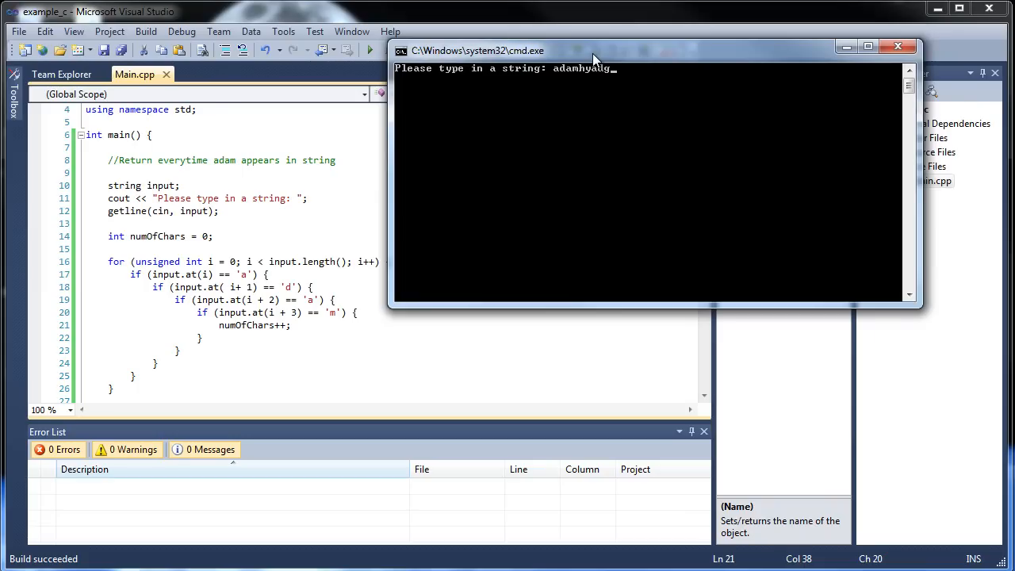
pyautogui.write('adam')
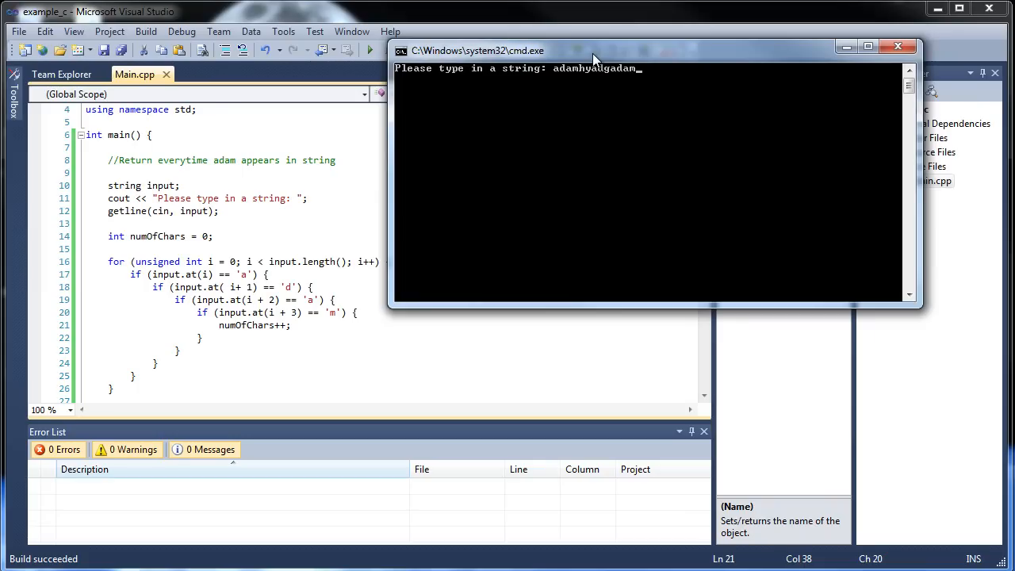
pyautogui.write('y')
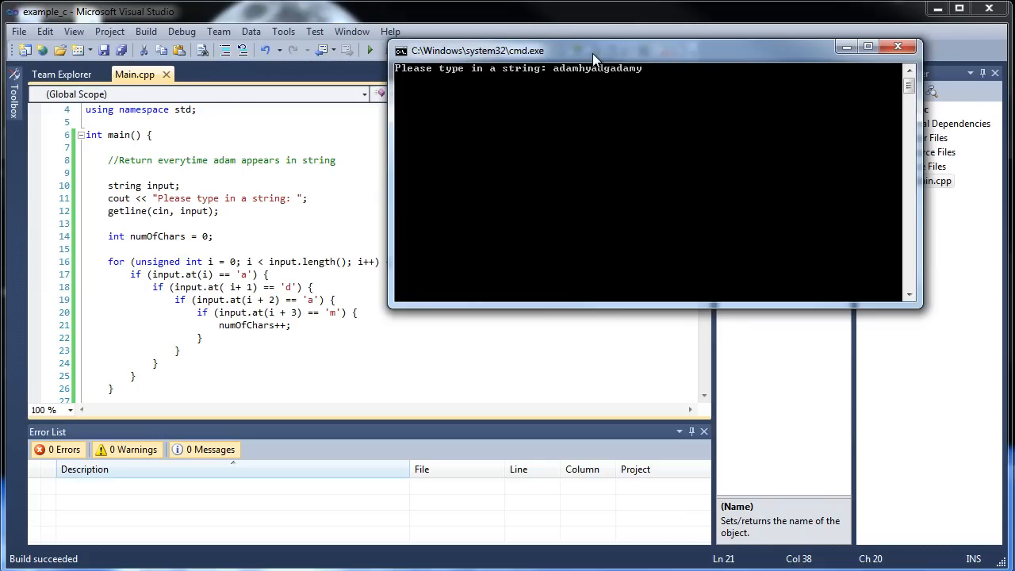
pyautogui.write('yad')
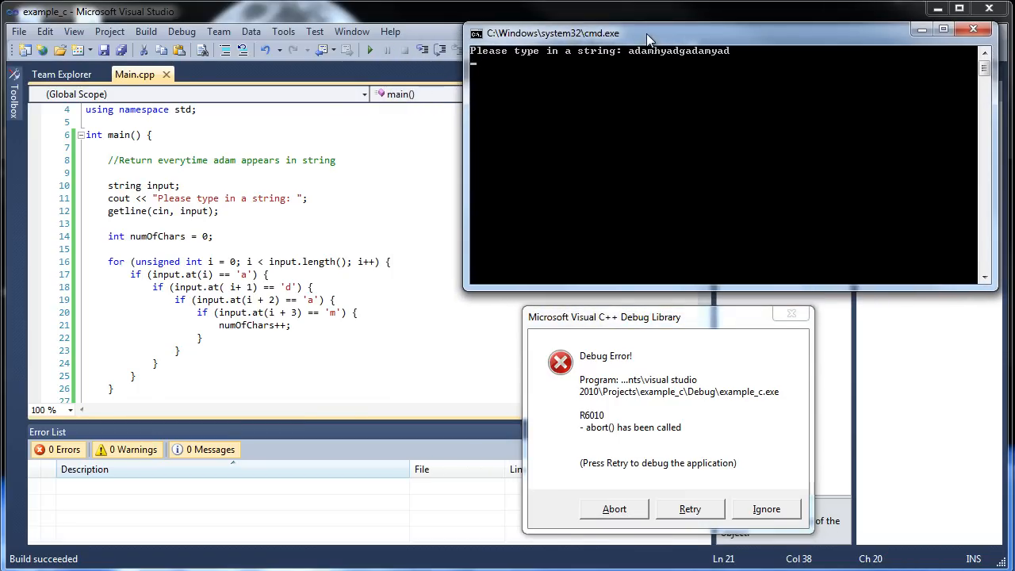
pyautogui.moveTo(627, 24)
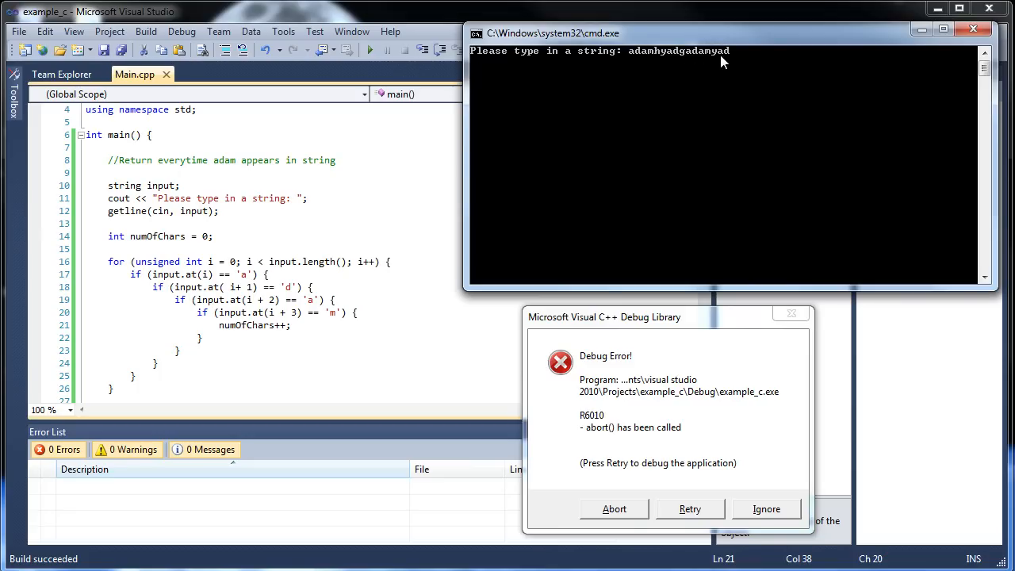
pyautogui.moveTo(713, 69)
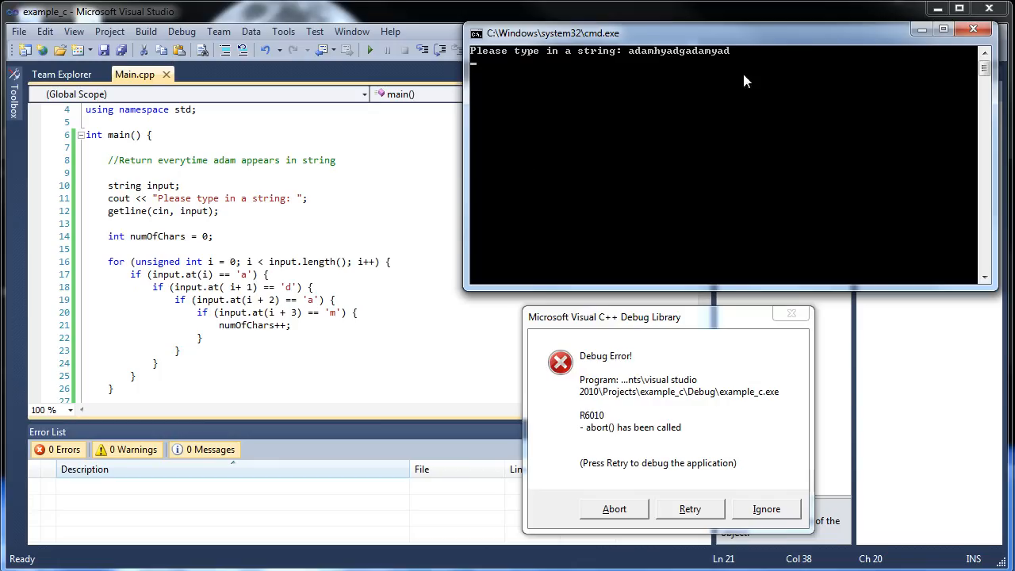
pyautogui.moveTo(741, 56)
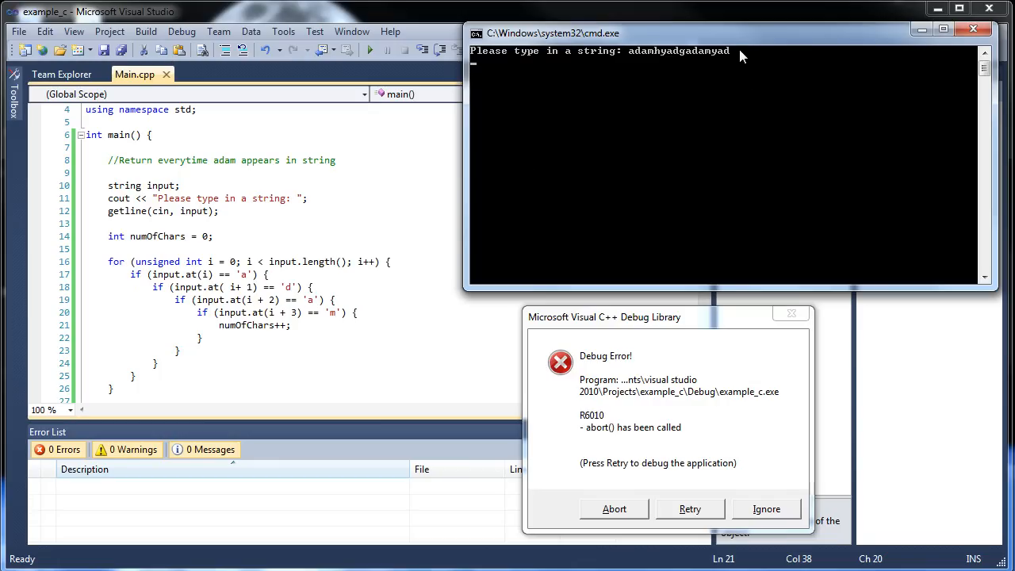
pyautogui.moveTo(722, 79)
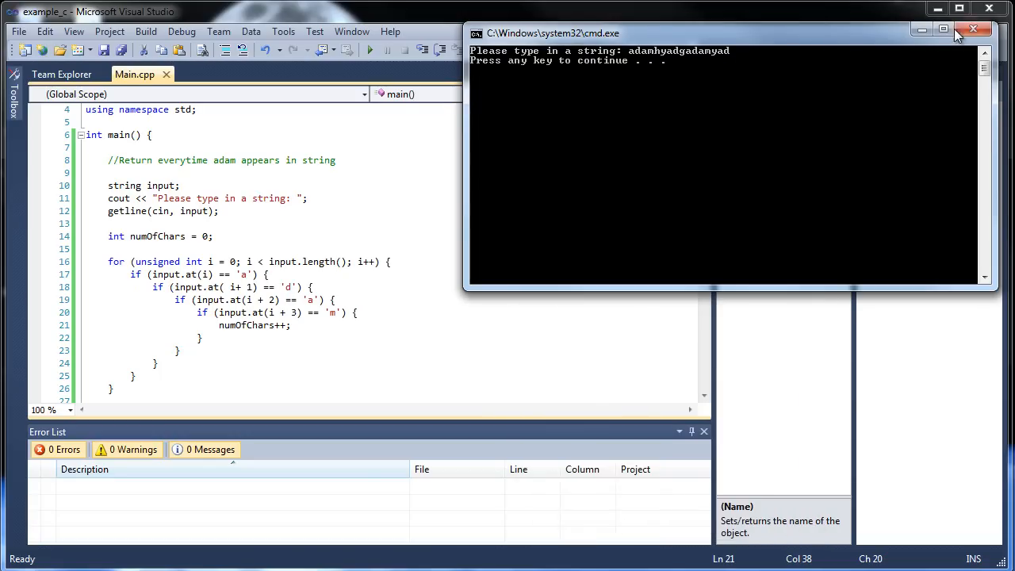
# Close the console and change the loop bound to input.length() - 3
pyautogui.click(972, 28)
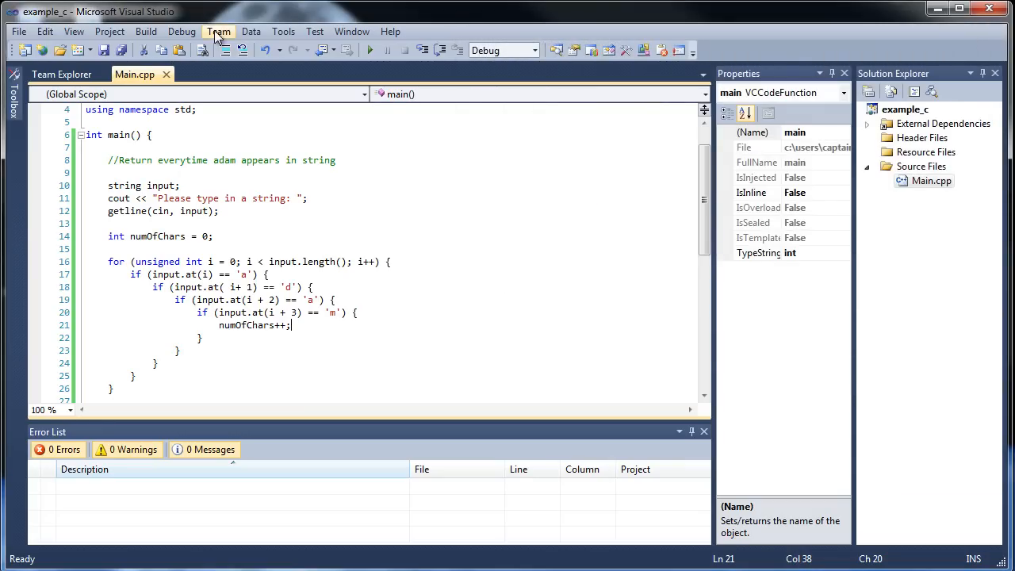
pyautogui.moveTo(301, 345)
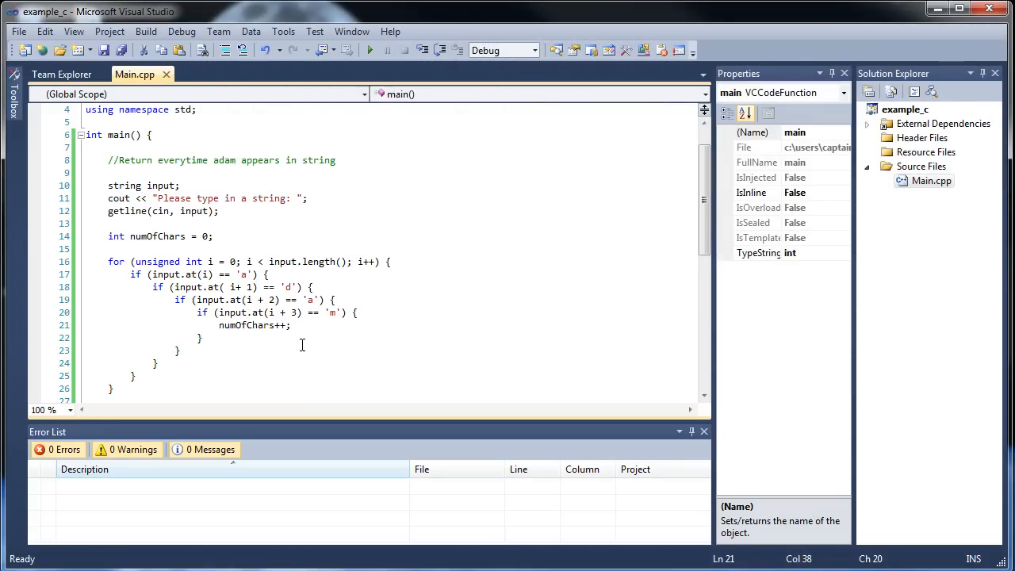
pyautogui.click(347, 325)
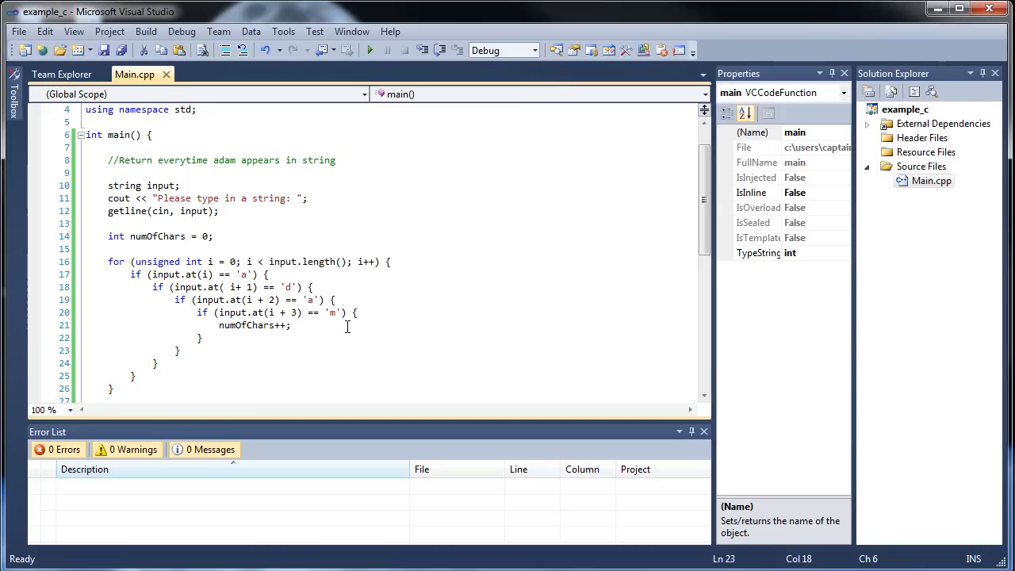
pyautogui.moveTo(284, 239)
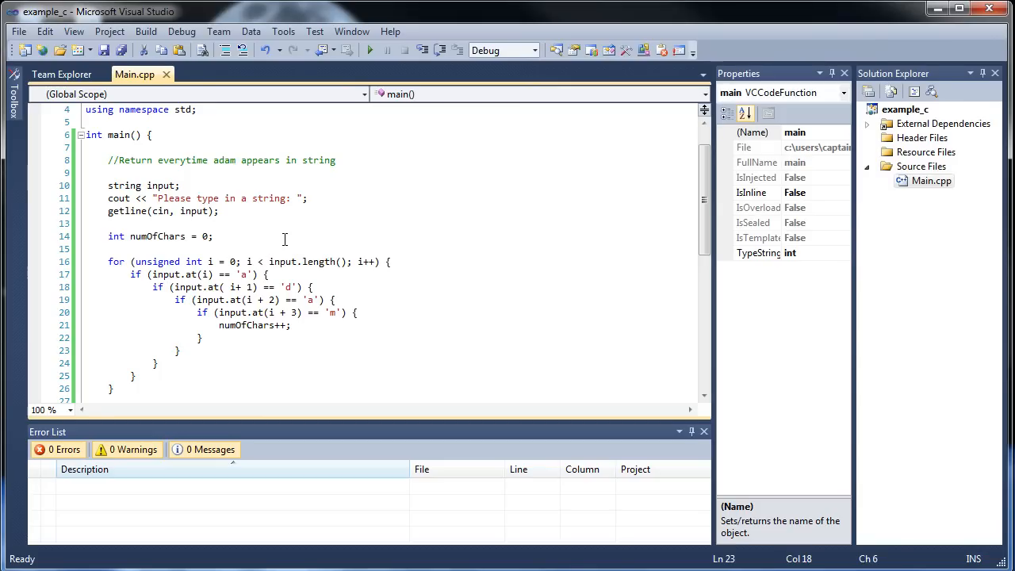
pyautogui.write('// sgfysdgfdyusgfuh')
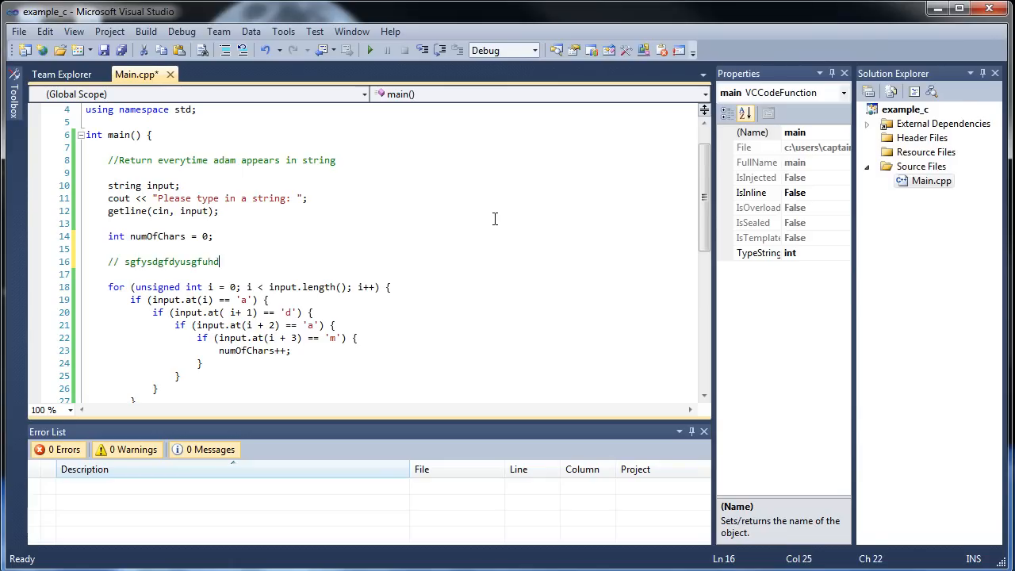
pyautogui.write('dfgjfghjf')
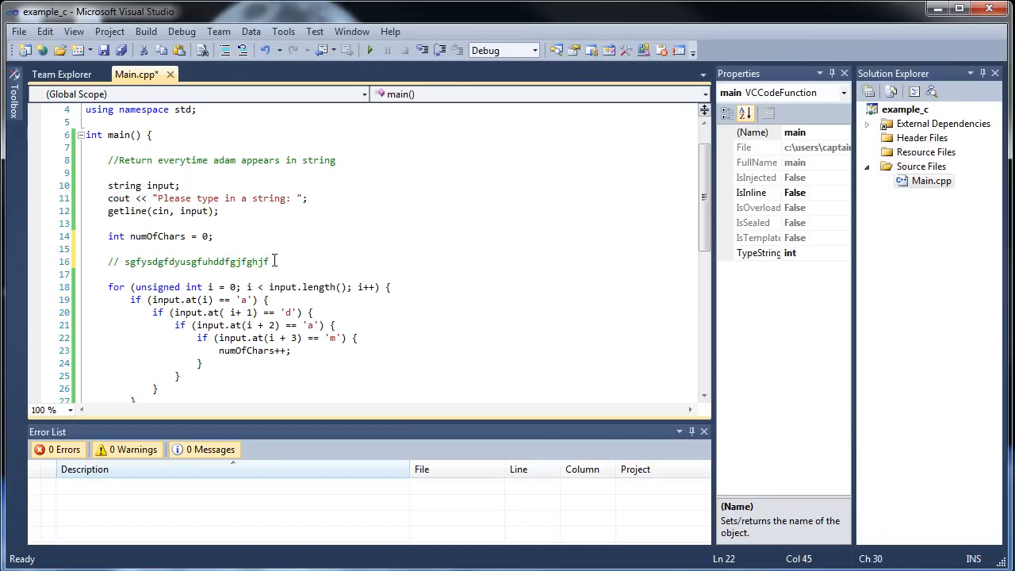
pyautogui.moveTo(248, 266)
pyautogui.write(' - ')
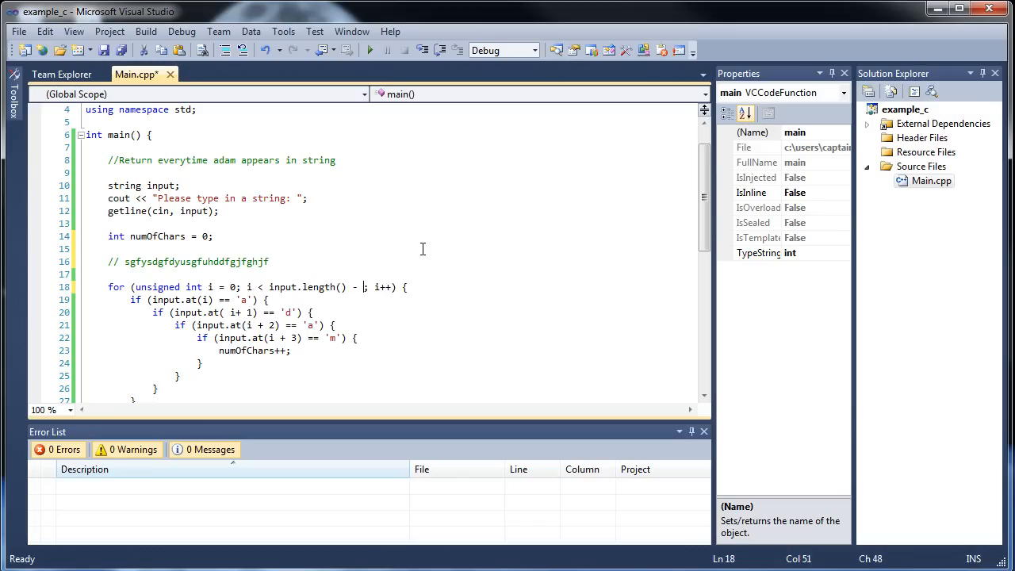
pyautogui.write('3')
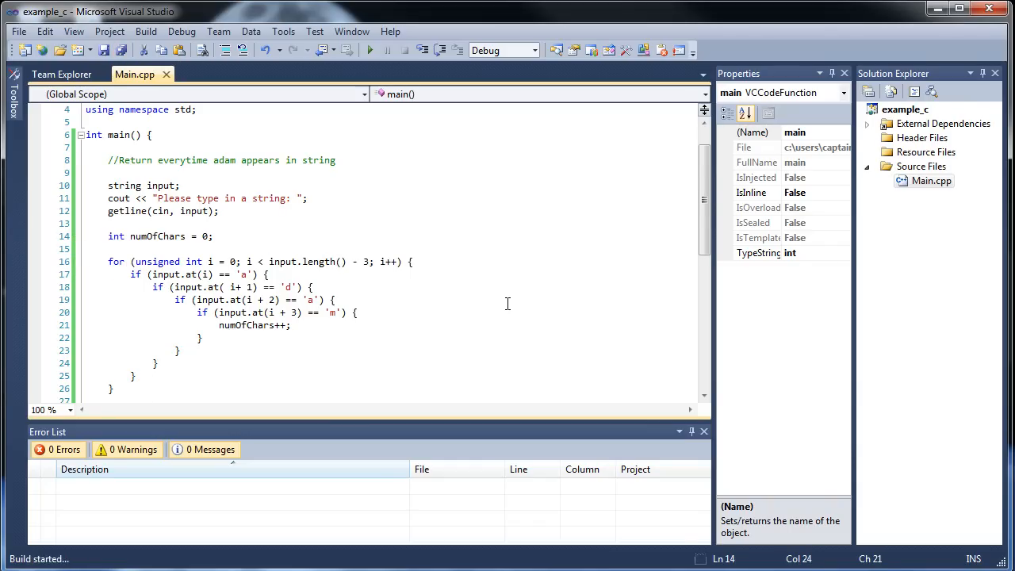
# Move the console beside the code and enter 'adamhyadamjuadamad', getting a count of 3
pyautogui.click(376, 50)
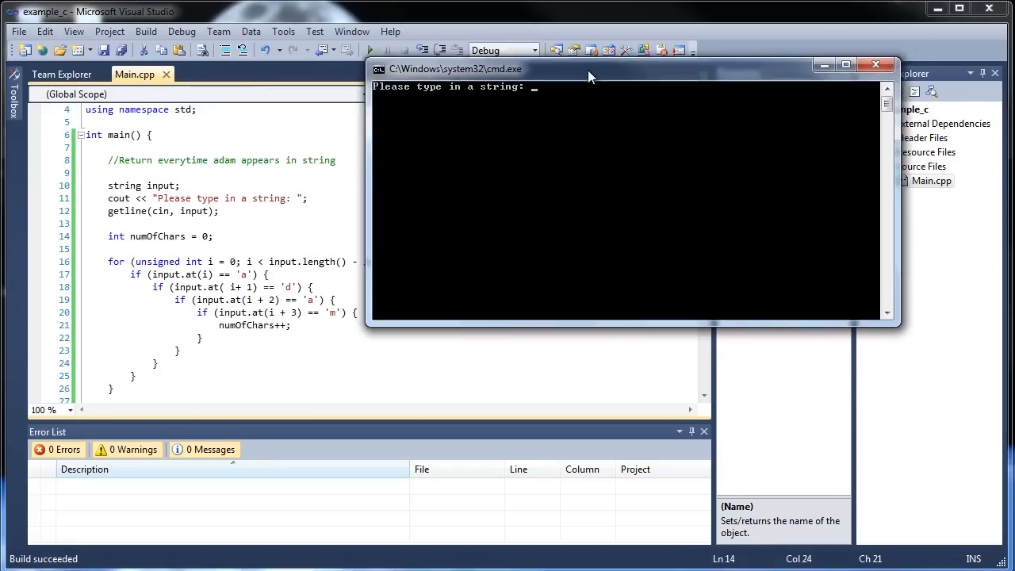
pyautogui.moveTo(587, 75); pyautogui.dragTo(721, 44)
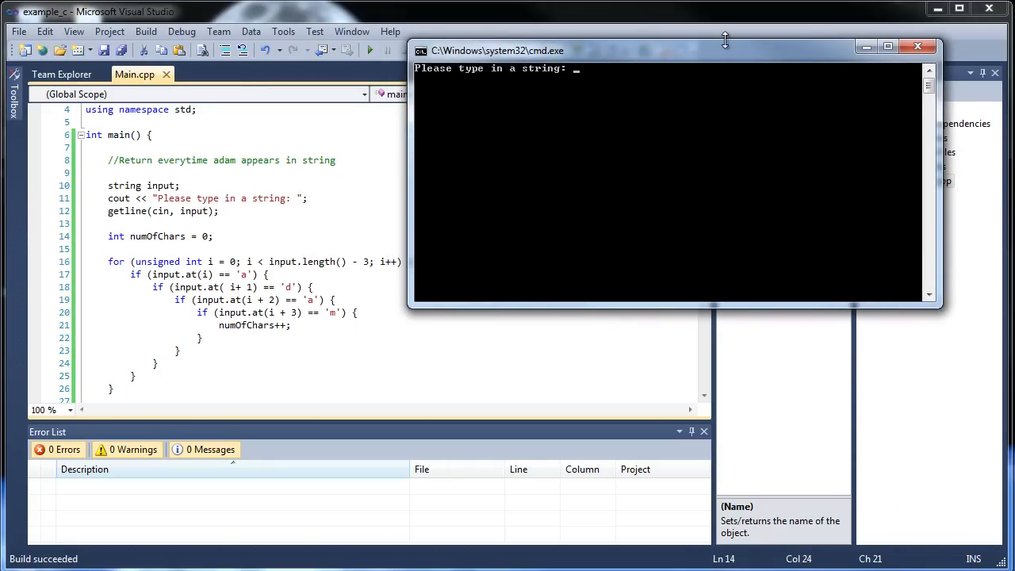
pyautogui.write('adamhy')
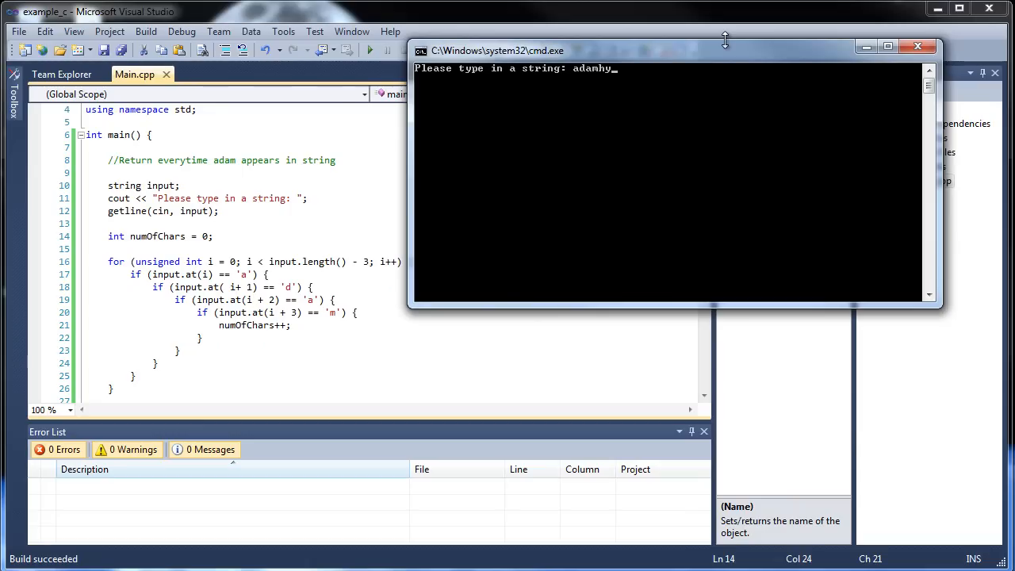
pyautogui.write('adam')
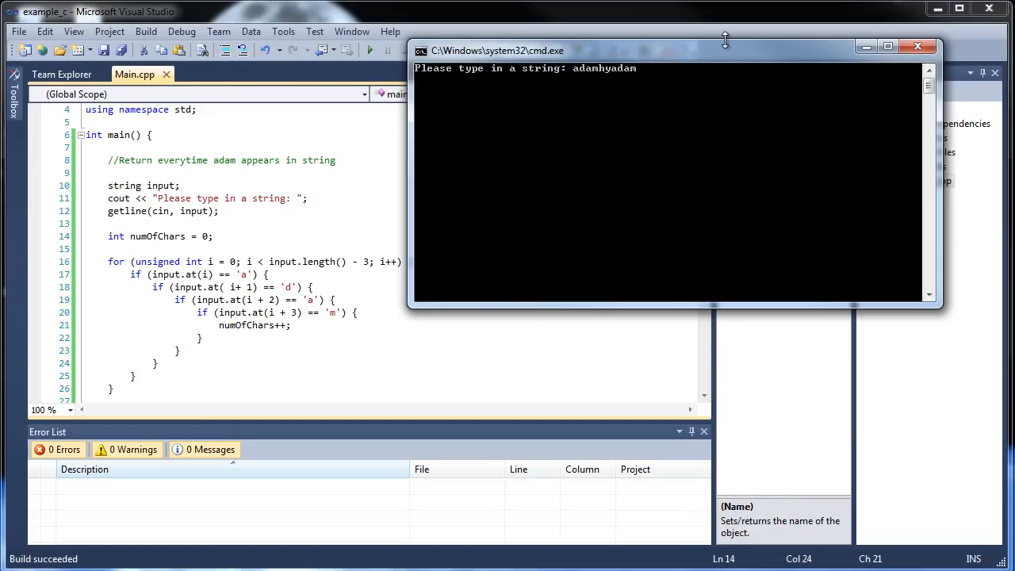
pyautogui.write('juadamad')
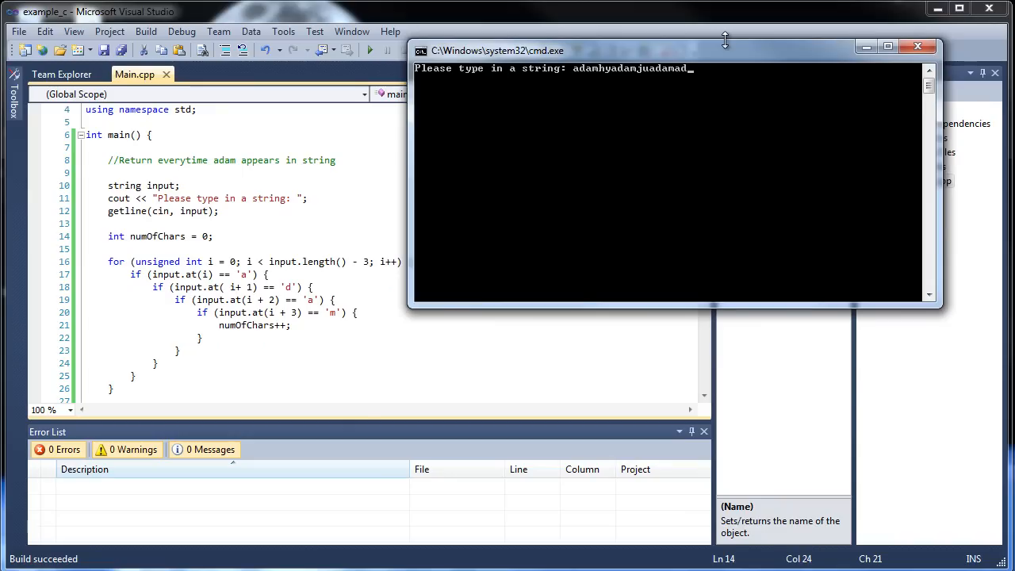
pyautogui.moveTo(767, 71)
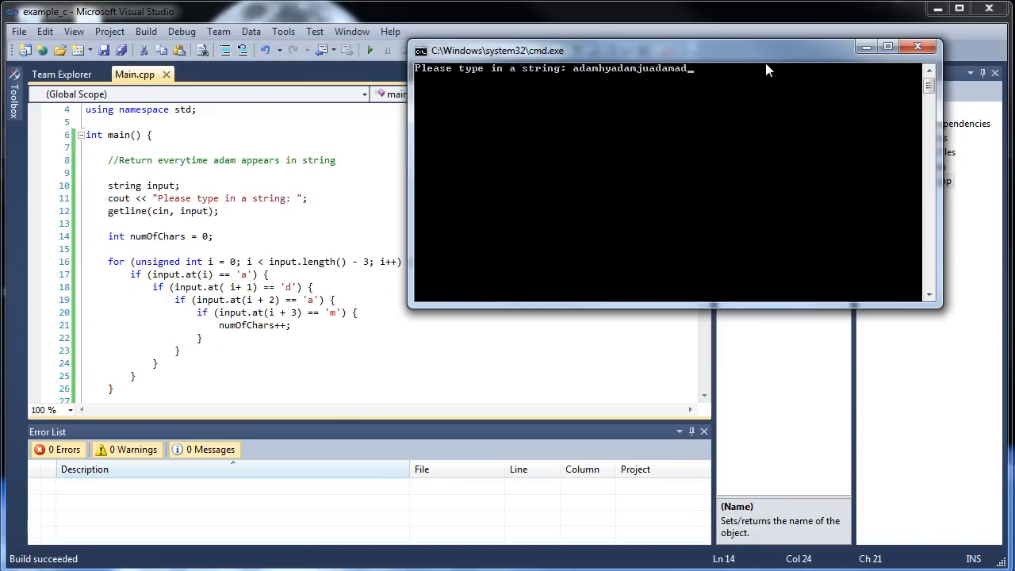
pyautogui.press('enter')
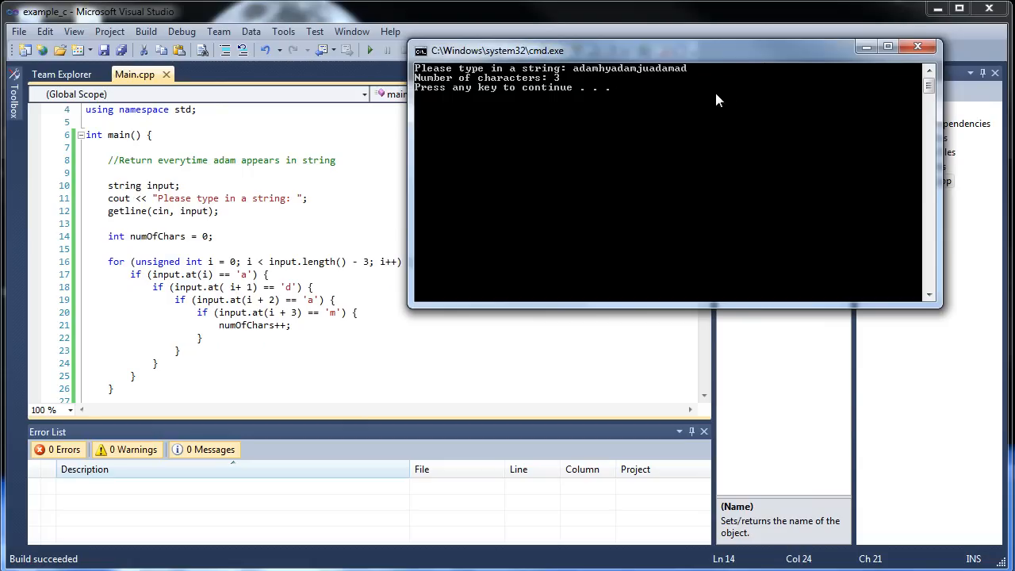
pyautogui.moveTo(598, 82)
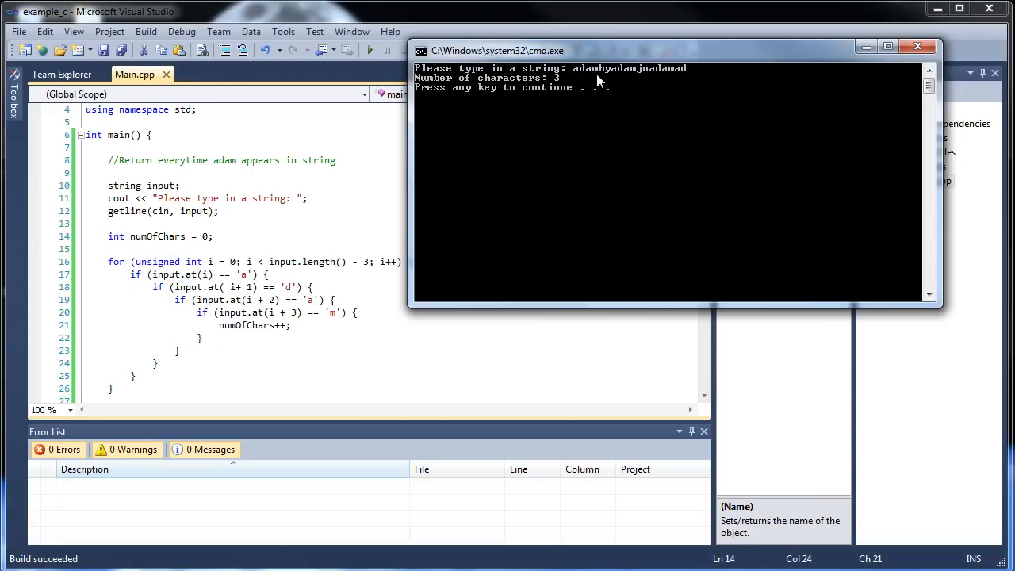
pyautogui.moveTo(624, 83)
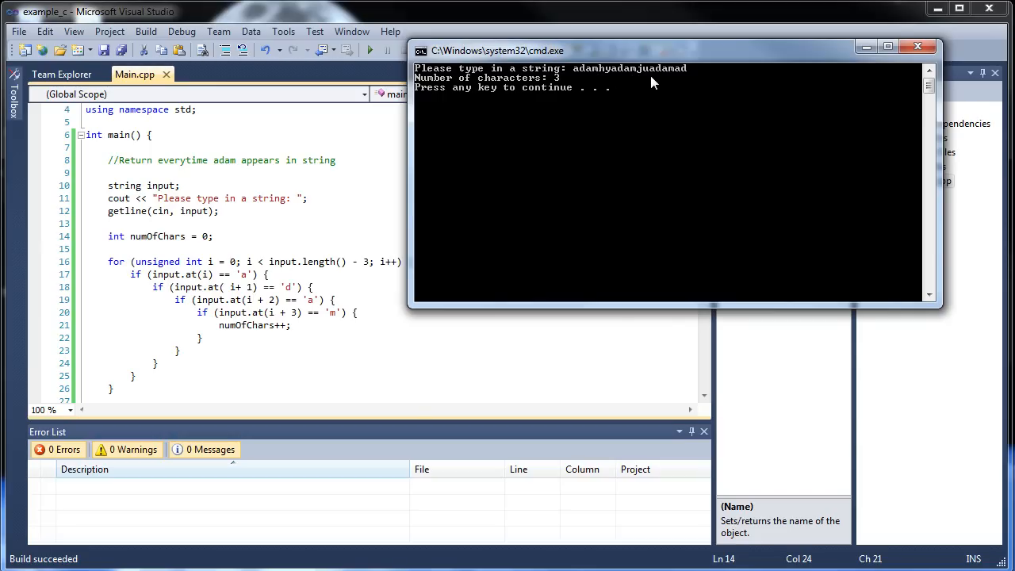
pyautogui.moveTo(685, 77)
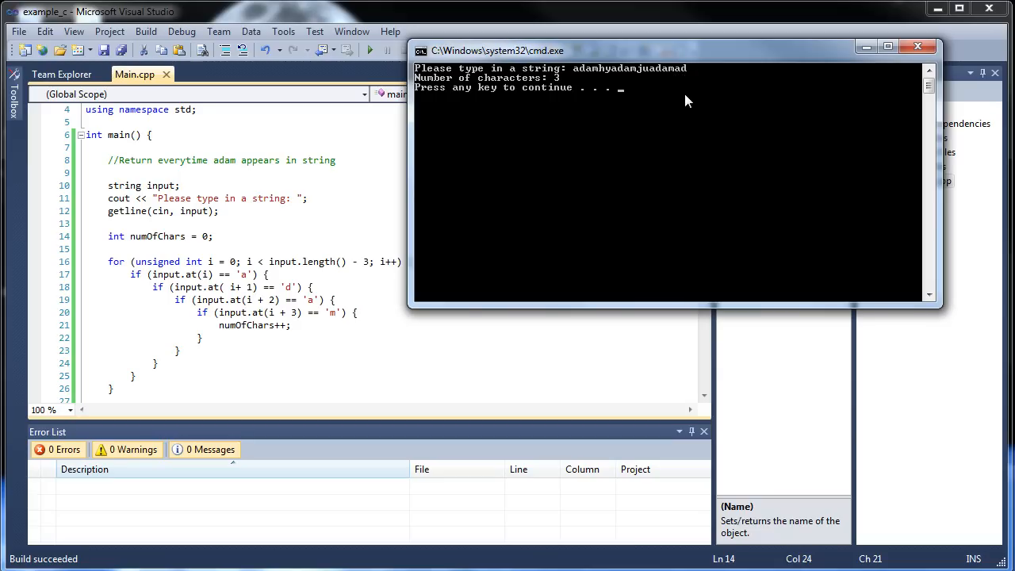
pyautogui.moveTo(684, 79)
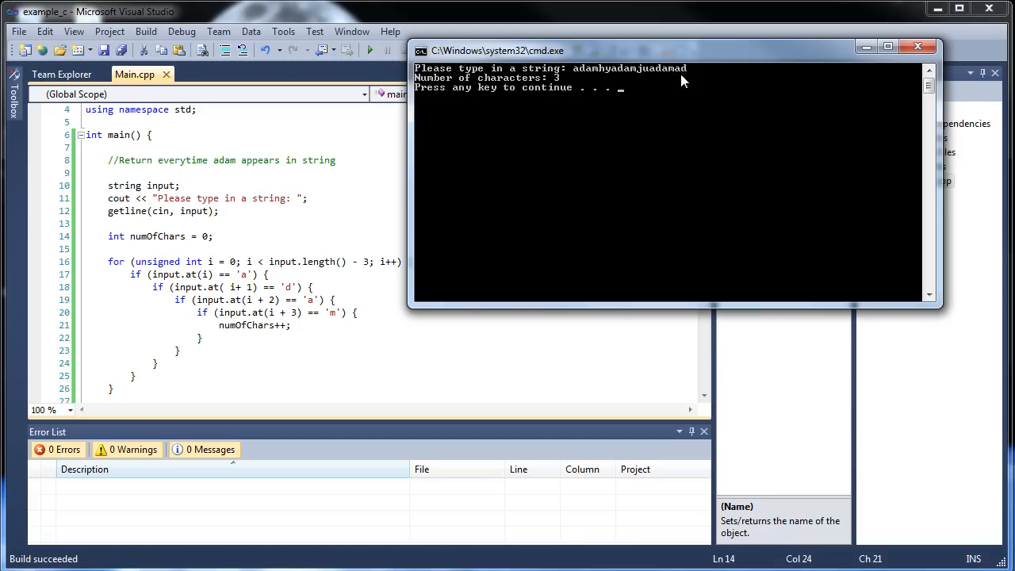
pyautogui.moveTo(626, 146)
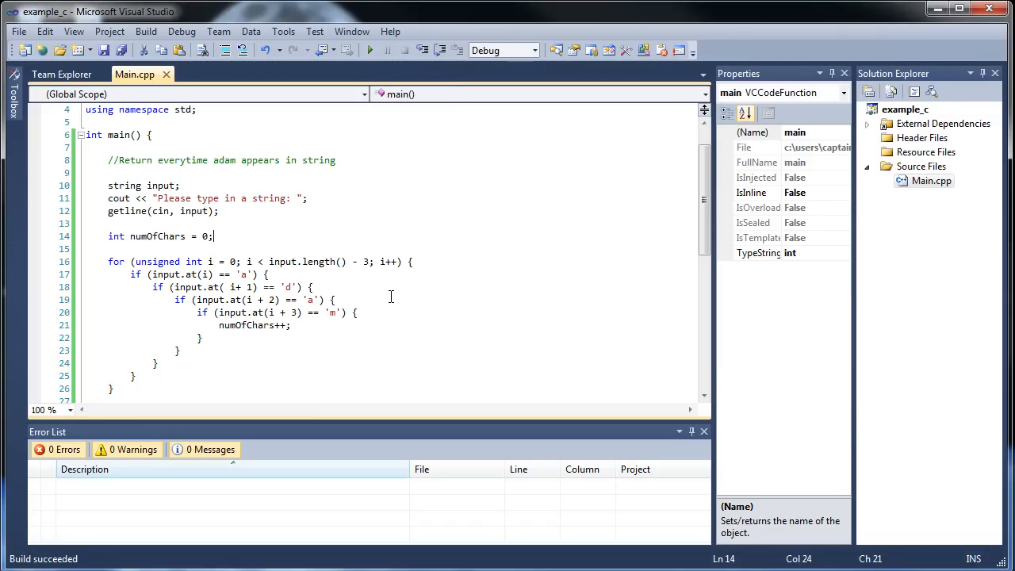
# Return to the editor and delete the 'Return everytime adam appears in string' comment
pyautogui.click(177, 350)
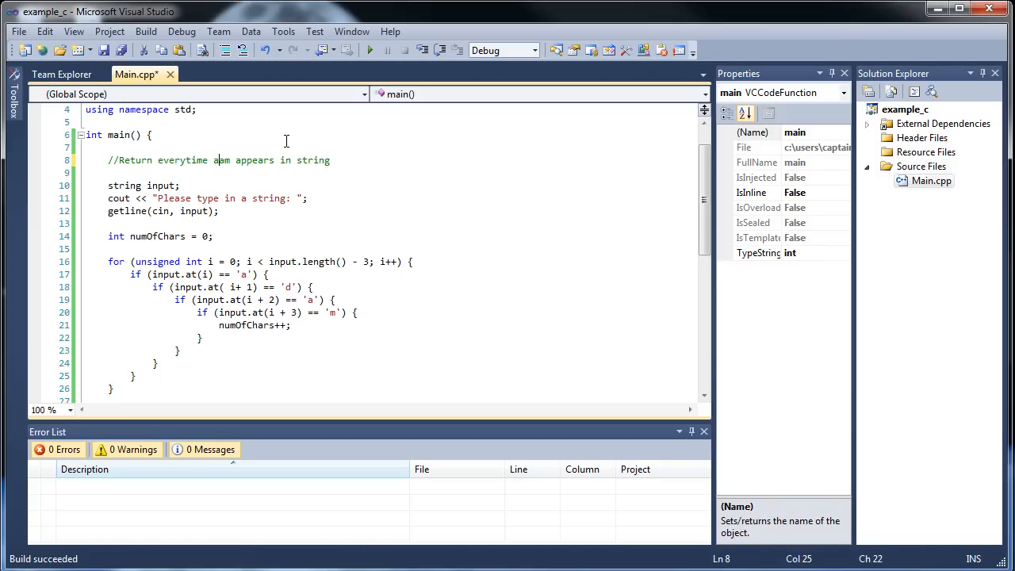
pyautogui.write('?')
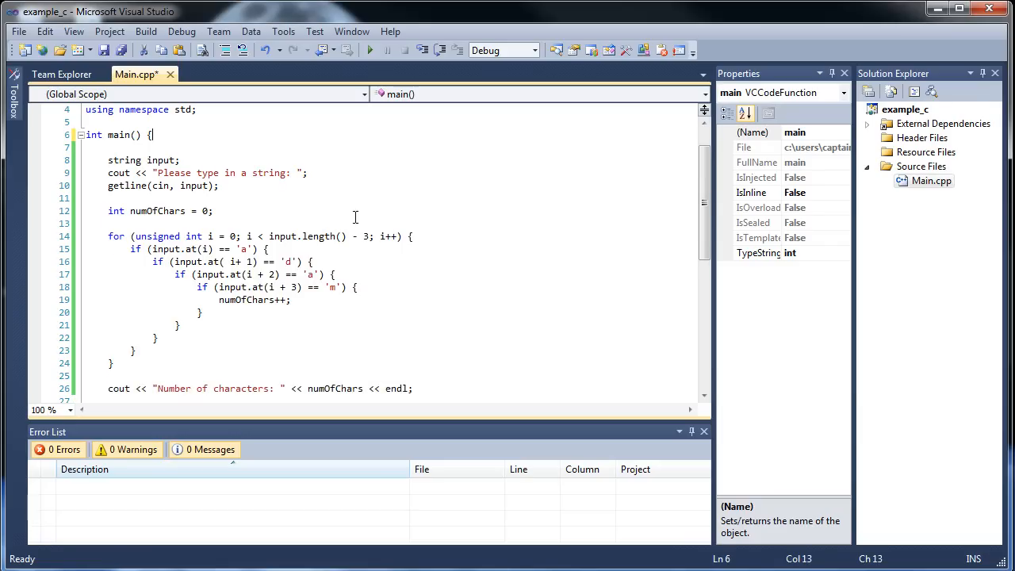
pyautogui.click(416, 300)
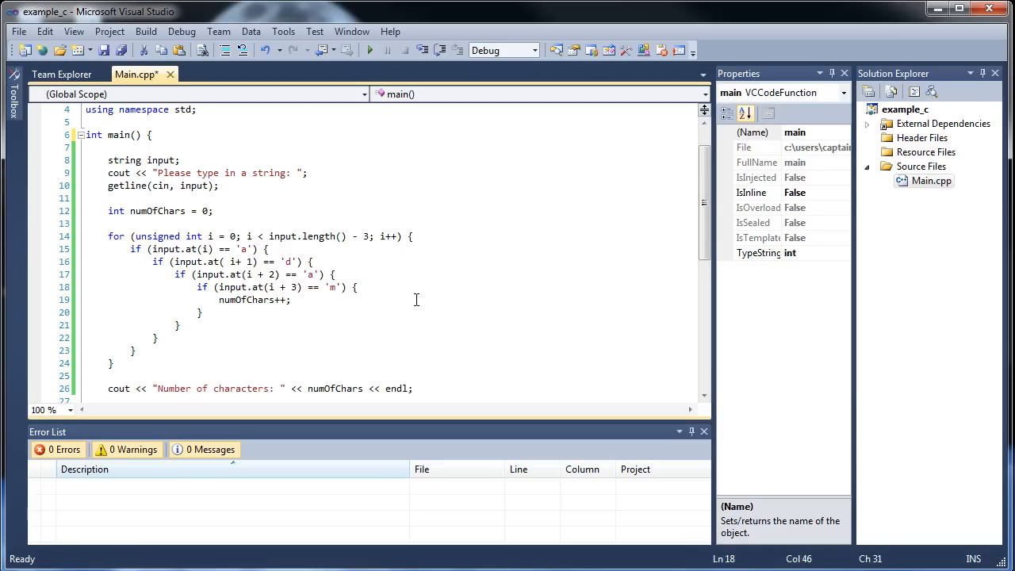